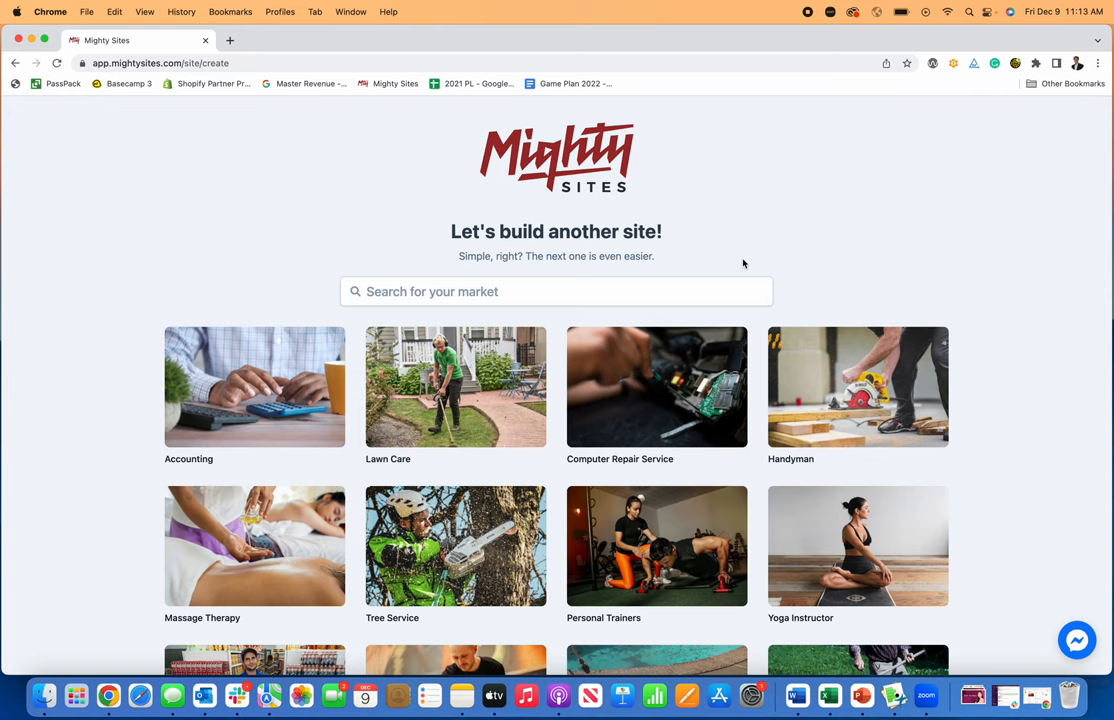
# Browse the setup page and search for the painting market
pyautogui.scroll(-3)
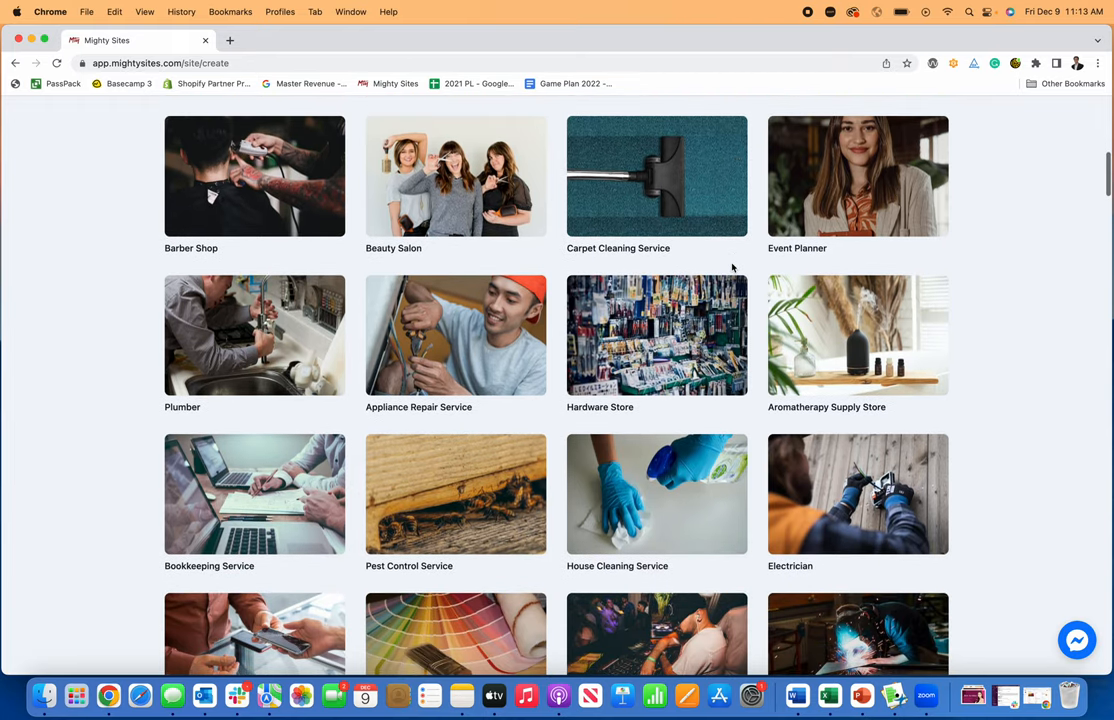
pyautogui.scroll(-3)
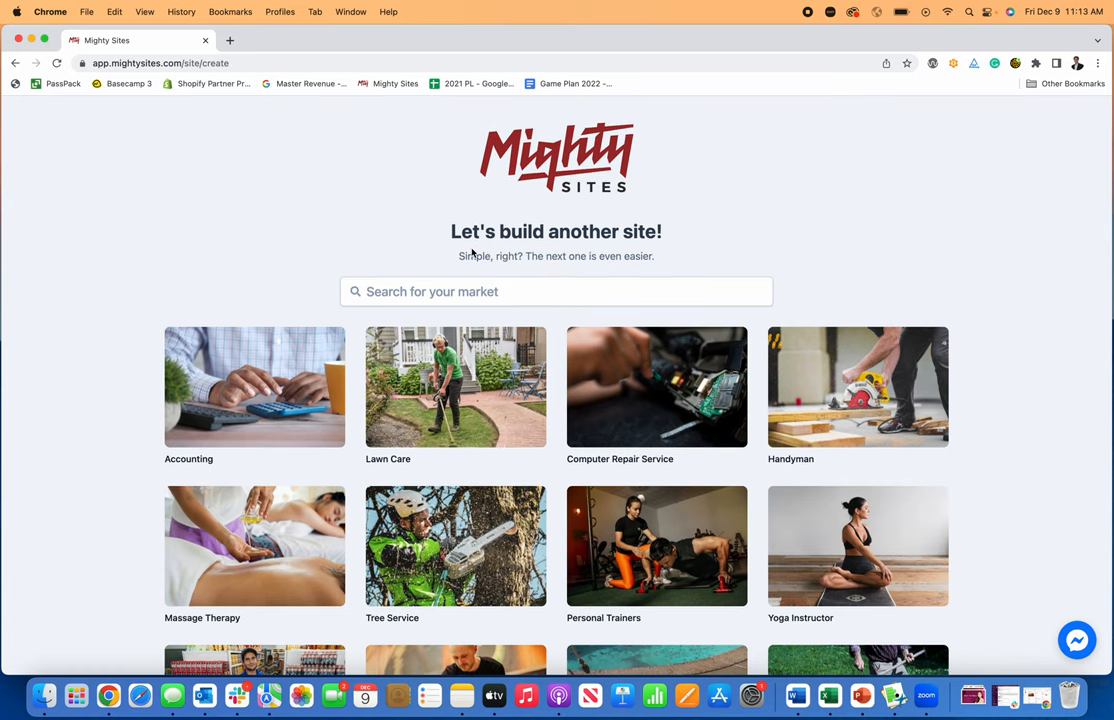
pyautogui.scroll(-3)
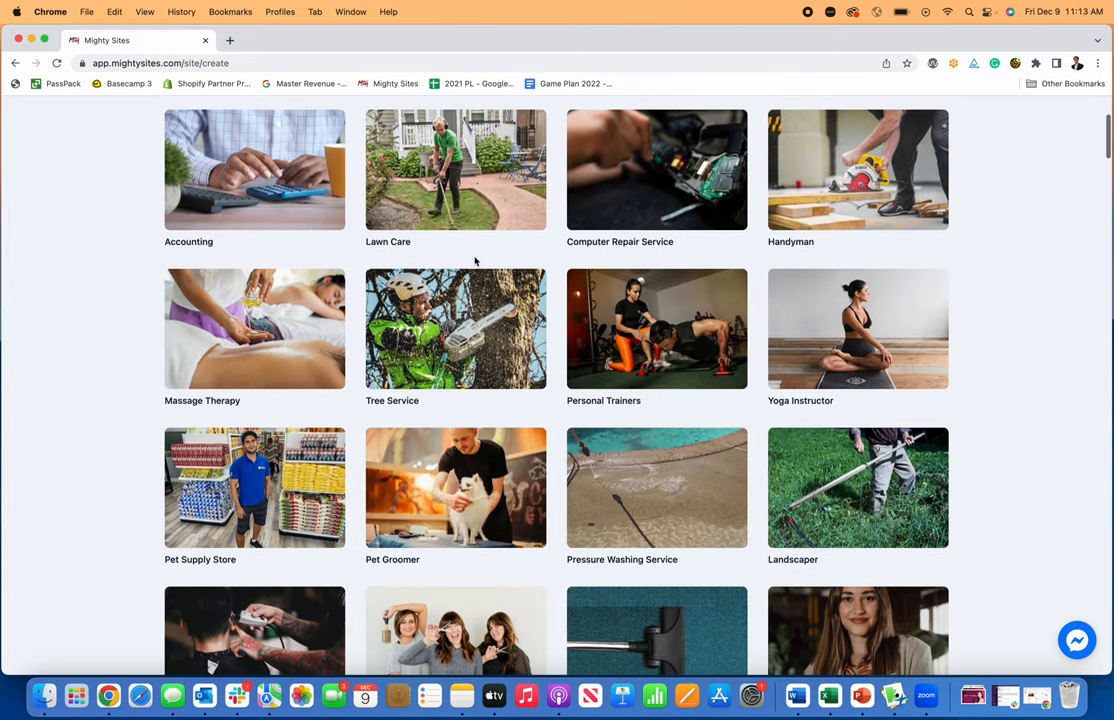
pyautogui.scroll(-3)
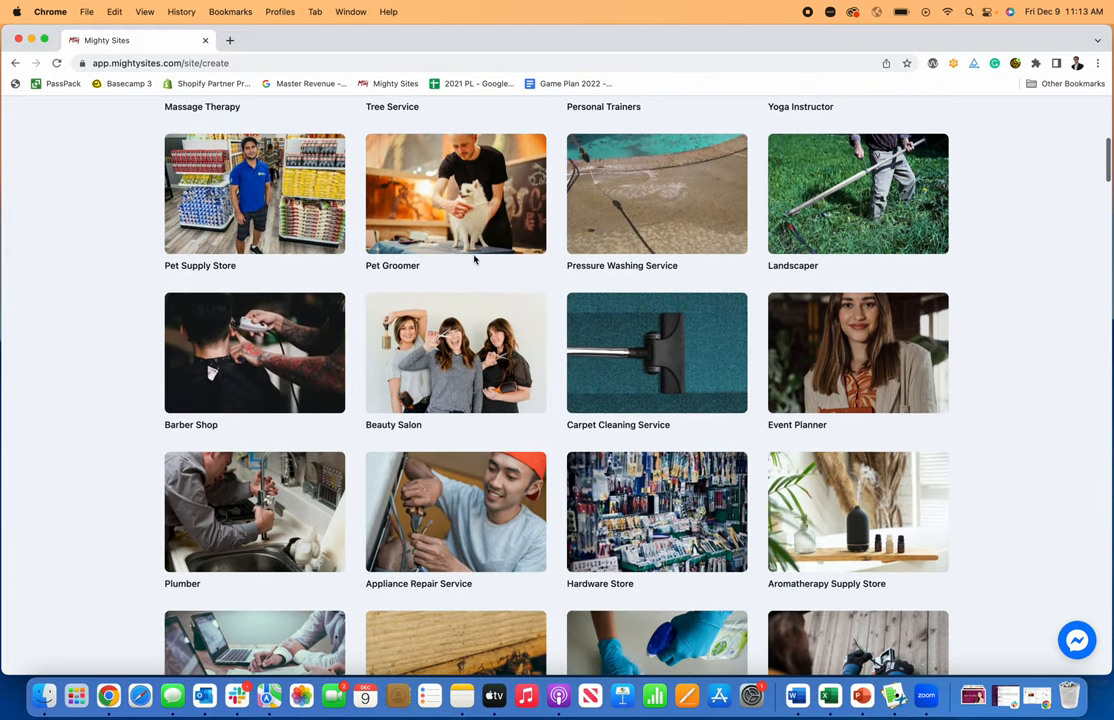
pyautogui.scroll(-3)
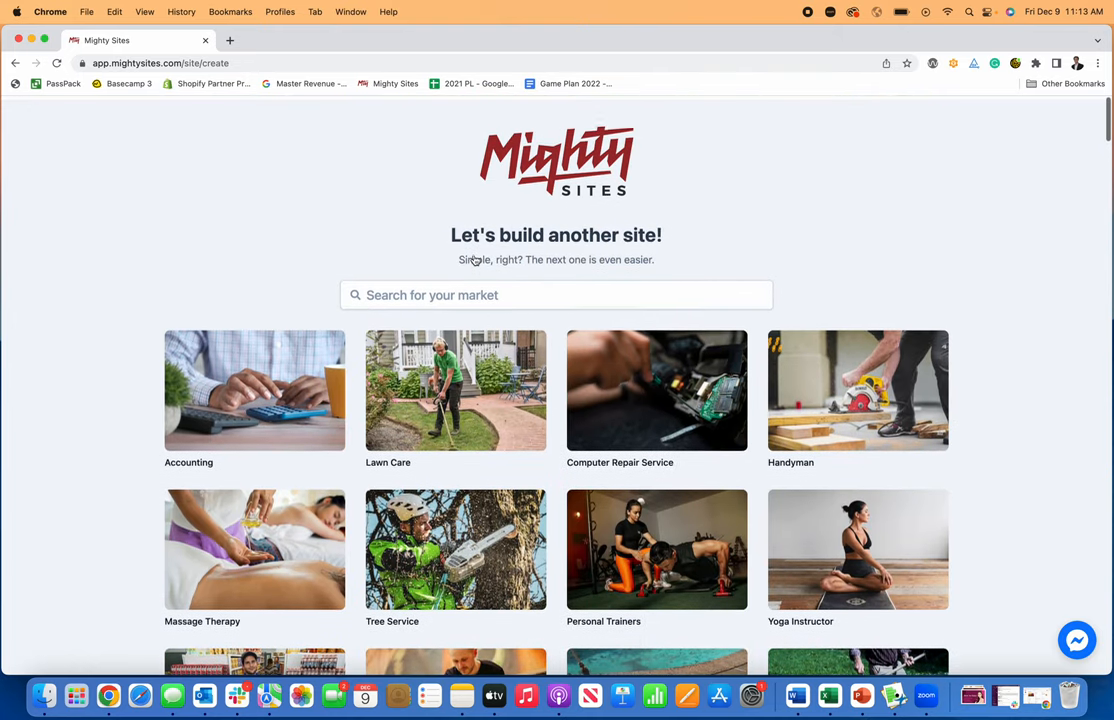
pyautogui.write('pa')
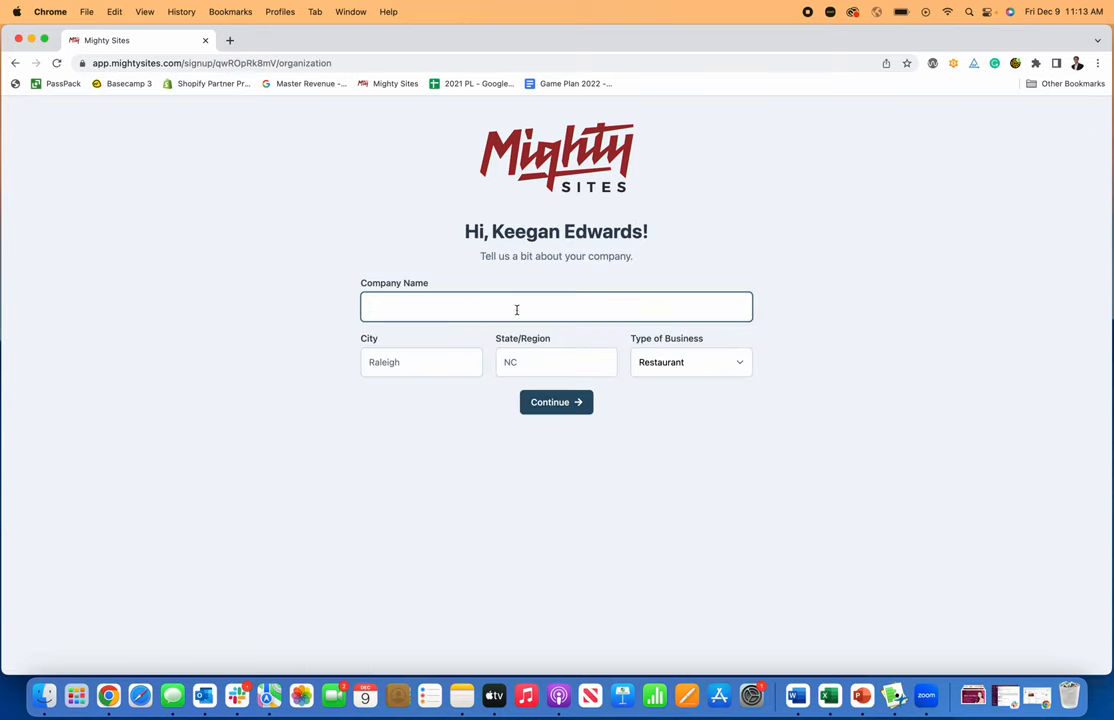
# Enter Keegans Painting Business, Denver, CO, as a Service business and continue
pyautogui.click(556, 402)
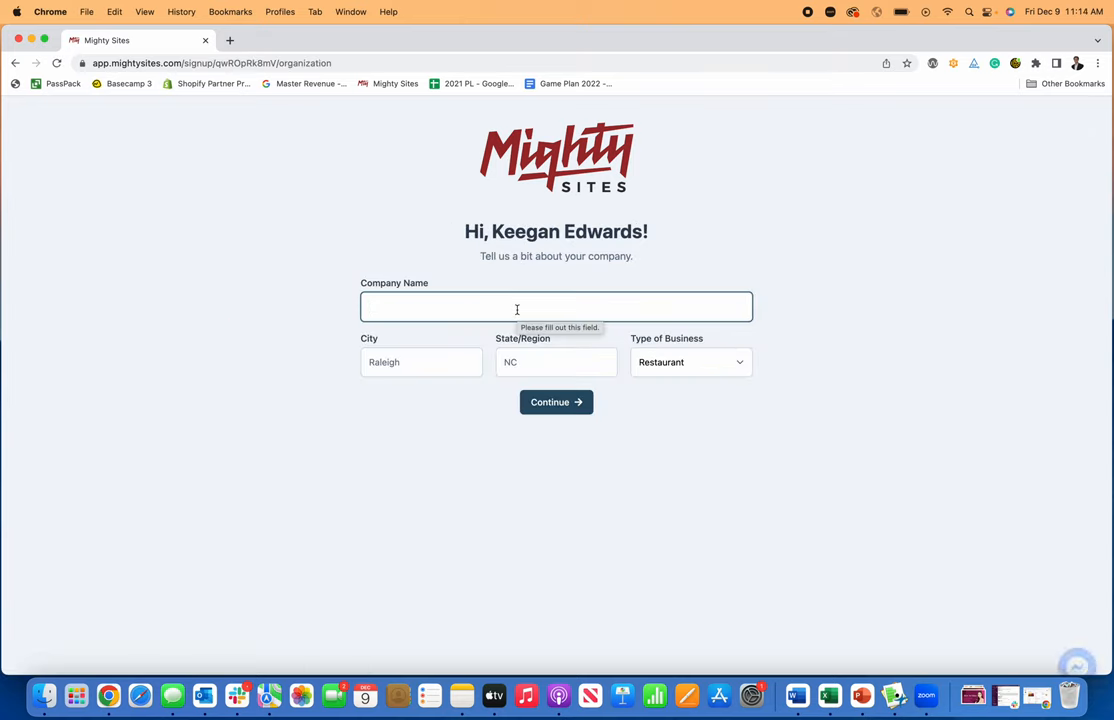
pyautogui.write('Keegans Painting B')
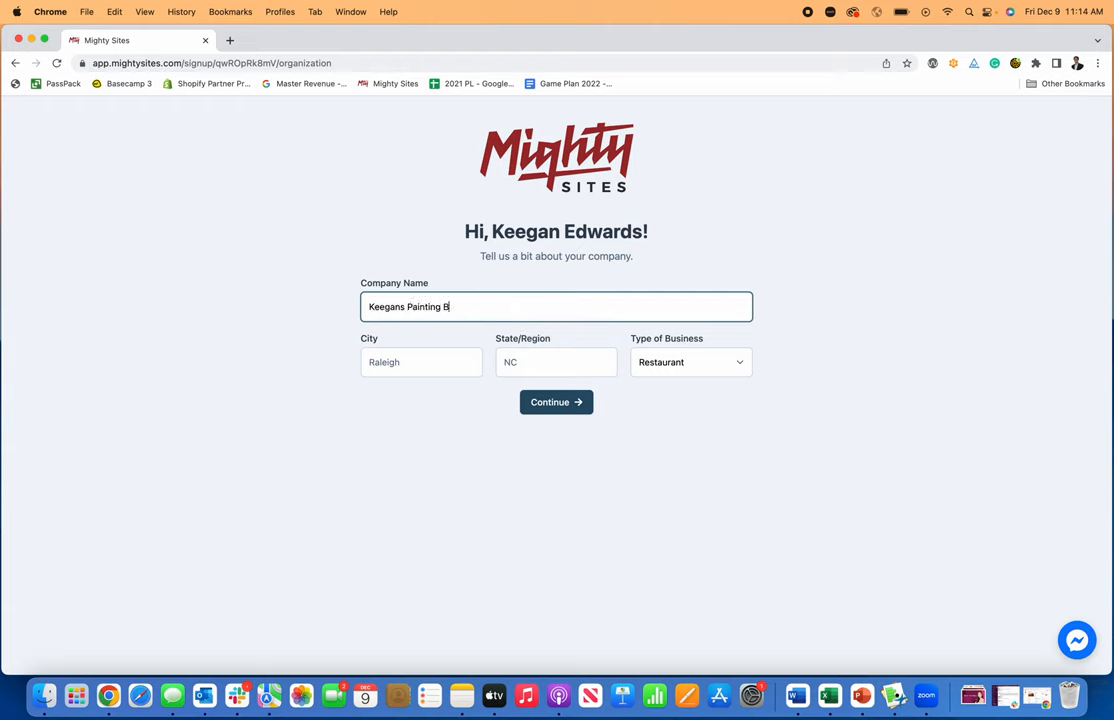
pyautogui.click(421, 362)
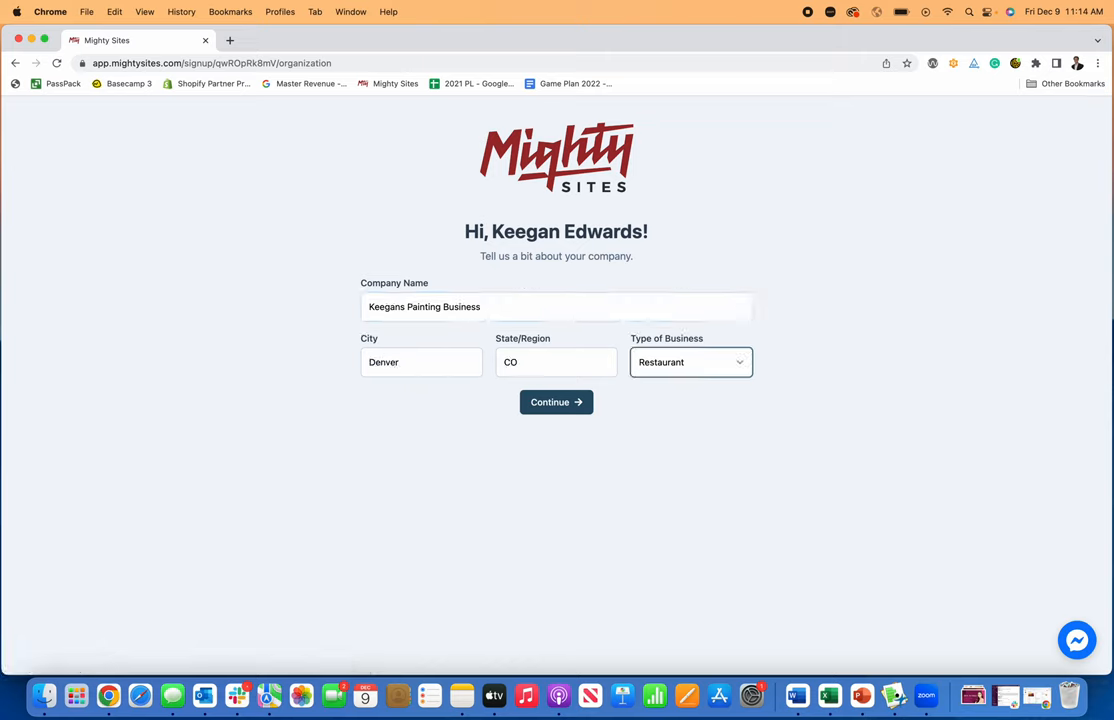
pyautogui.click(690, 362)
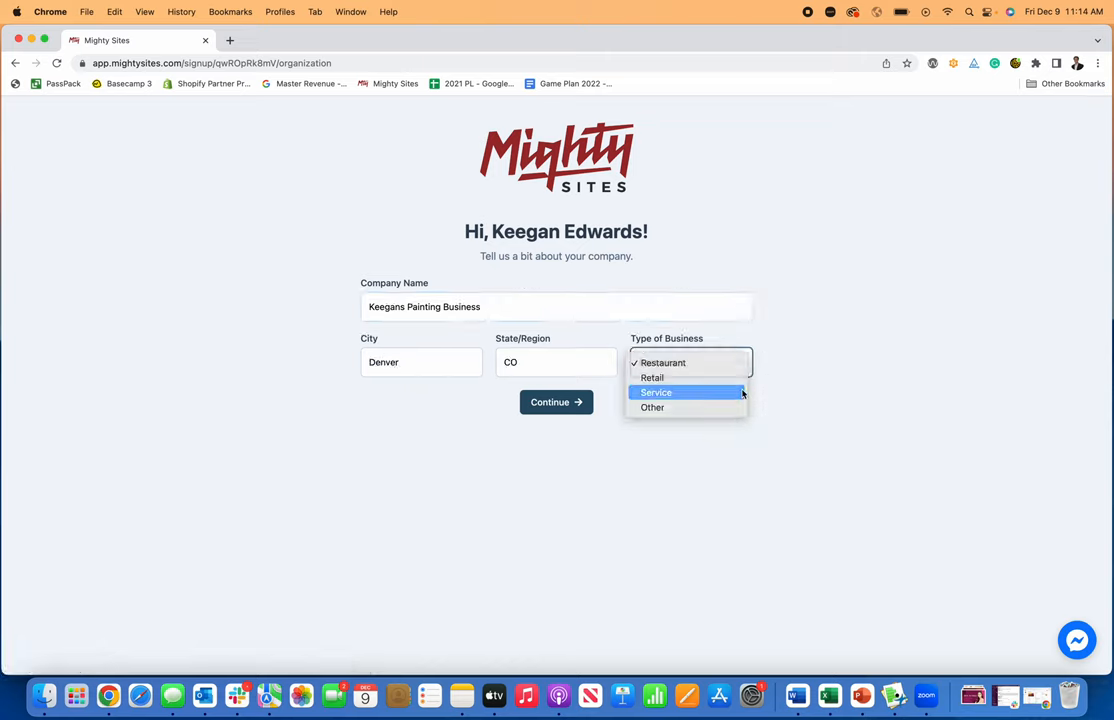
pyautogui.click(656, 391)
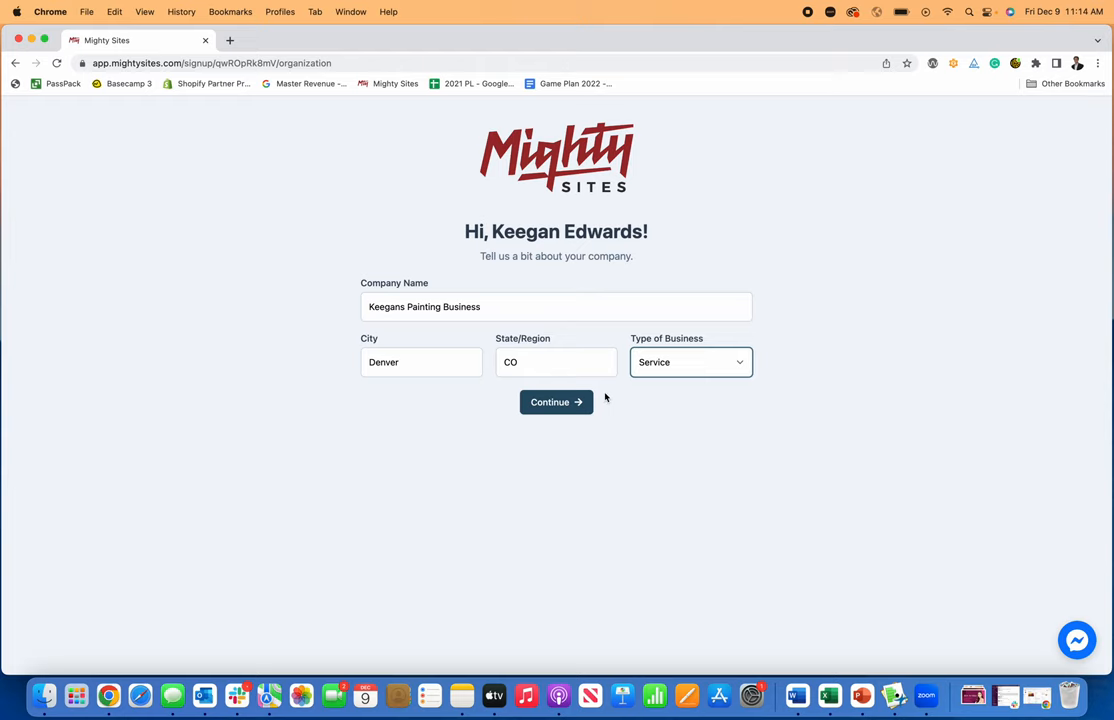
pyautogui.click(556, 401)
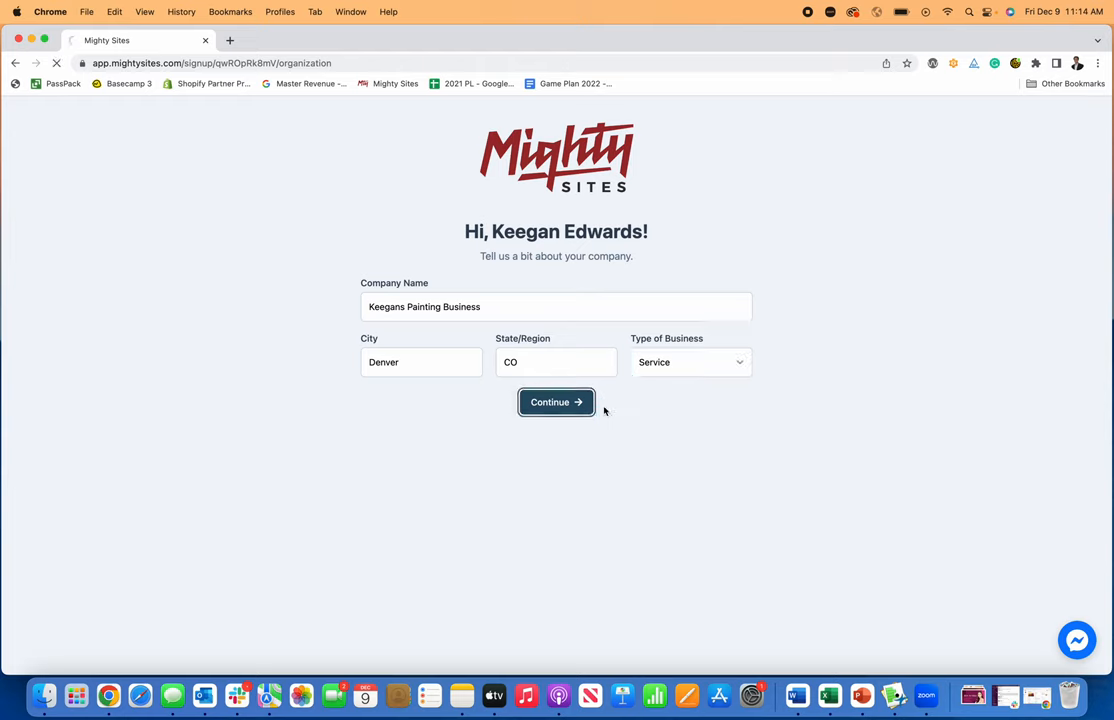
pyautogui.click(556, 402)
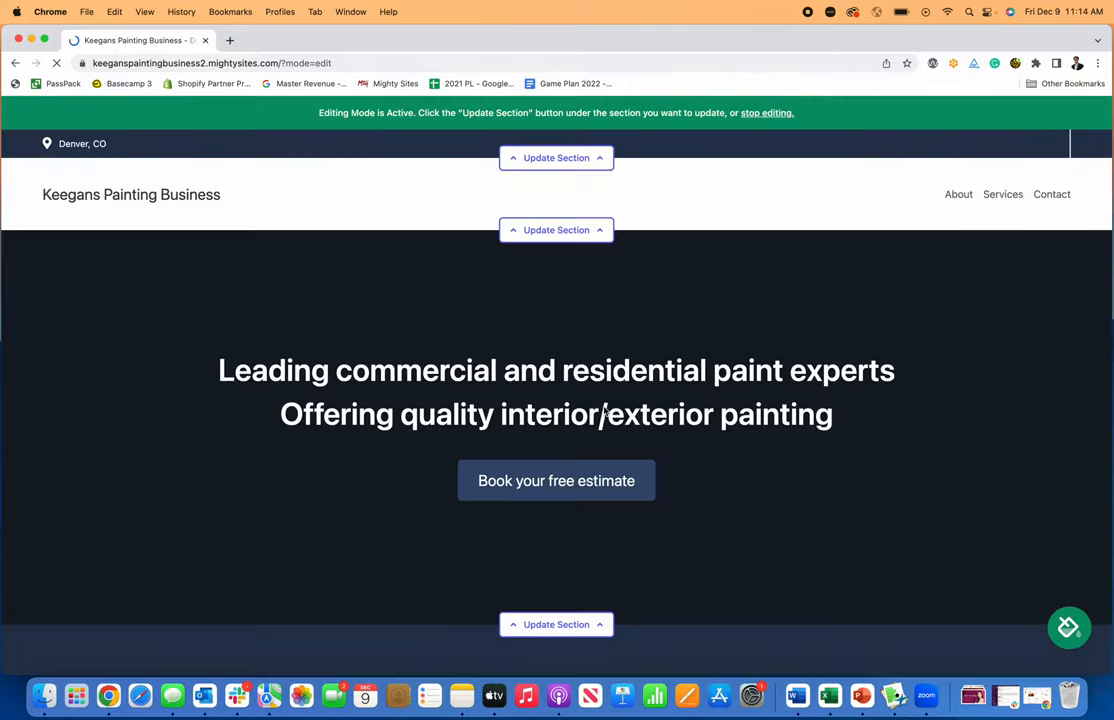
# Scroll through the Denver hero, About us and Professional Painter services sections
pyautogui.scroll(-3)
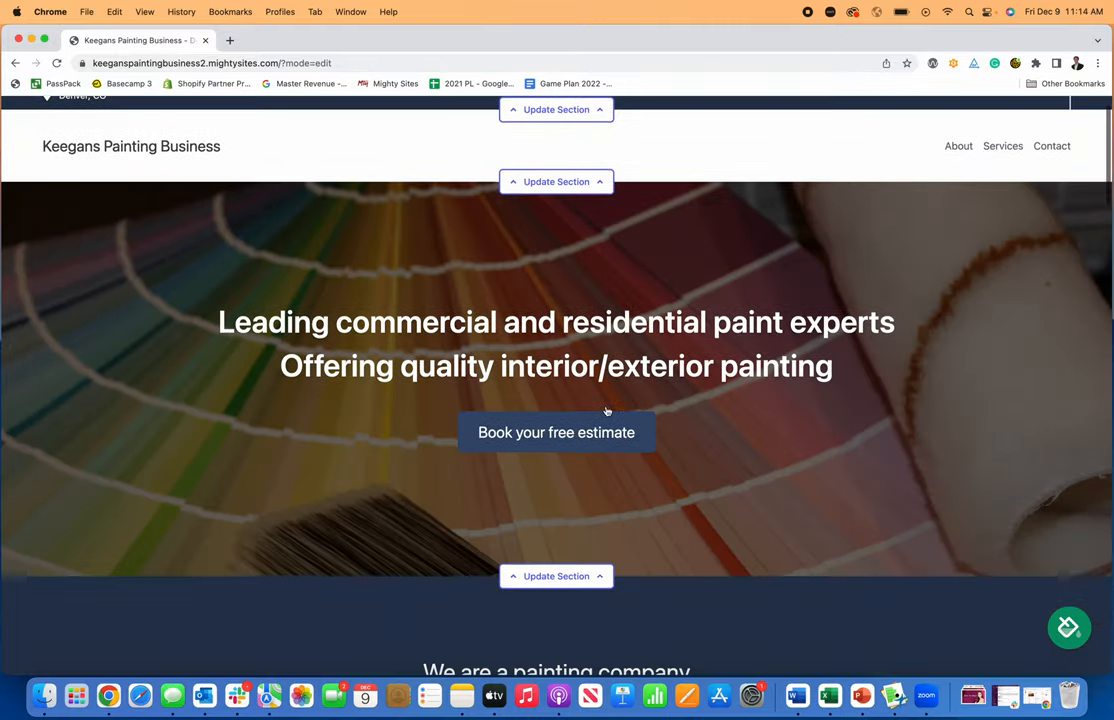
pyautogui.scroll(-3)
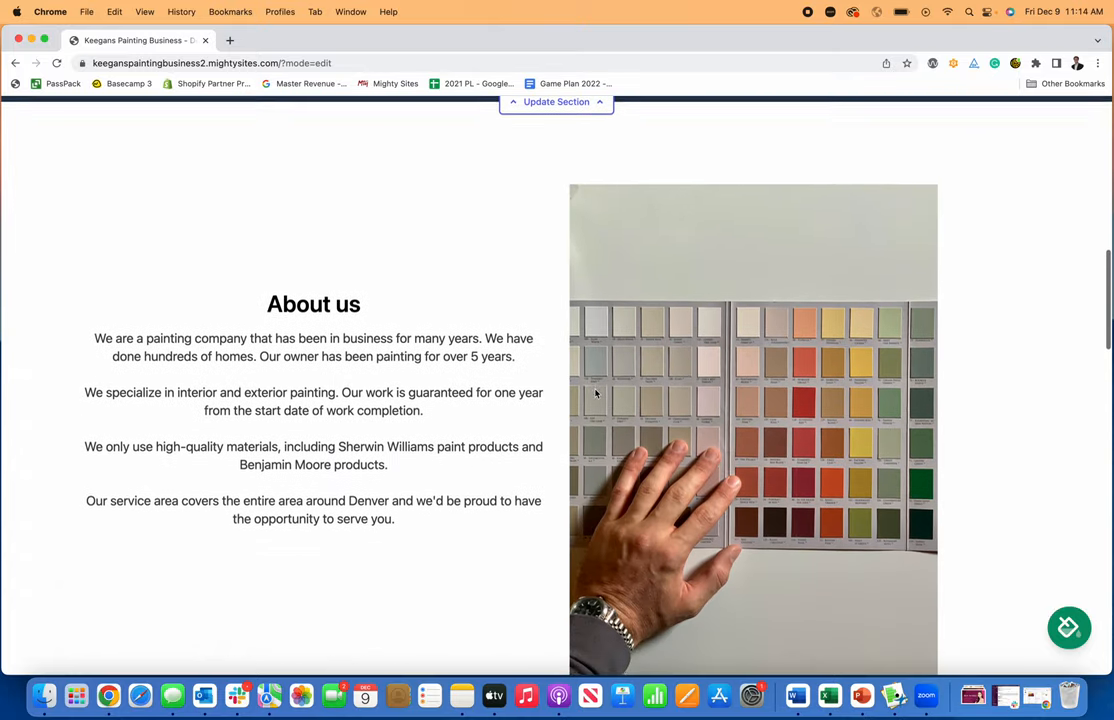
pyautogui.scroll(-3)
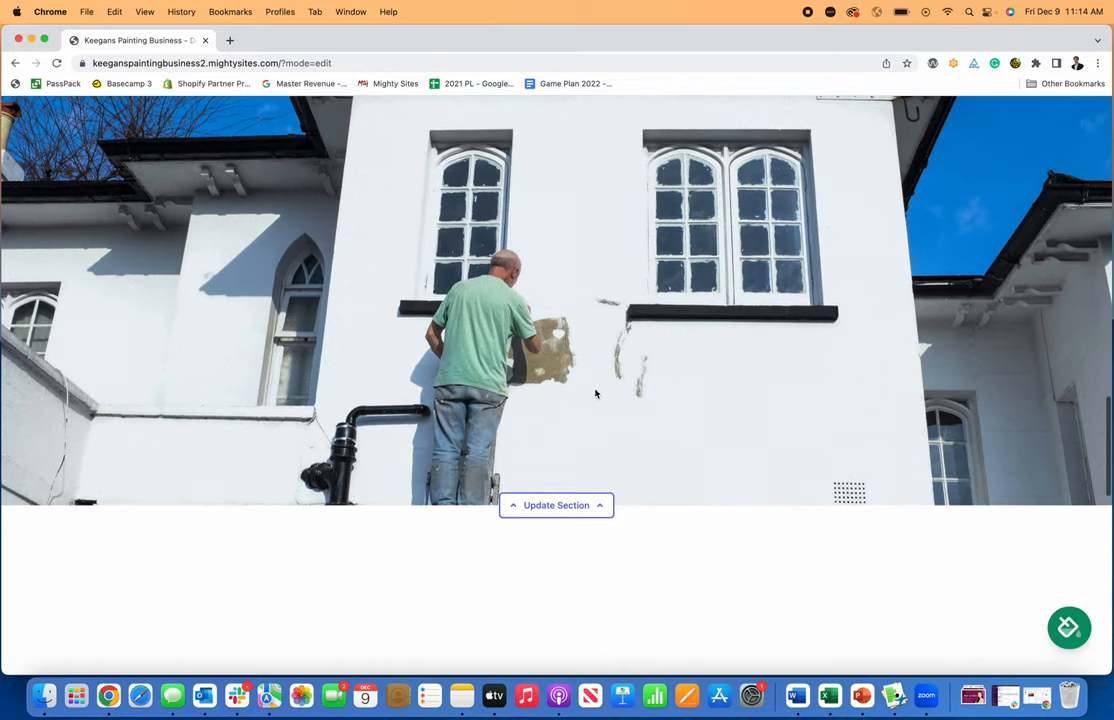
pyautogui.scroll(-3)
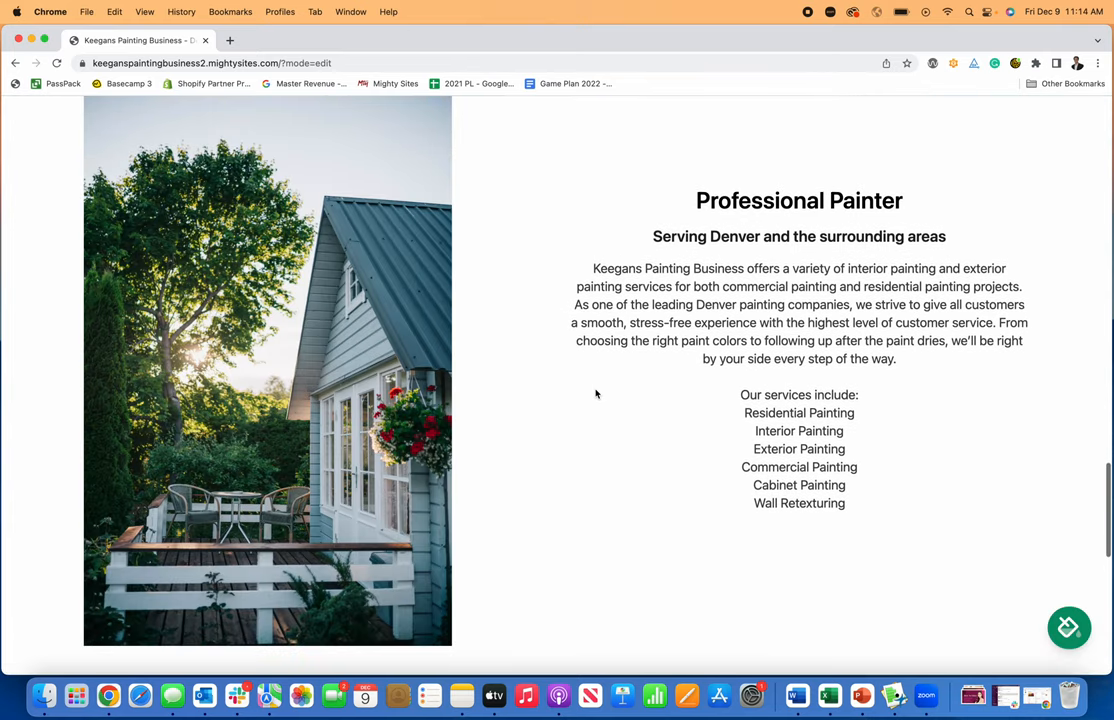
pyautogui.scroll(-3)
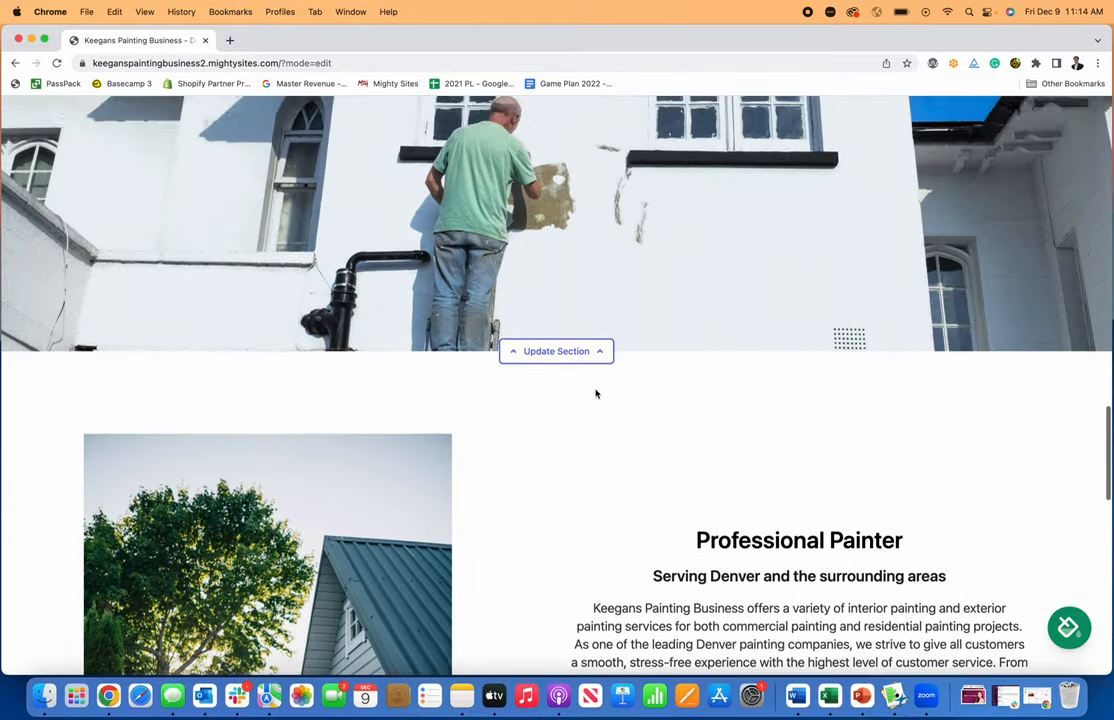
pyautogui.scroll(-3)
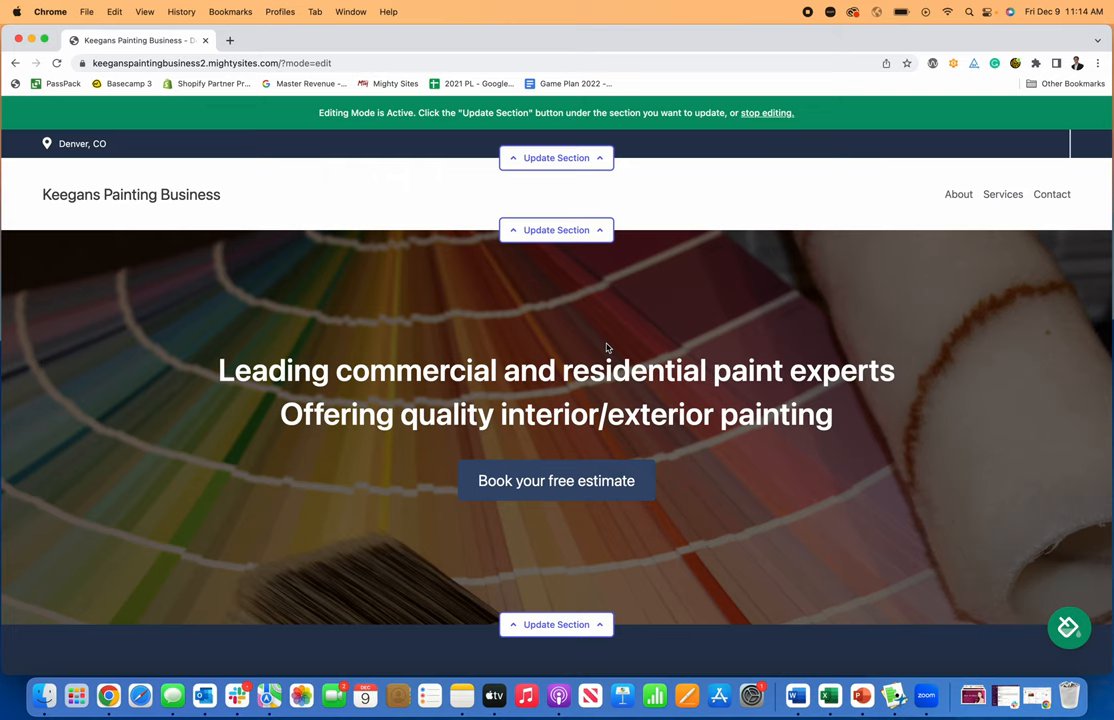
pyautogui.moveTo(755, 273)
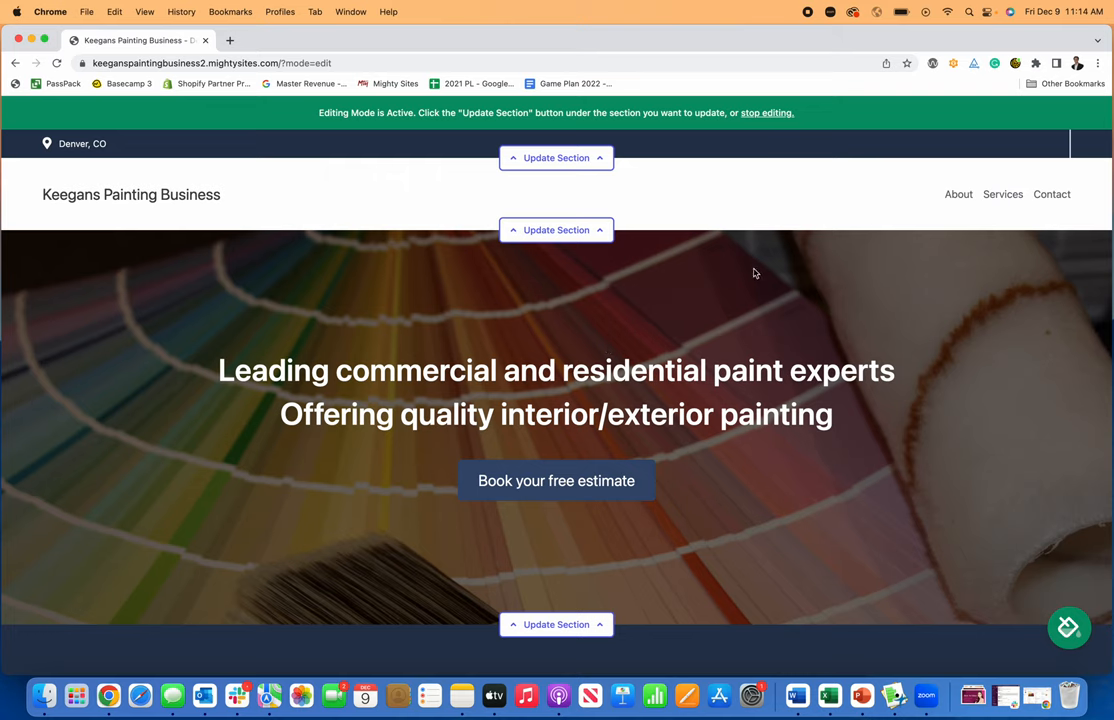
pyautogui.click(556, 157)
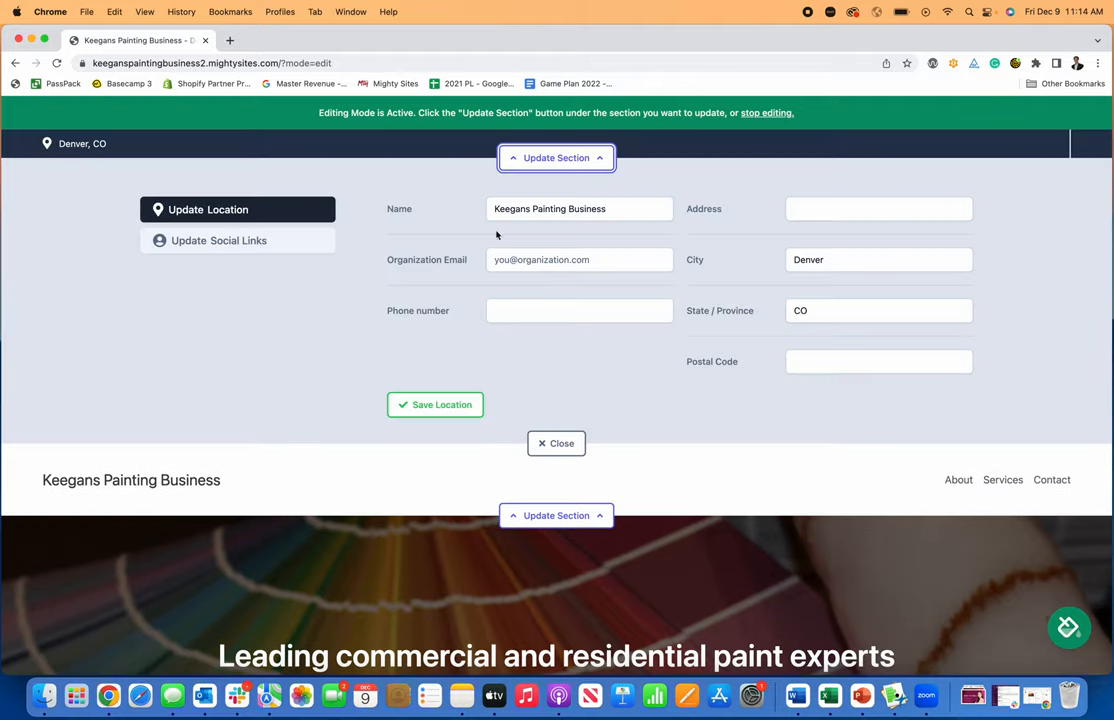
pyautogui.click(578, 259)
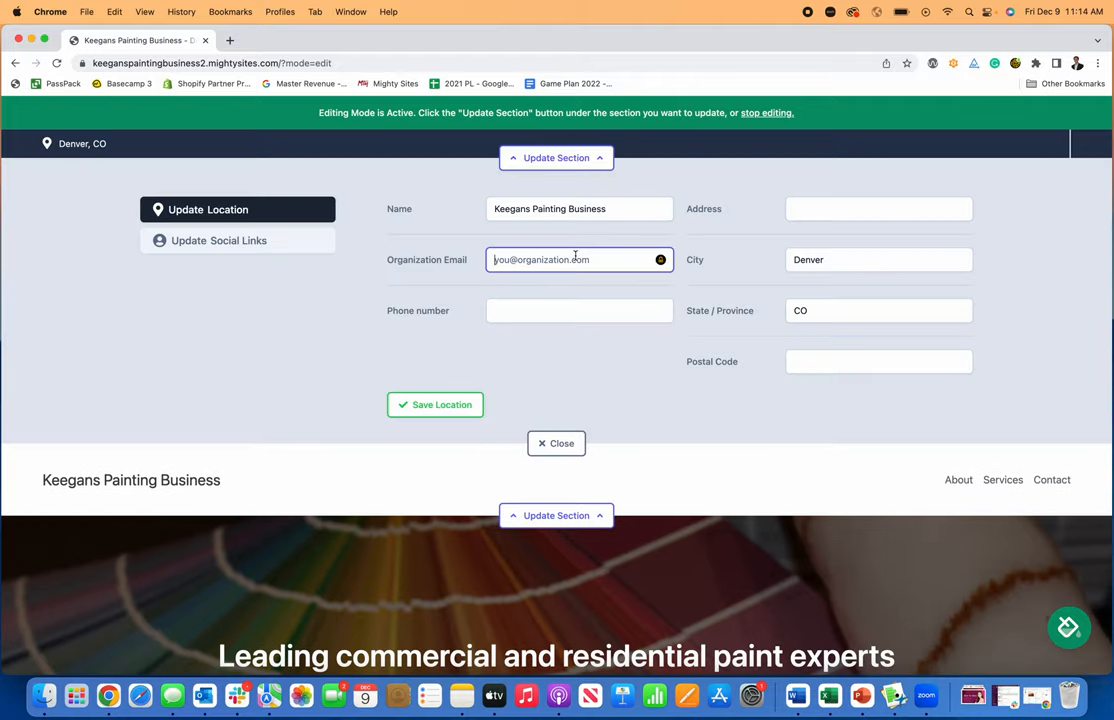
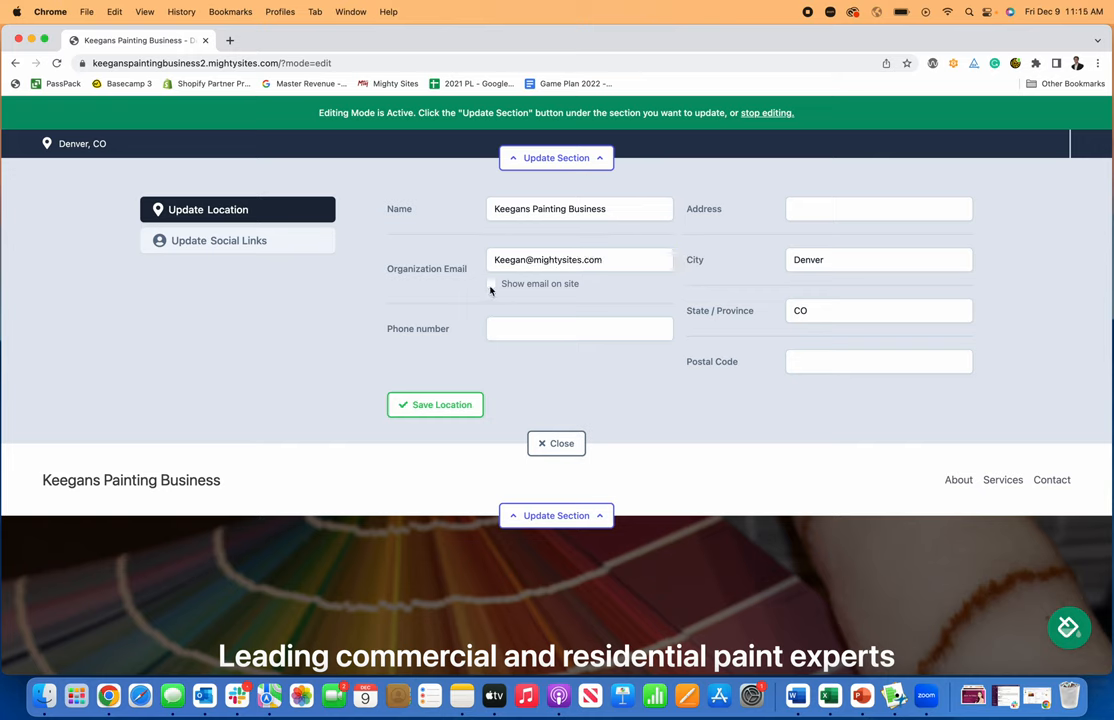
pyautogui.click(491, 283)
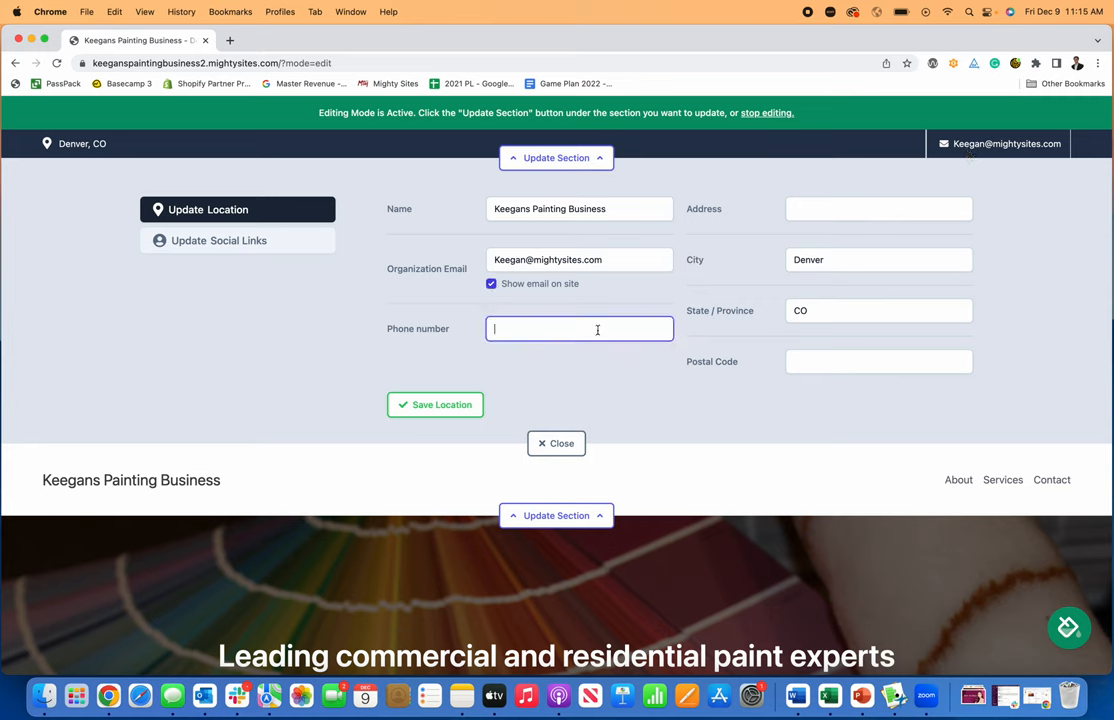
pyautogui.write('777-777-')
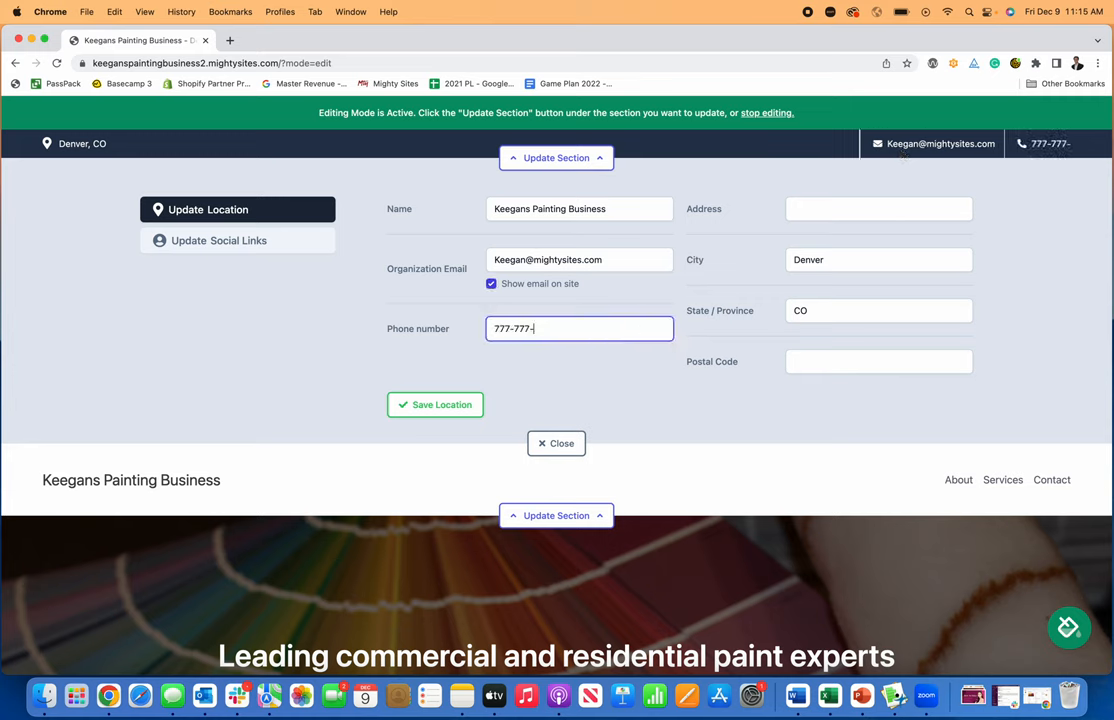
pyautogui.write('7777')
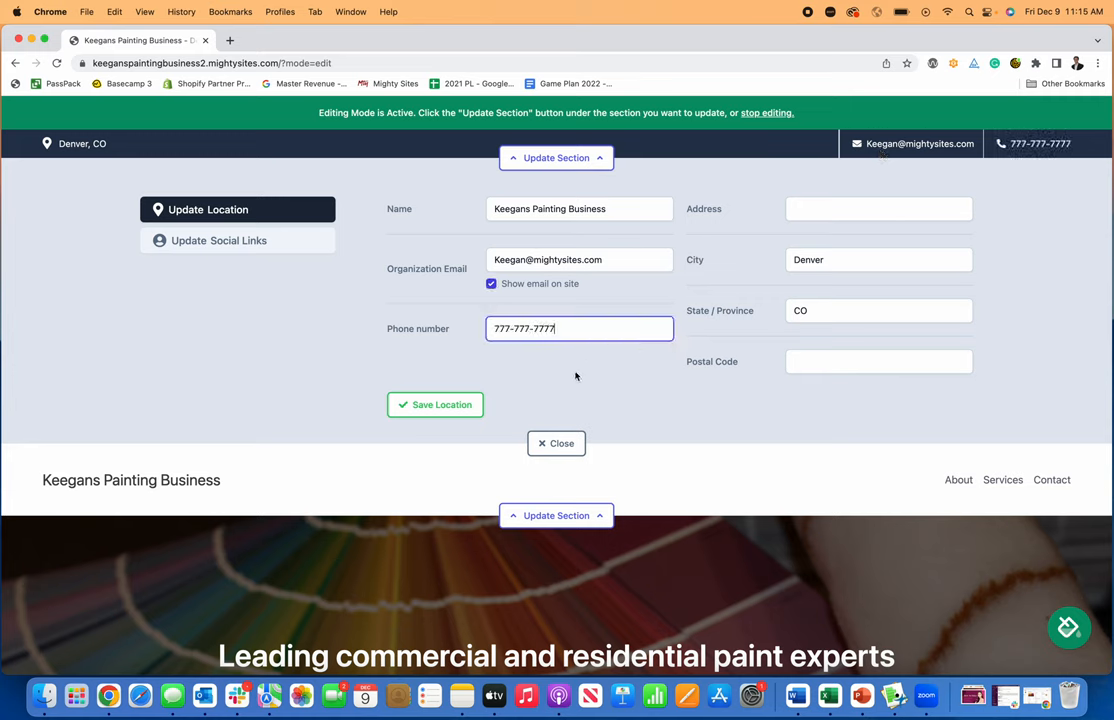
pyautogui.click(435, 404)
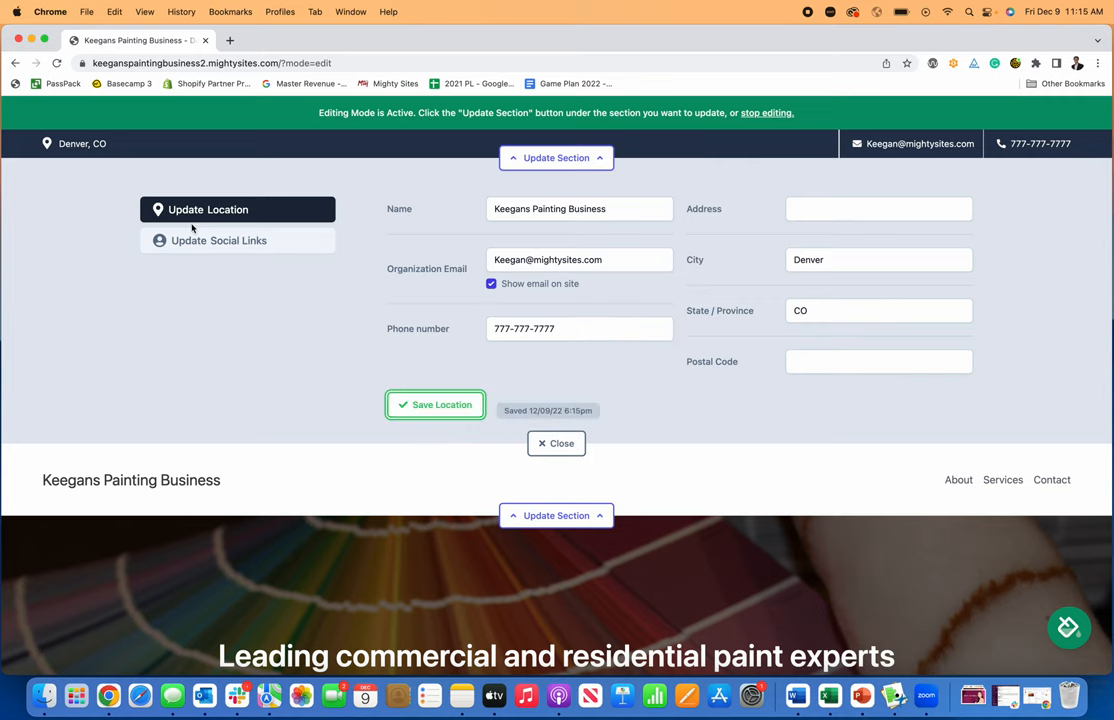
# Save the Facebook link Facebook.com/mightysites to social links and close the editor
pyautogui.click(219, 240)
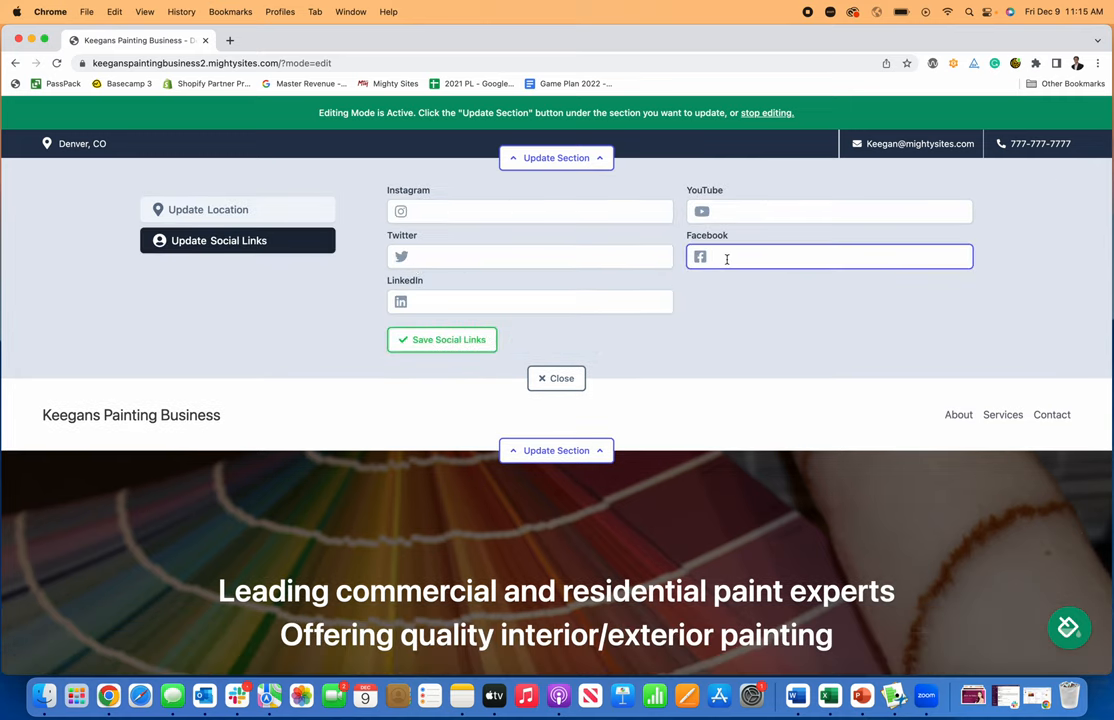
pyautogui.write('Facebook.cm')
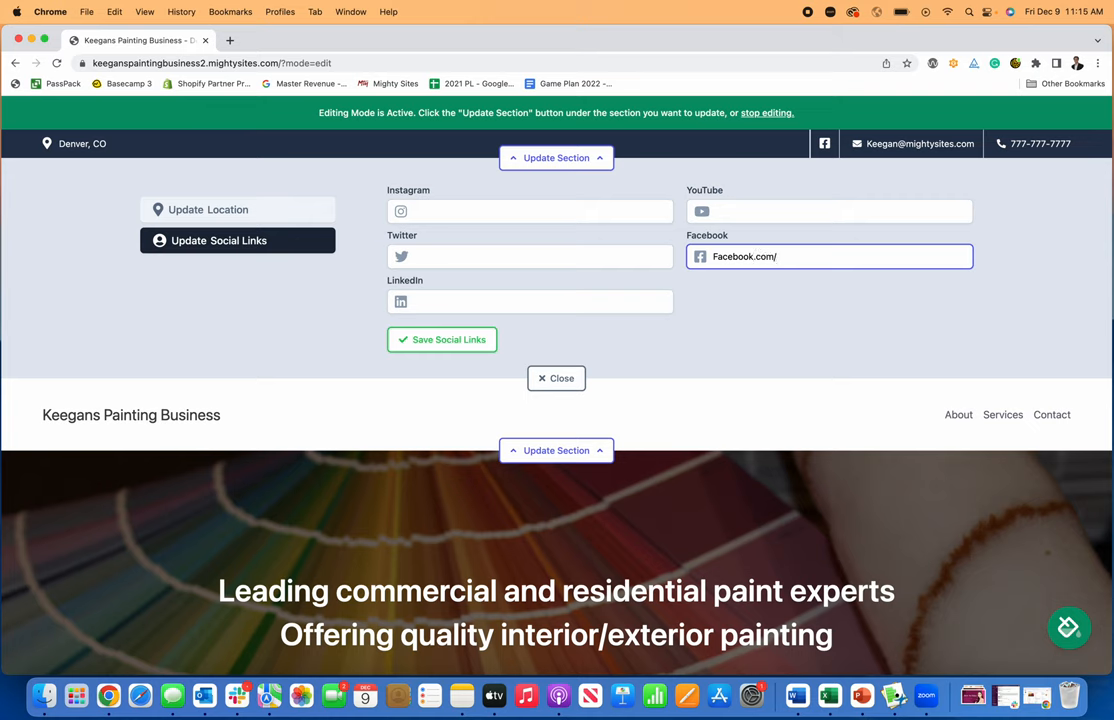
pyautogui.write('mightysi')
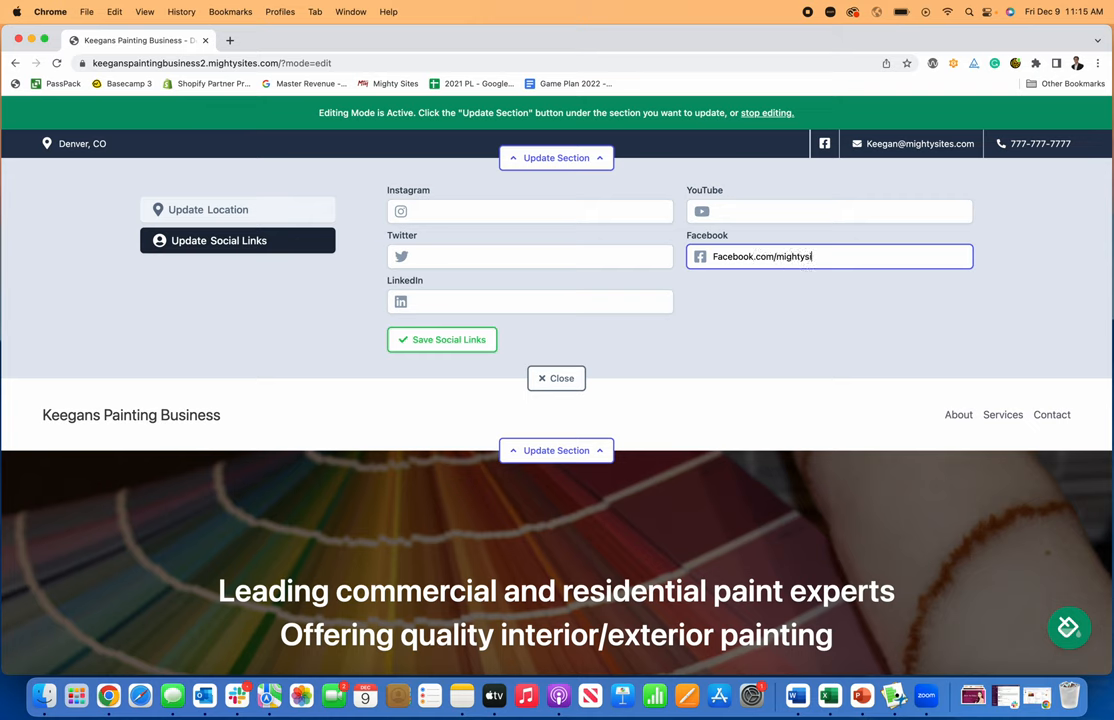
pyautogui.click(441, 339)
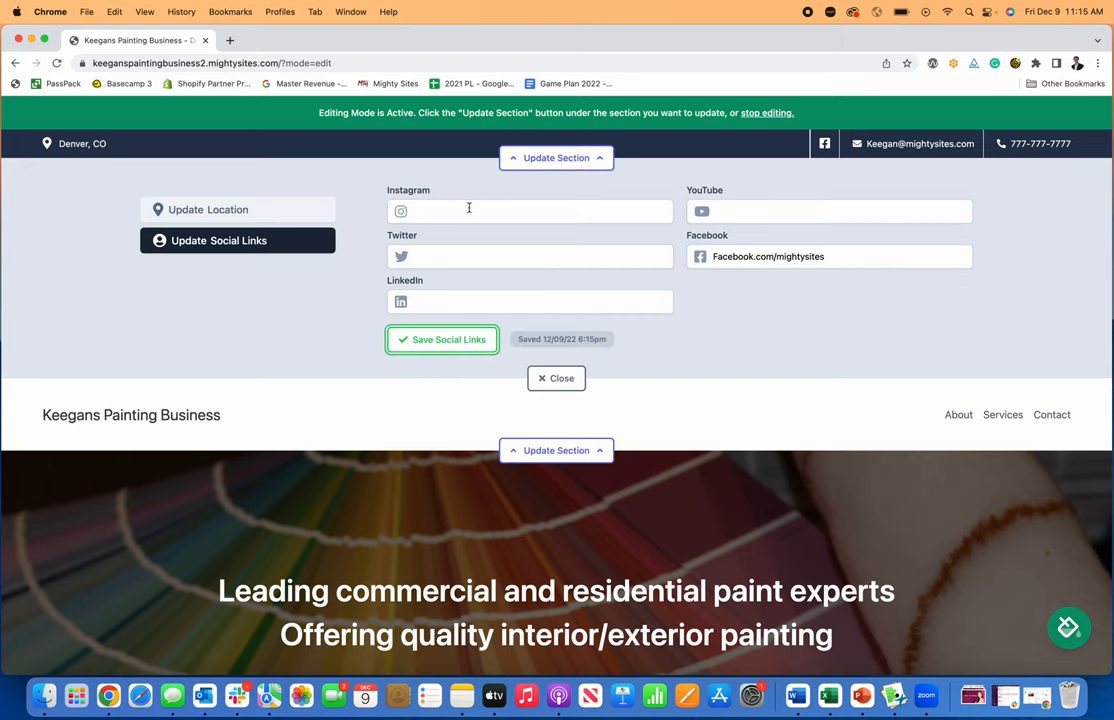
pyautogui.click(556, 378)
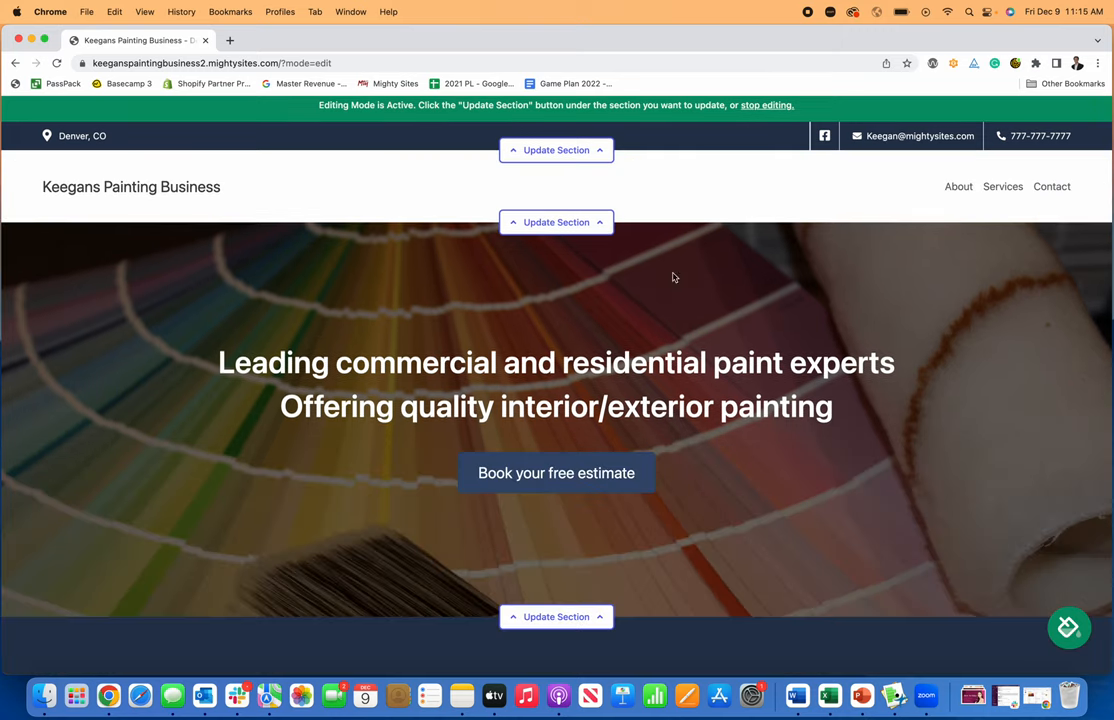
pyautogui.moveTo(676, 275)
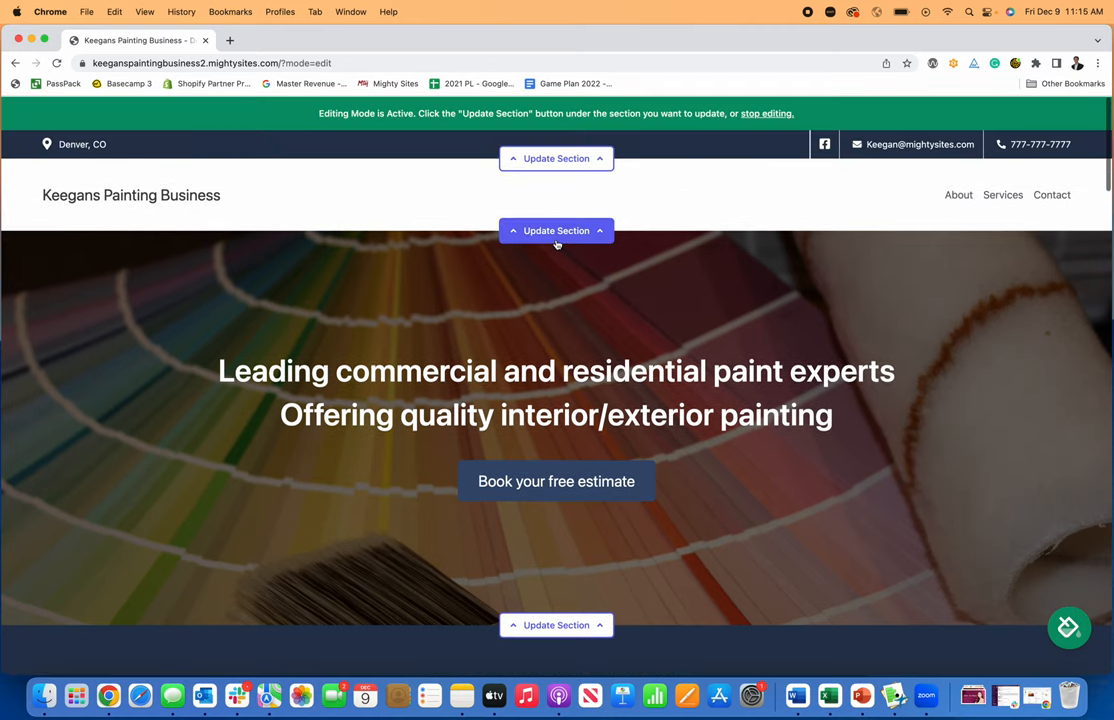
# Open the header's logo upload area, dismissing the file picker without a file
pyautogui.click(556, 230)
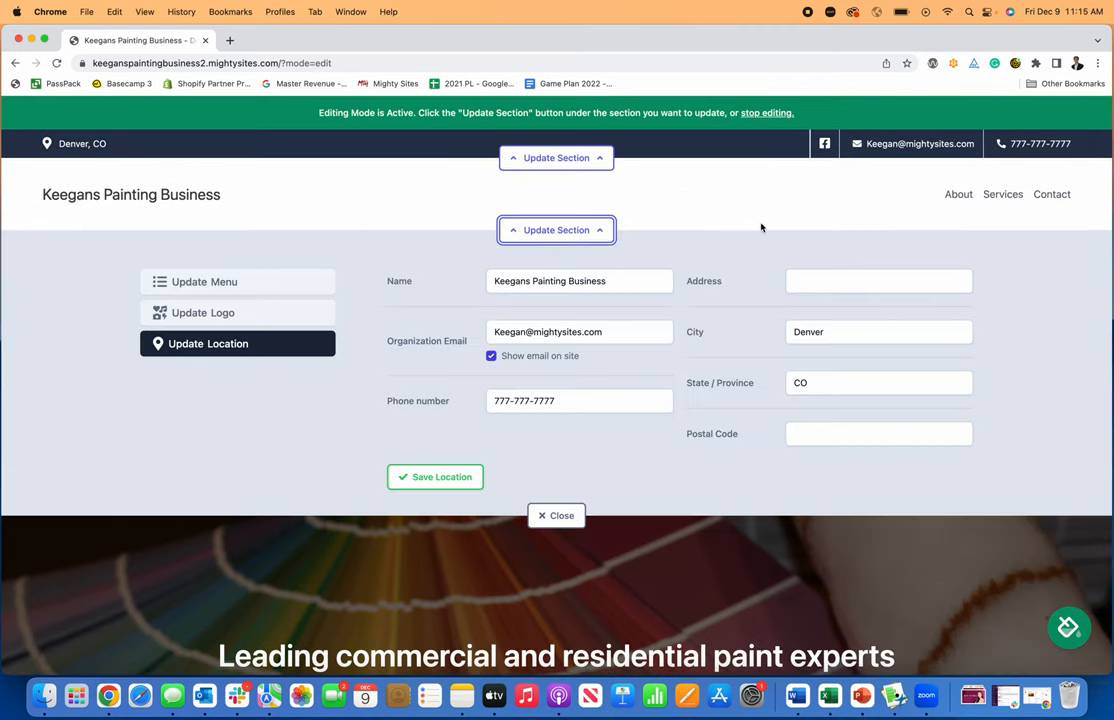
pyautogui.click(237, 281)
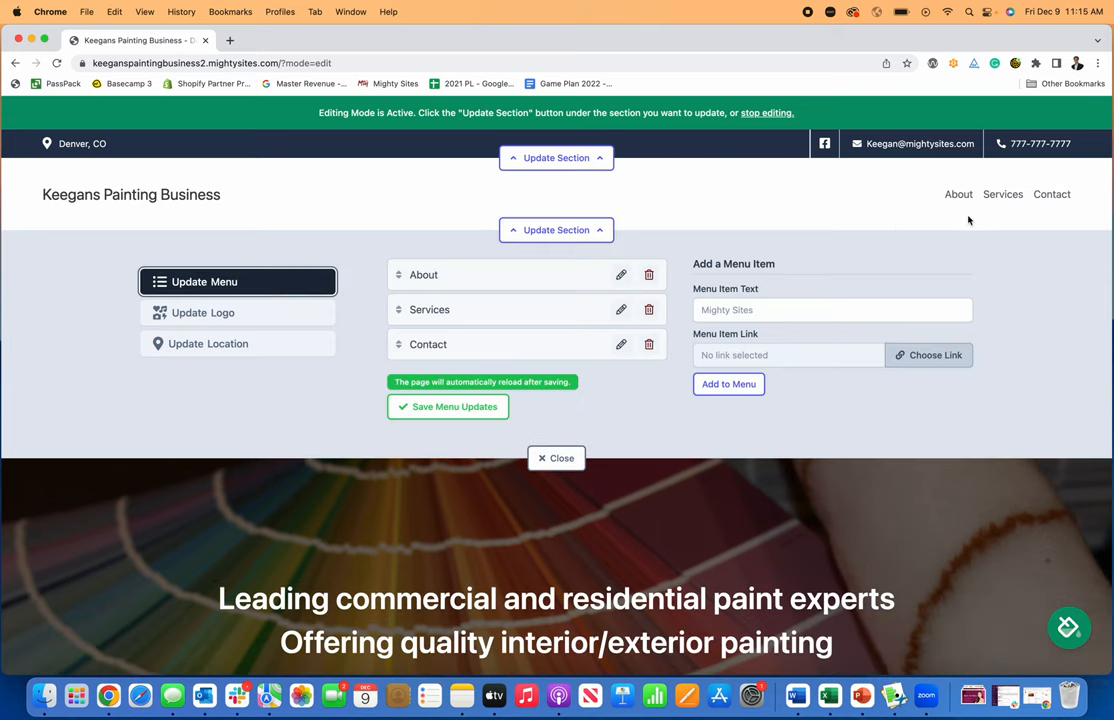
pyautogui.moveTo(885, 205)
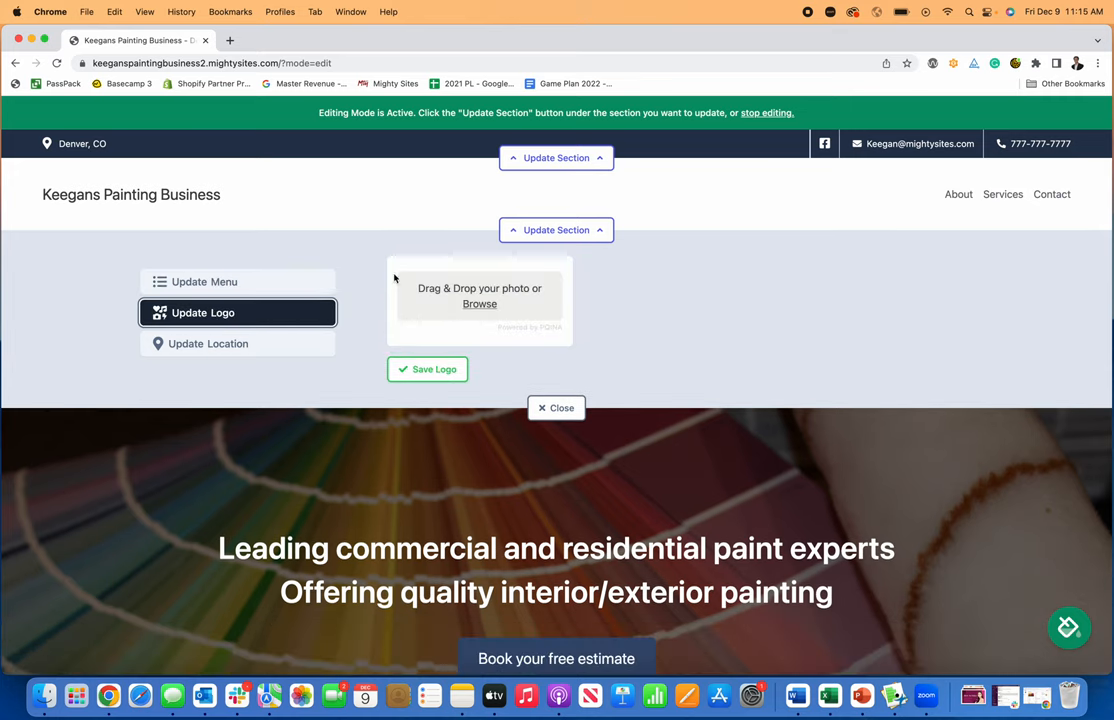
pyautogui.click(479, 303)
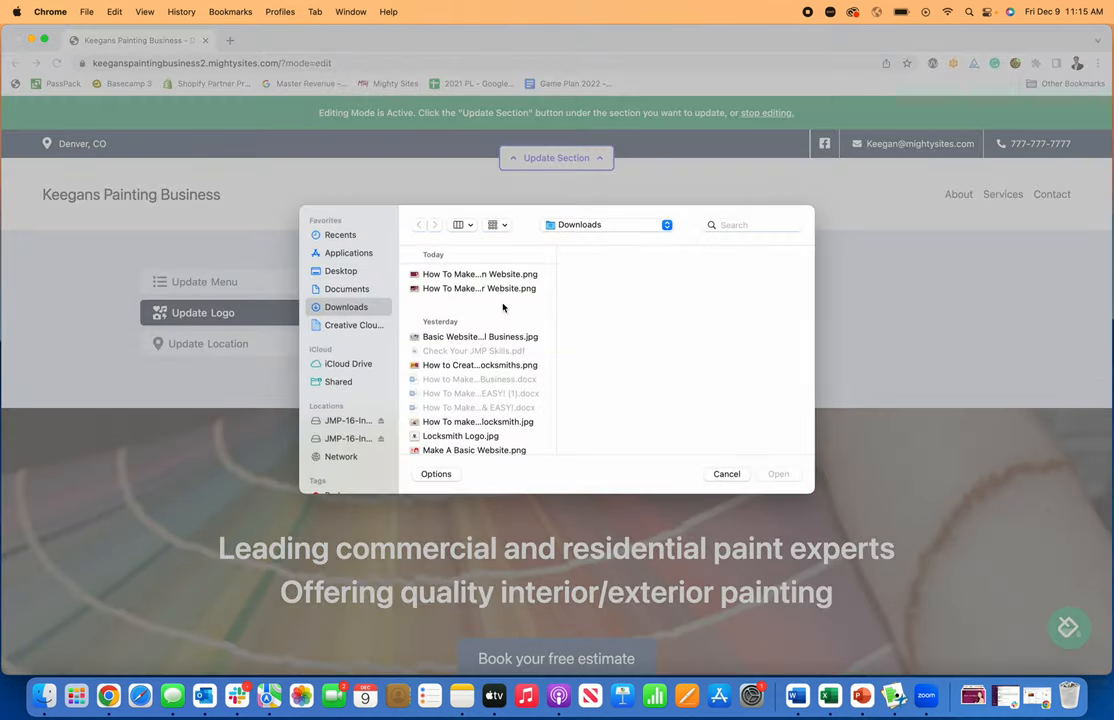
pyautogui.click(726, 473)
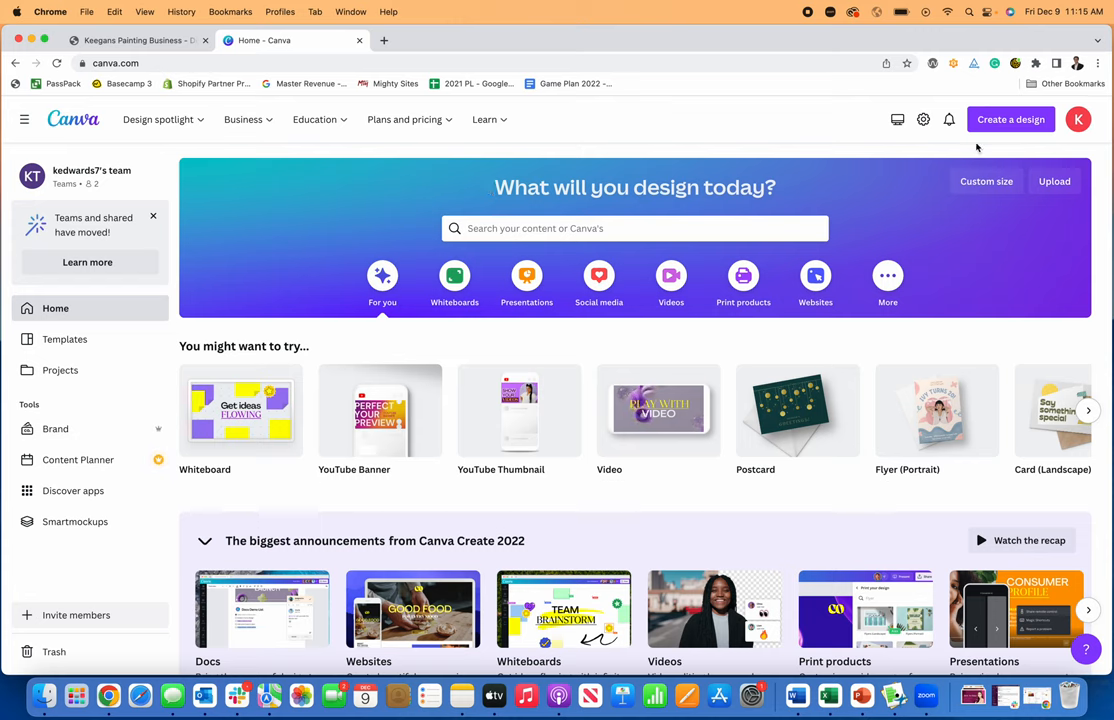
# Create a Canva logo from the 'painter' House Painting Shop template
pyautogui.click(1011, 119)
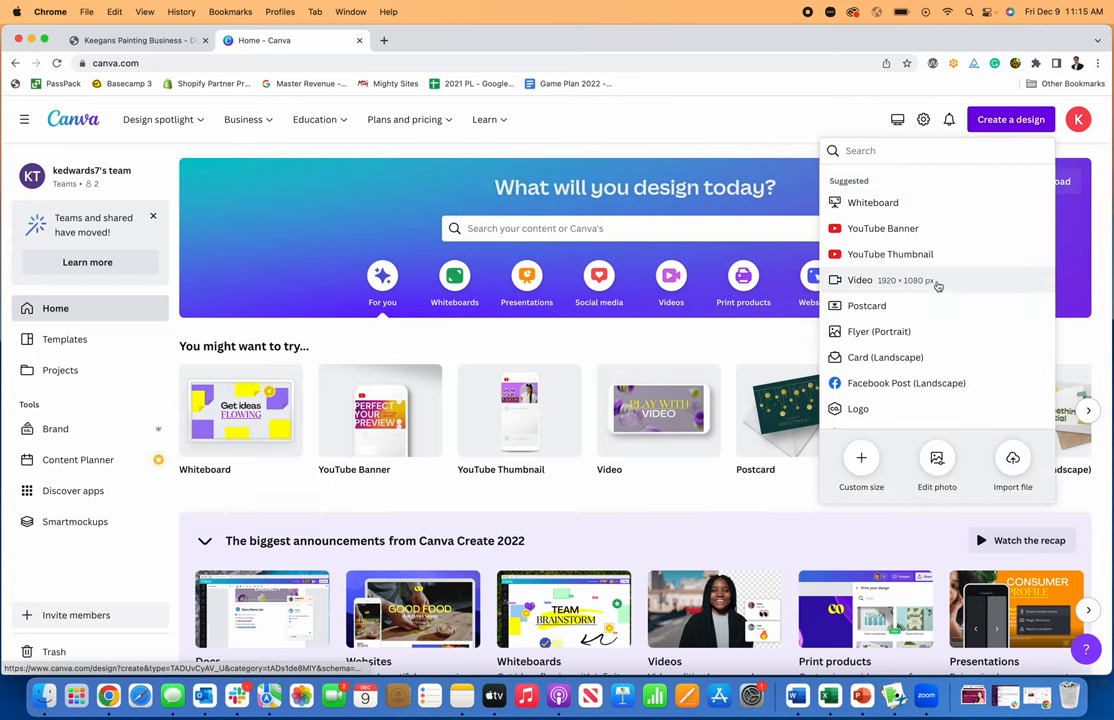
pyautogui.click(859, 280)
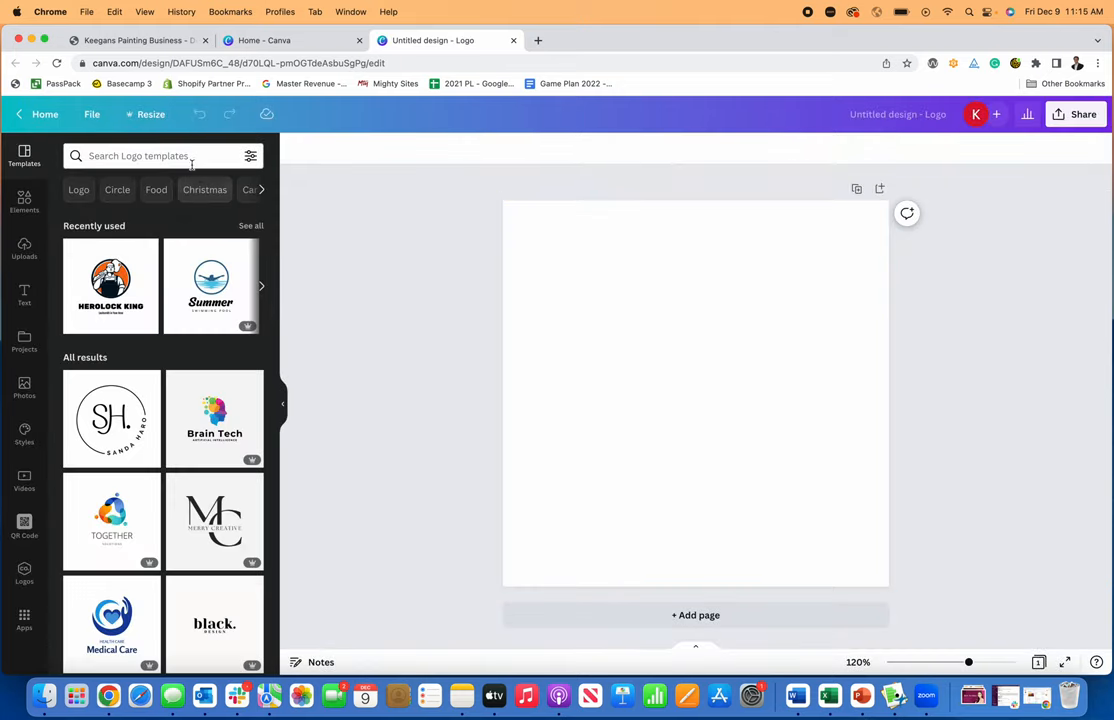
pyautogui.write('painter')
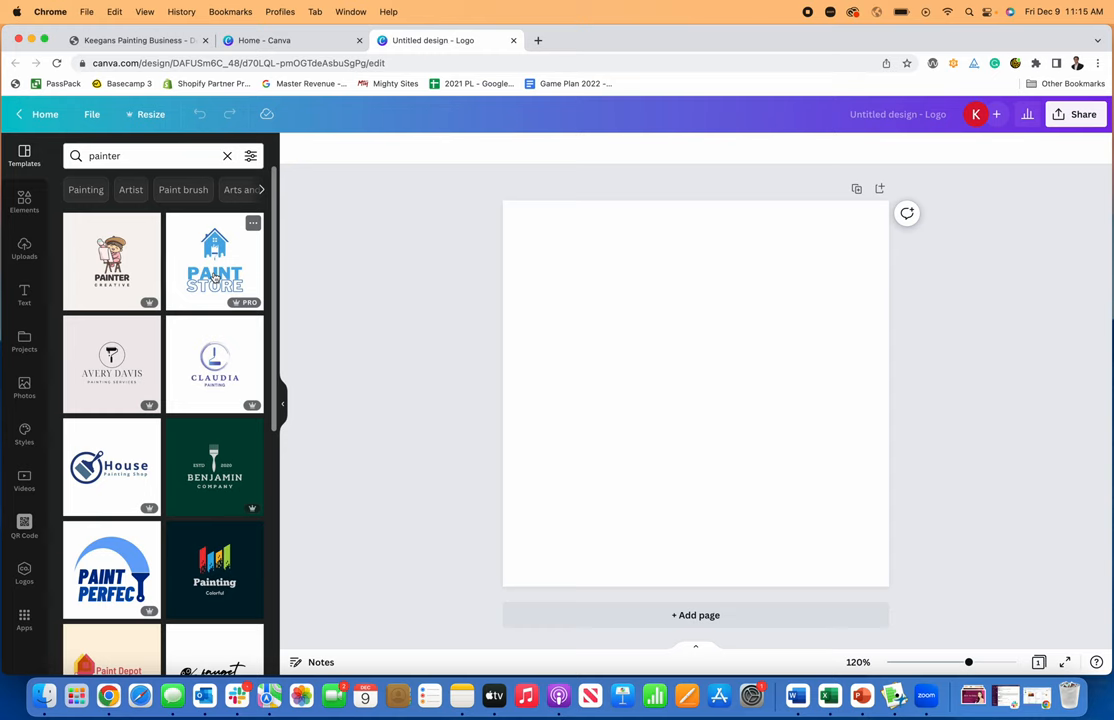
pyautogui.scroll(-3)
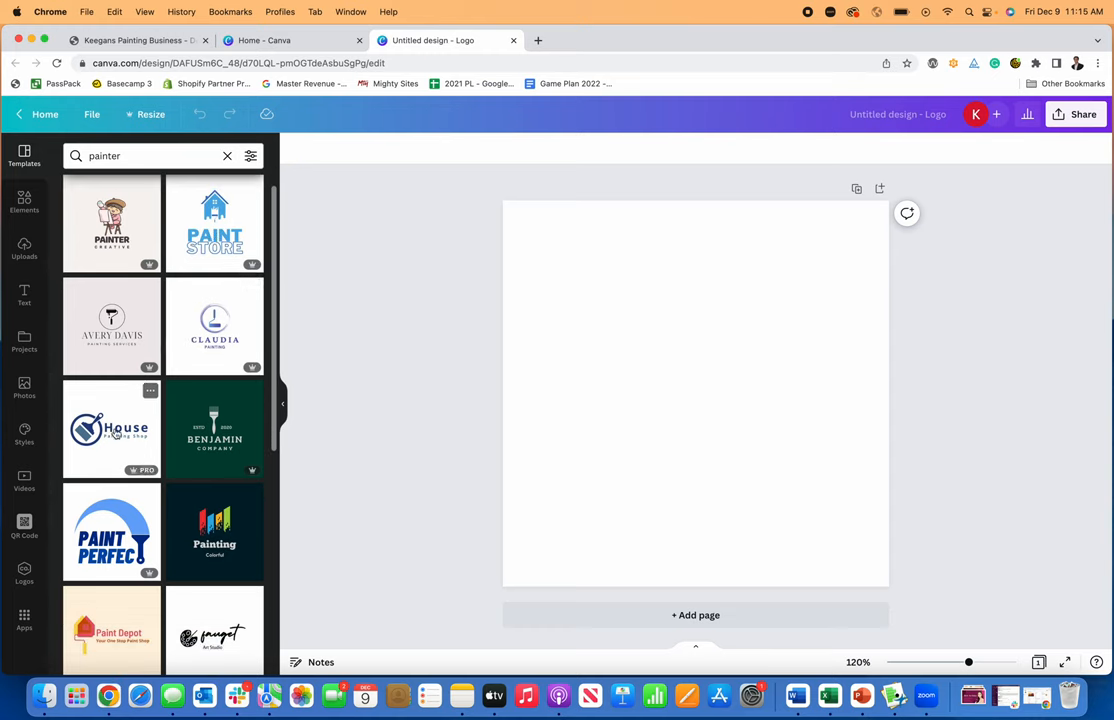
pyautogui.click(111, 429)
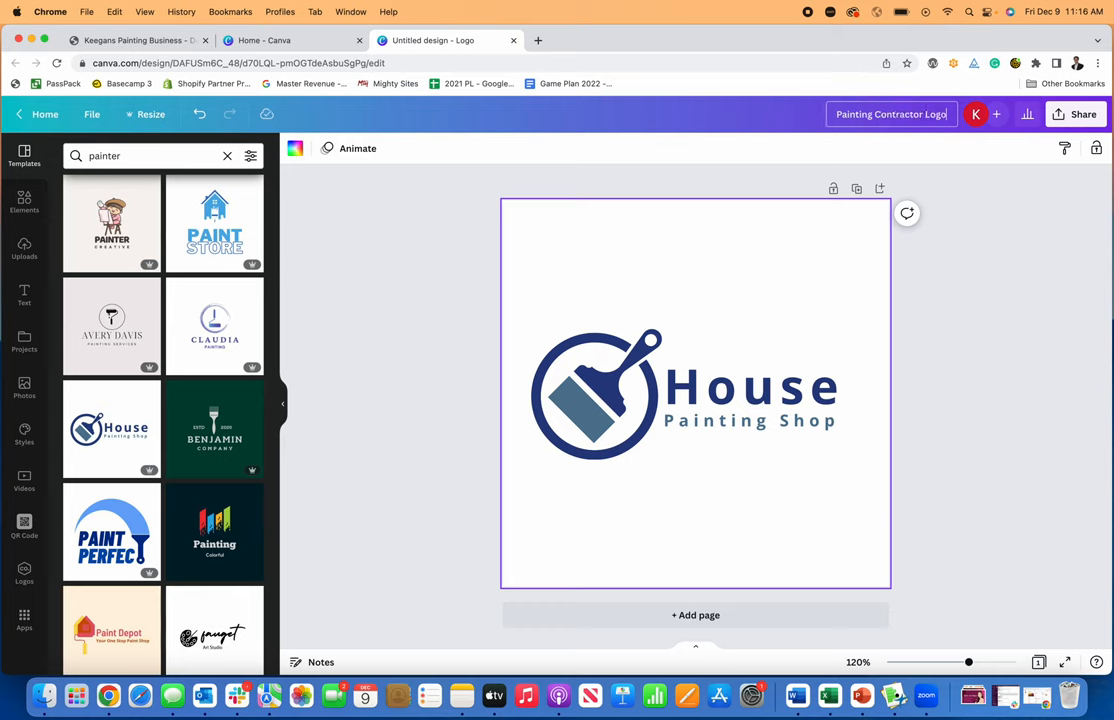
# Download the Painting Contractor Logo design as a JPG
pyautogui.click(1083, 114)
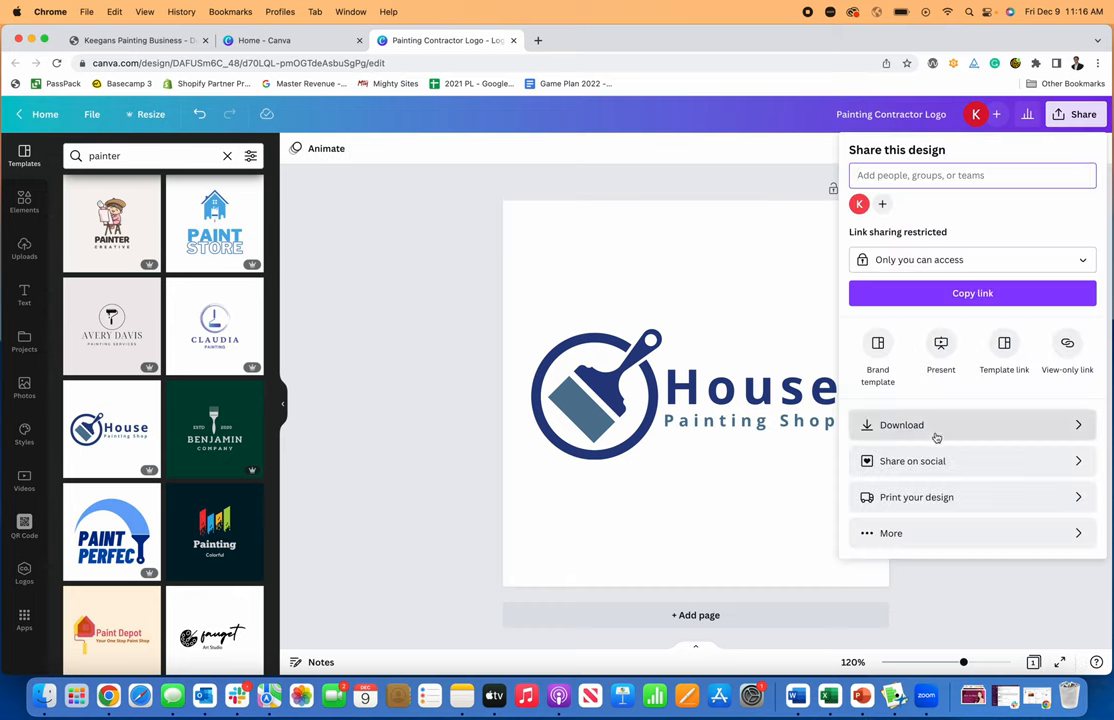
pyautogui.click(901, 424)
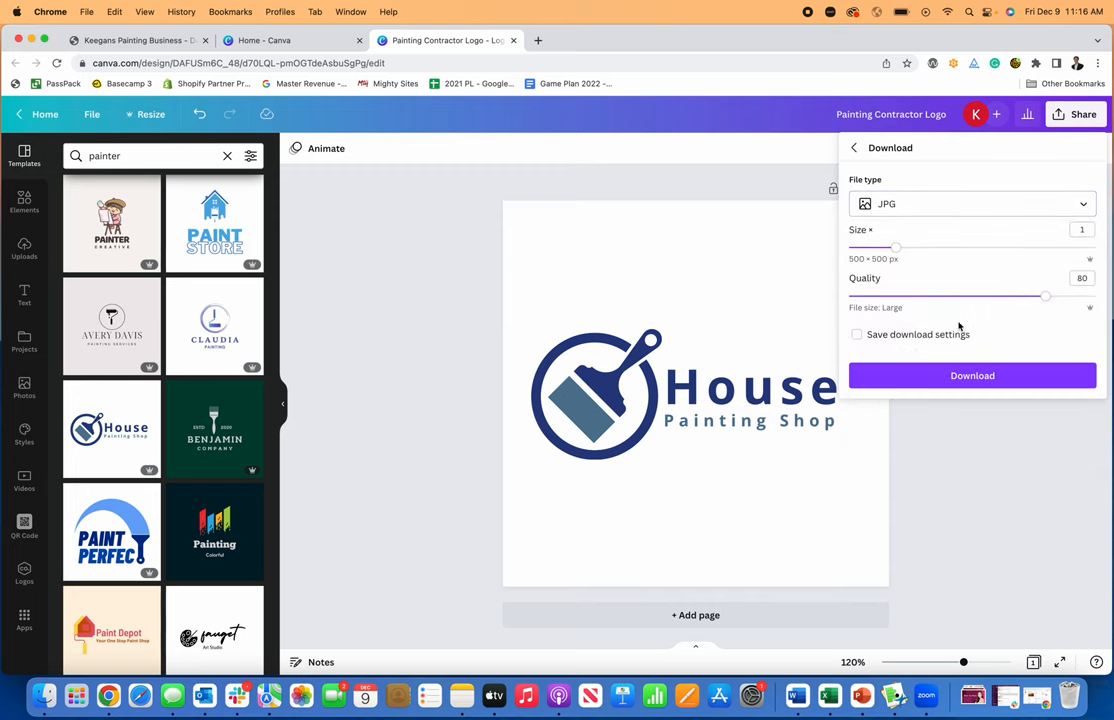
pyautogui.click(971, 375)
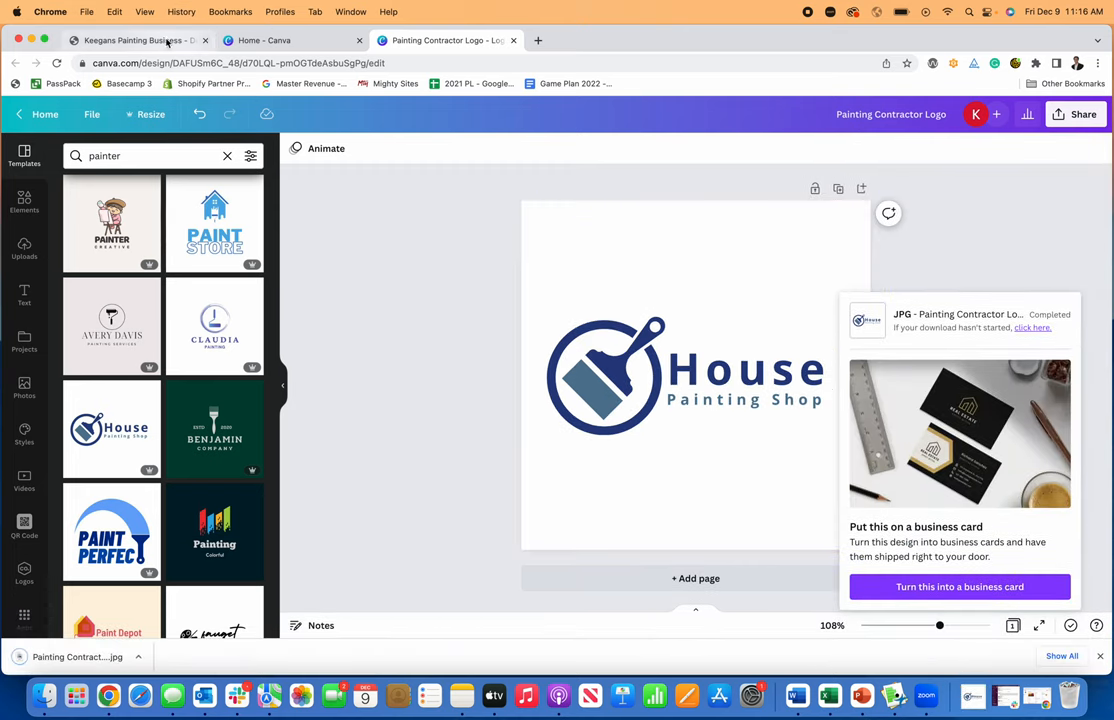
# Upload Painting Contractor Logo.jpg to the site header and enlarge it twice
pyautogui.click(138, 40)
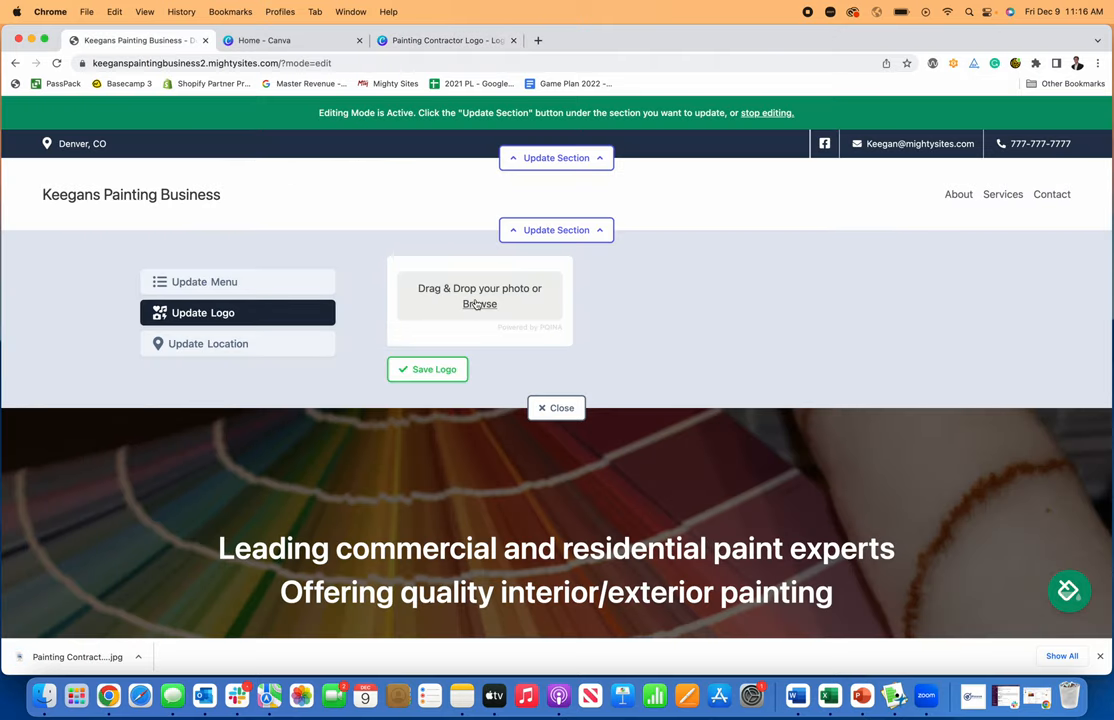
pyautogui.click(479, 304)
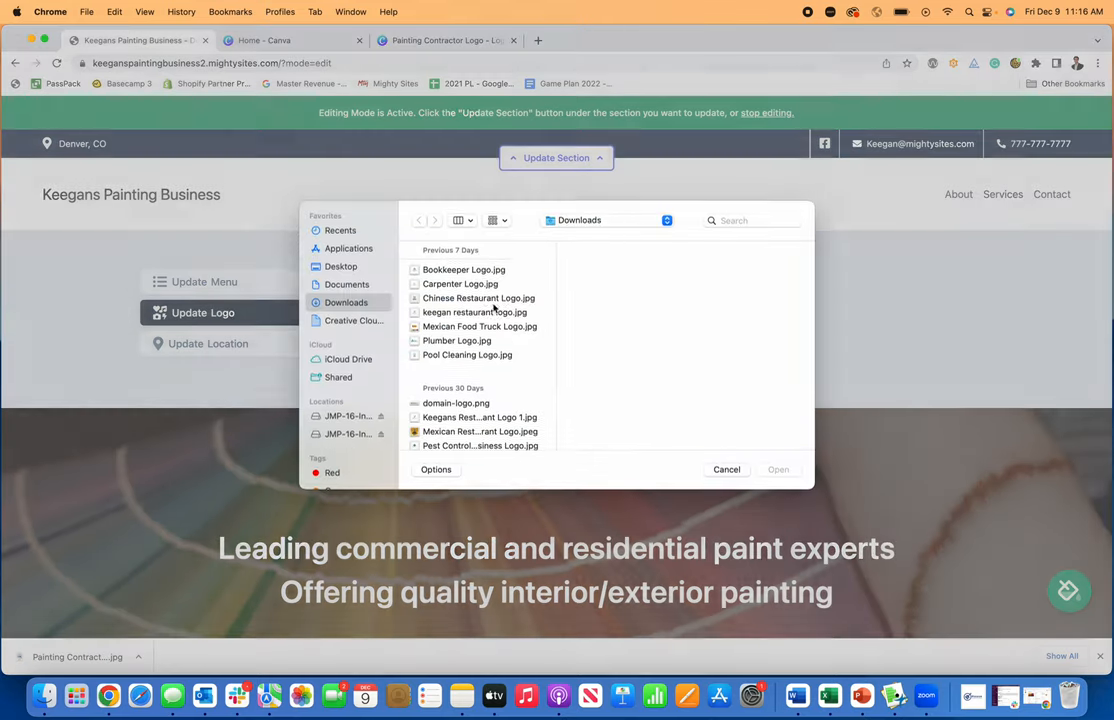
pyautogui.click(478, 302)
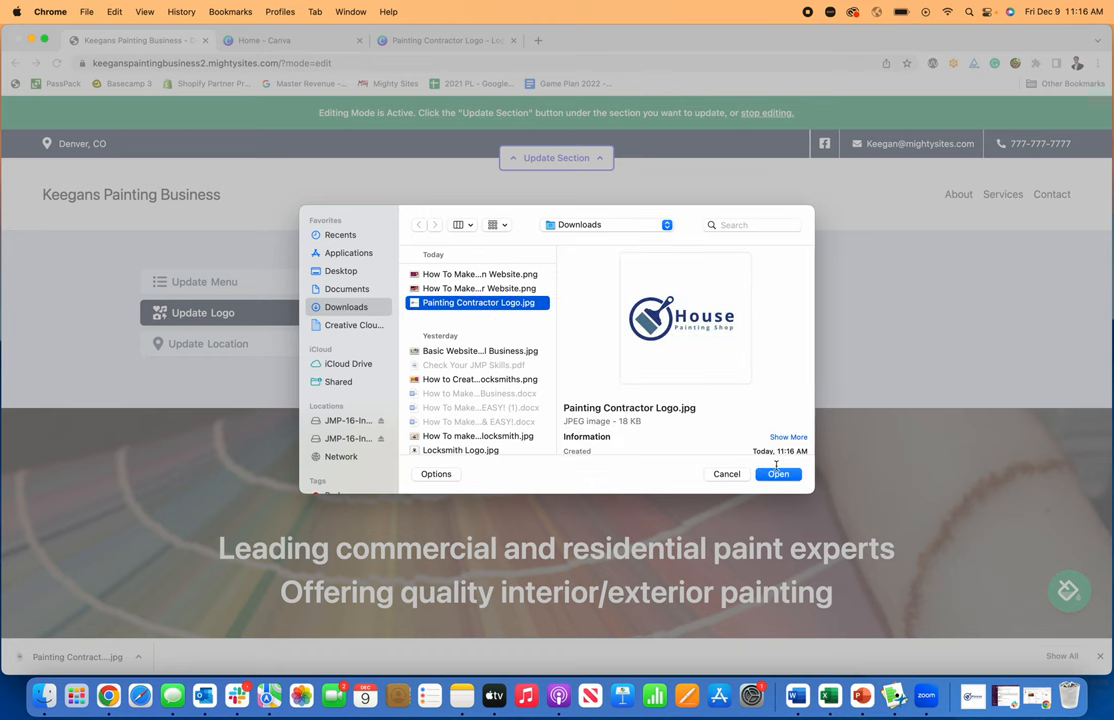
pyautogui.click(778, 474)
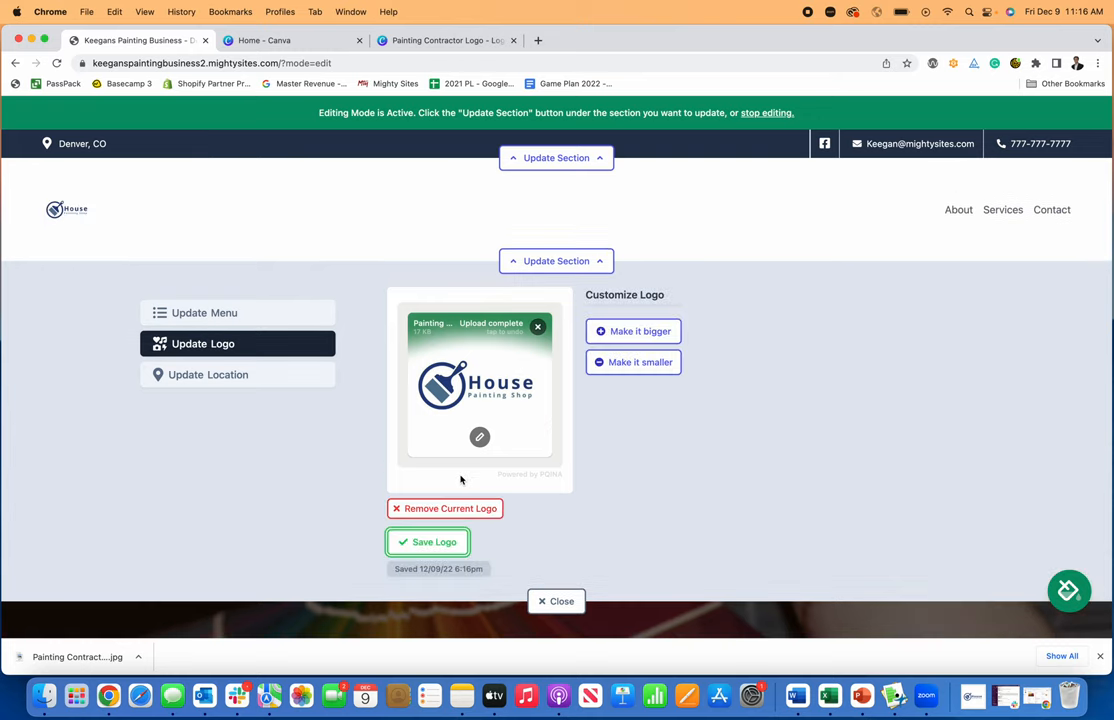
pyautogui.moveTo(690, 344)
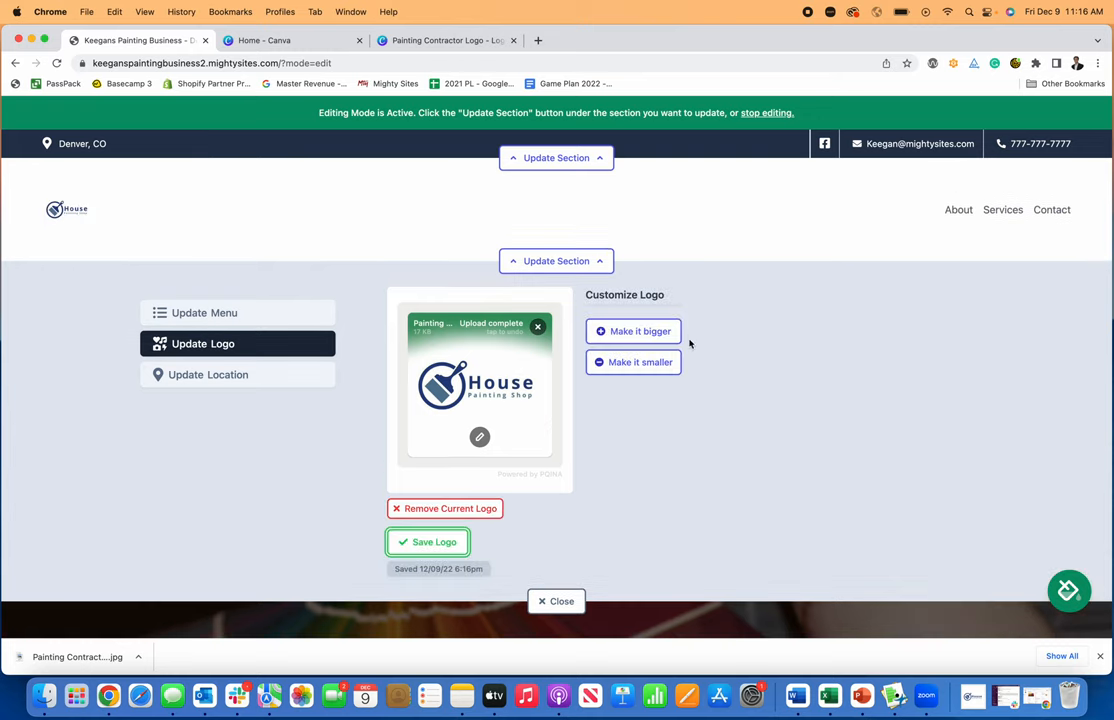
pyautogui.click(633, 331)
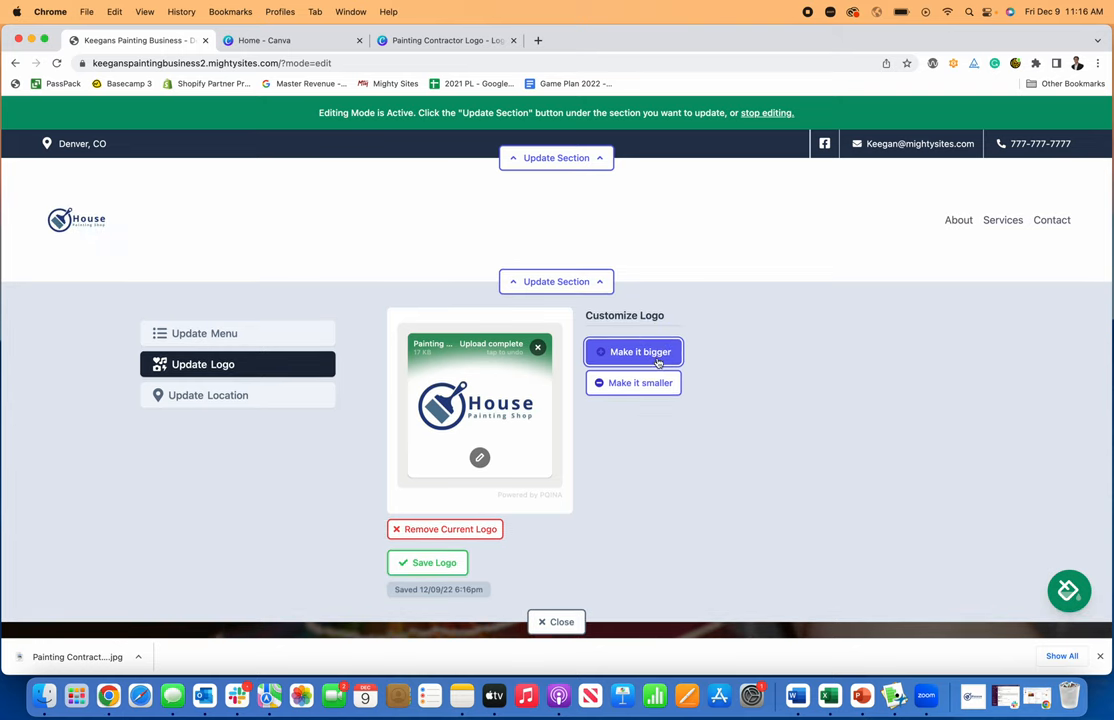
pyautogui.click(633, 351)
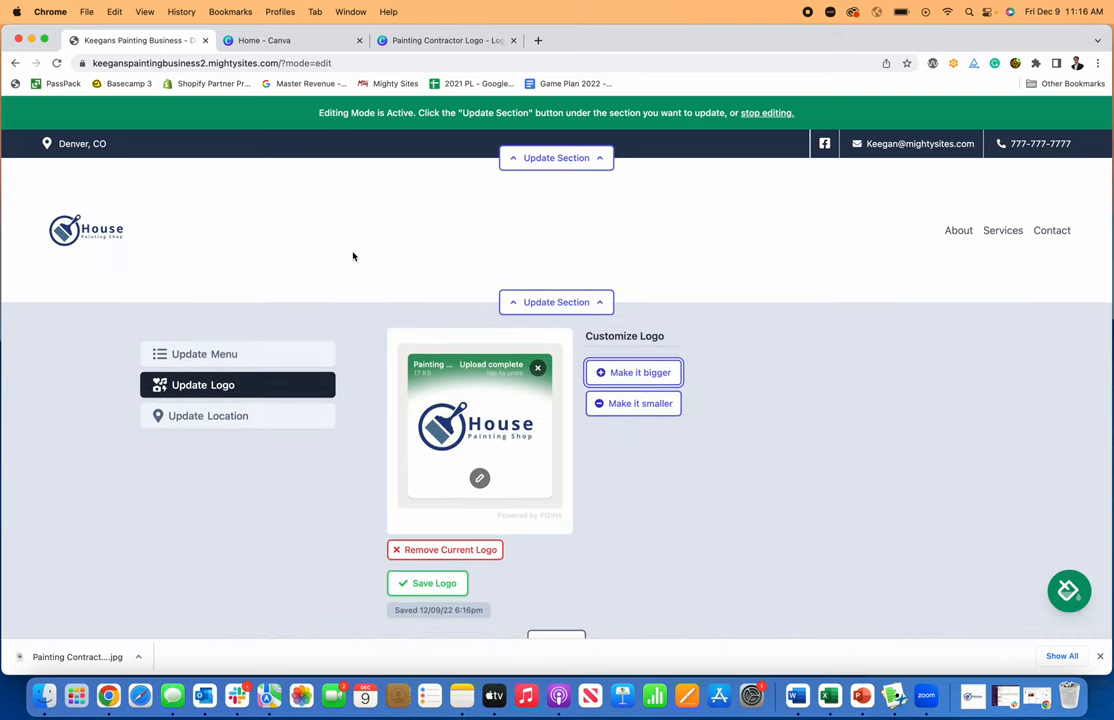
pyautogui.moveTo(352, 419)
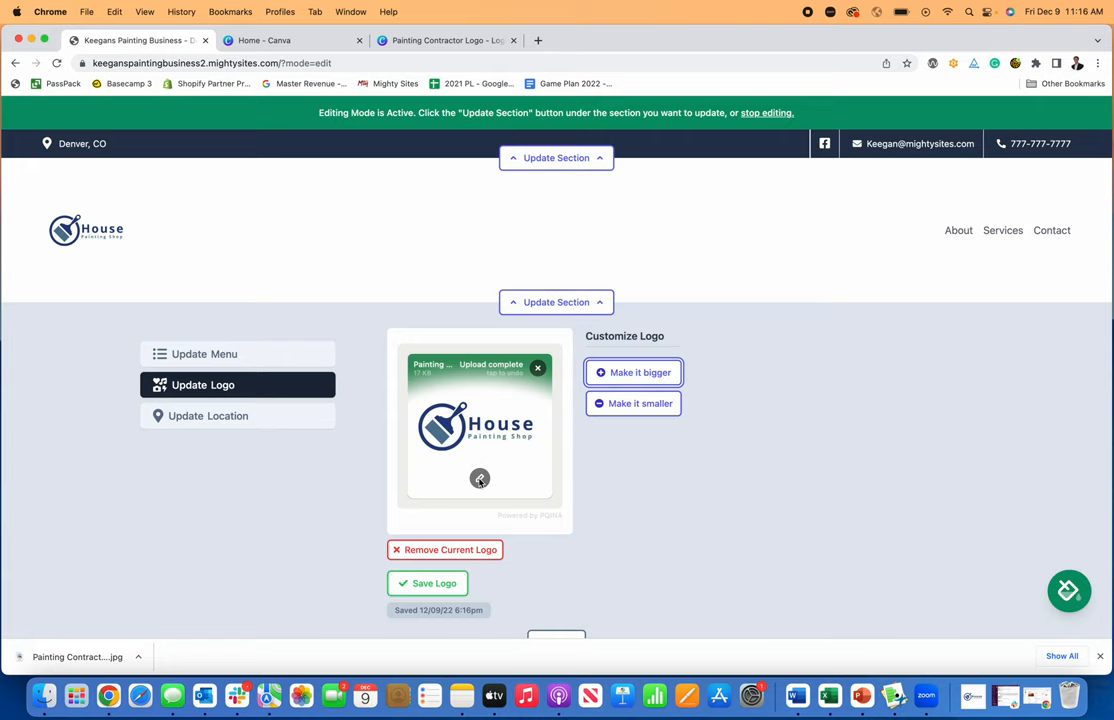
# Crop the empty space below the logo, preview Filter and Decorate, and apply
pyautogui.click(479, 477)
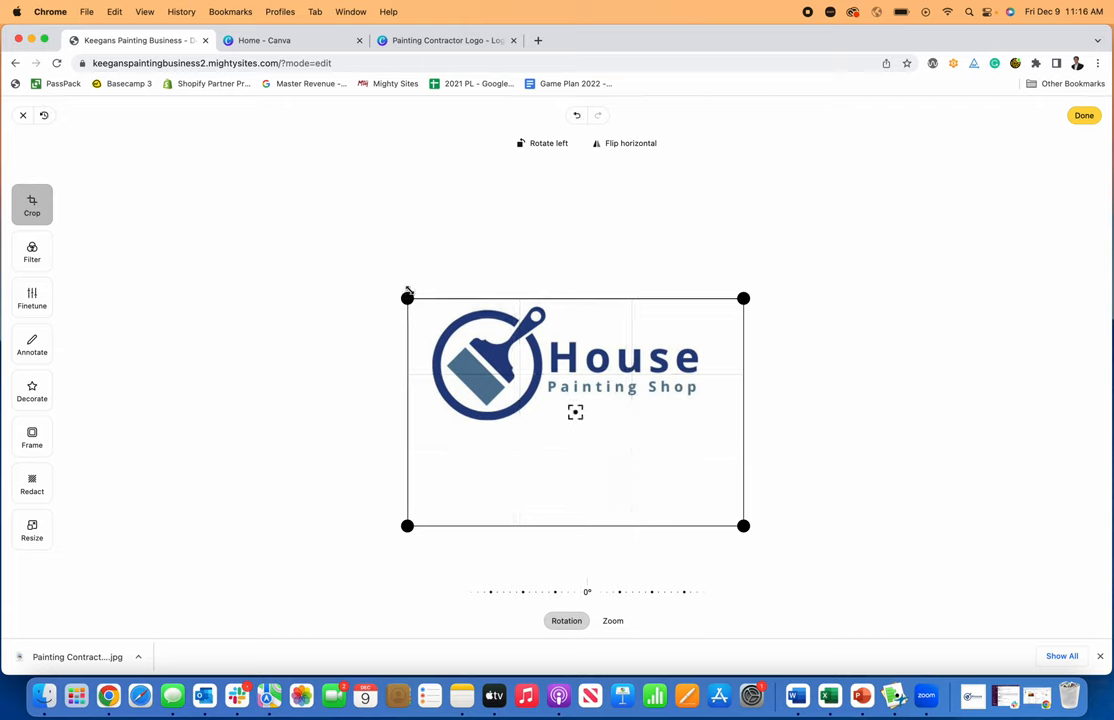
pyautogui.moveTo(743, 525); pyautogui.dragTo(741, 411)
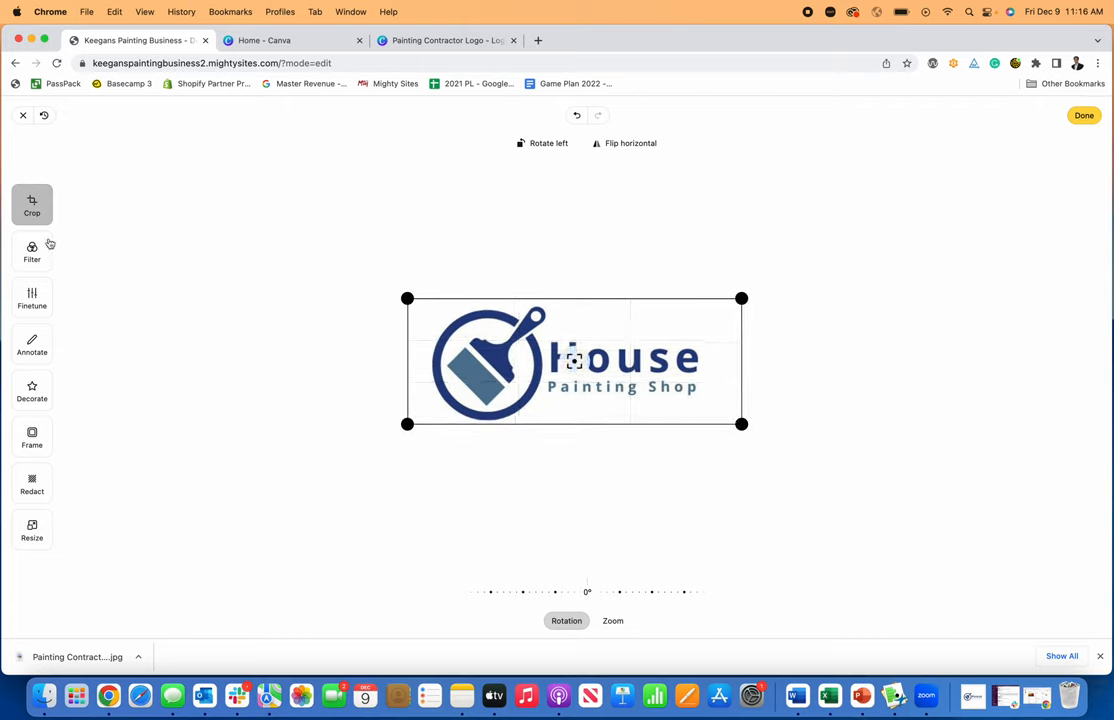
pyautogui.click(32, 250)
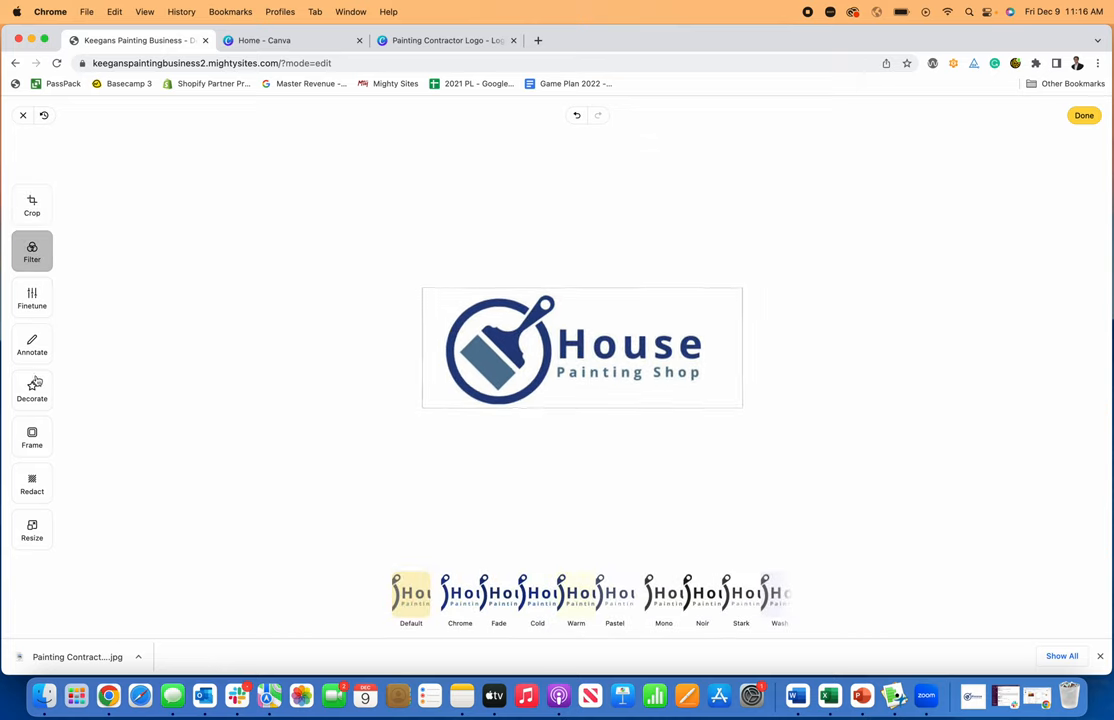
pyautogui.click(32, 390)
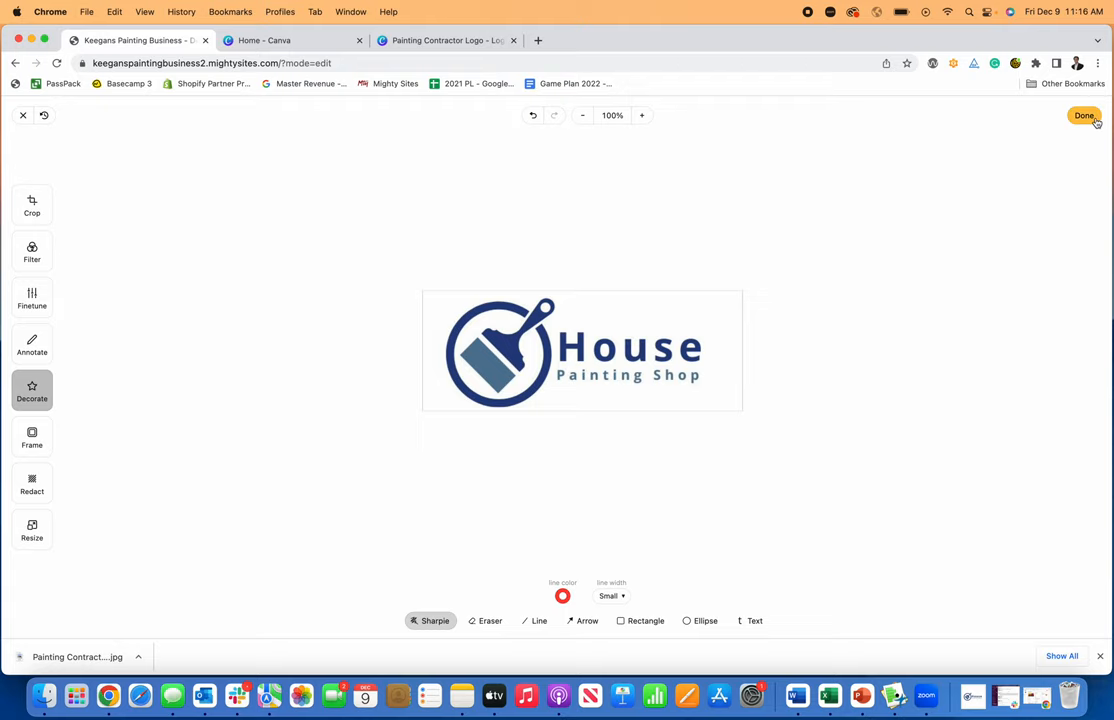
pyautogui.click(1085, 115)
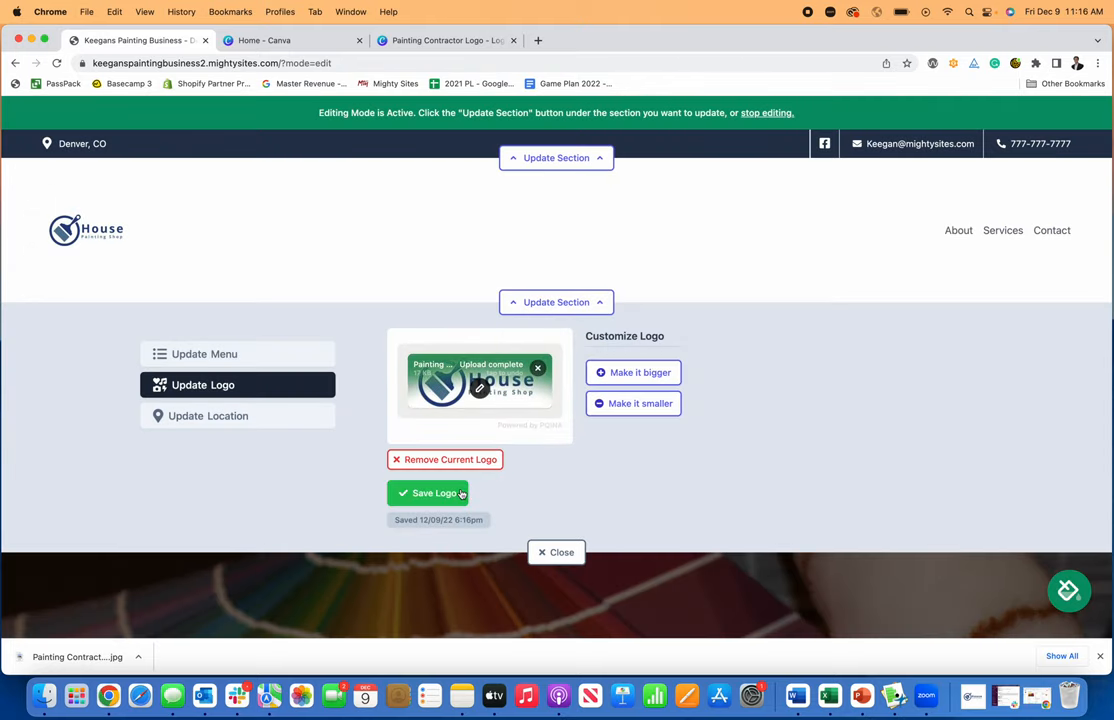
# Save the cropped logo and shrink it one size in the header
pyautogui.click(428, 492)
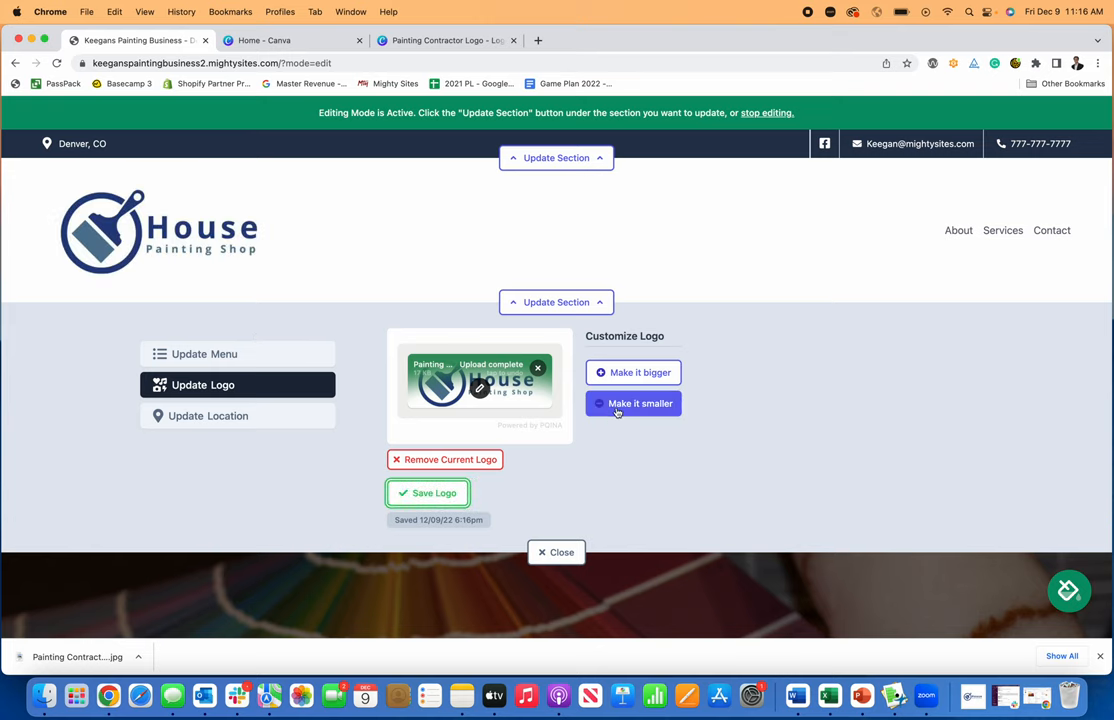
pyautogui.click(633, 403)
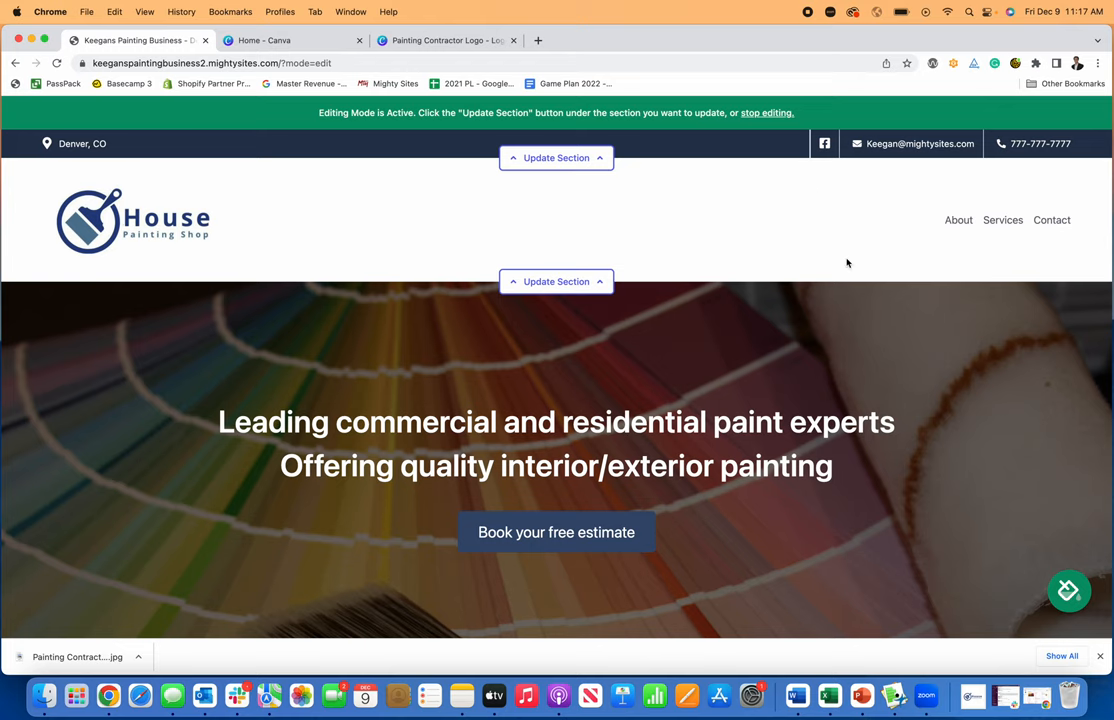
# Set the hero title to 'Leading House Painting Business' and button text 'Call For A Quote'
pyautogui.scroll(-3)
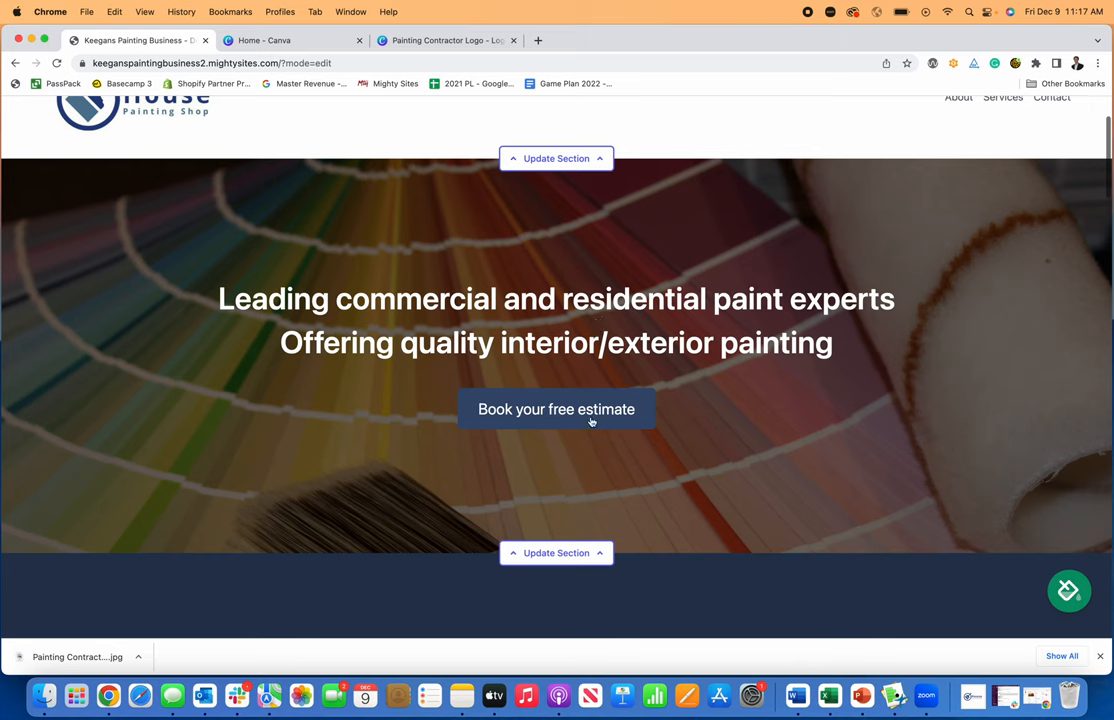
pyautogui.click(556, 553)
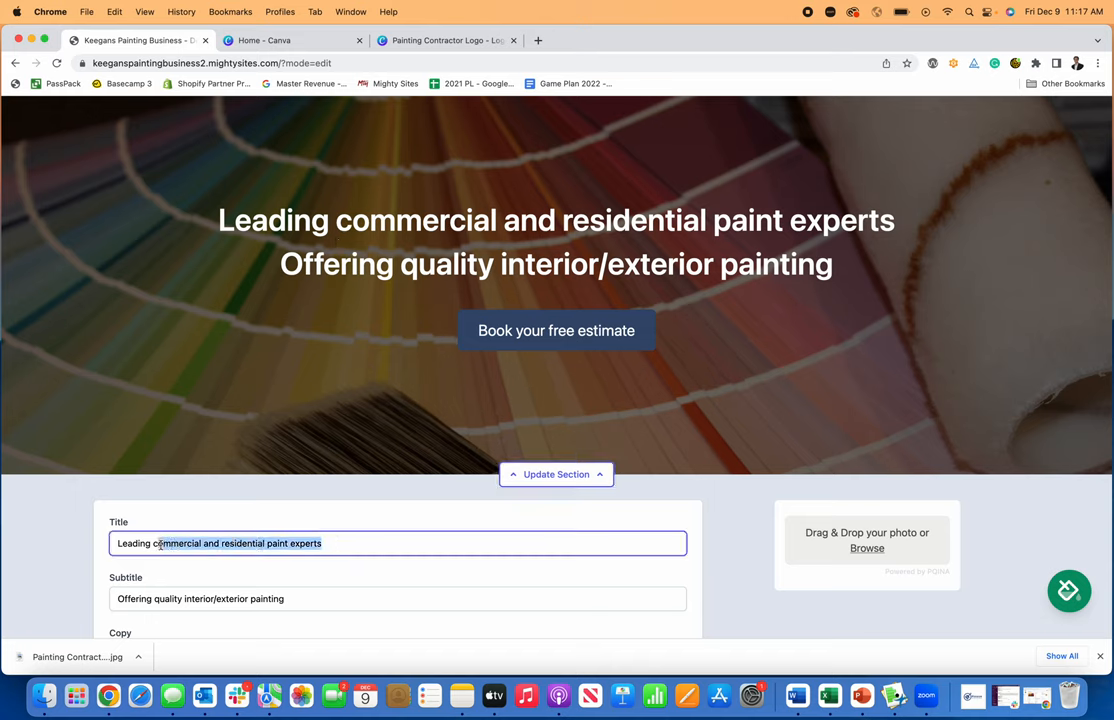
pyautogui.write('Leading House Painting Business')
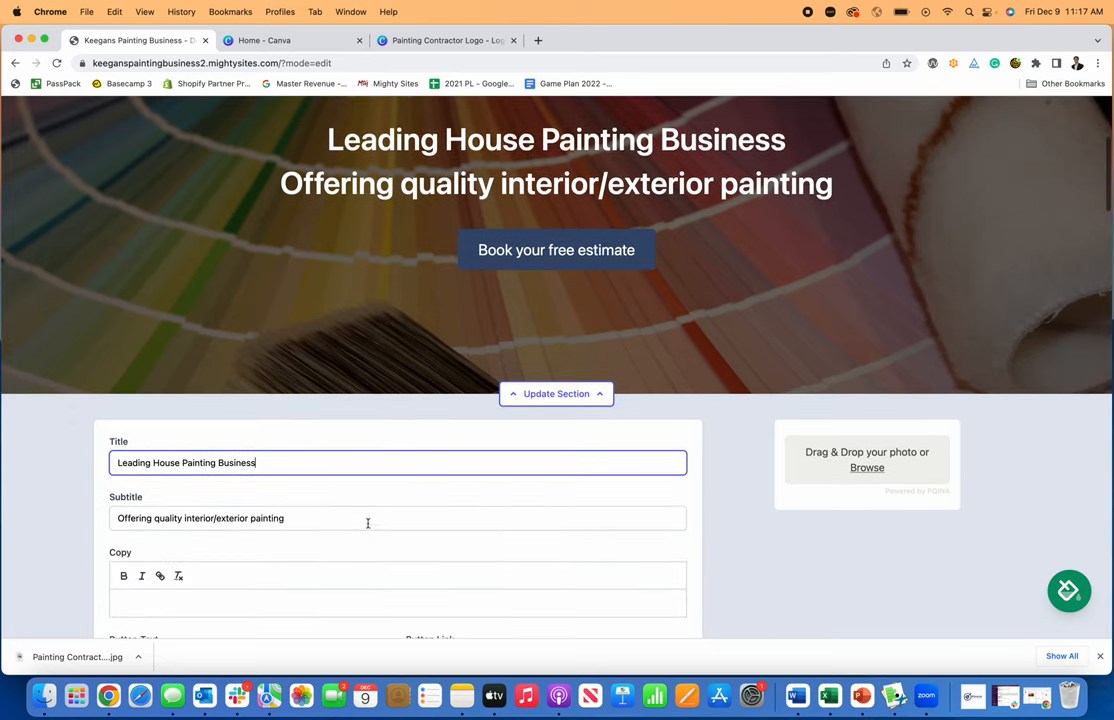
pyautogui.scroll(-3)
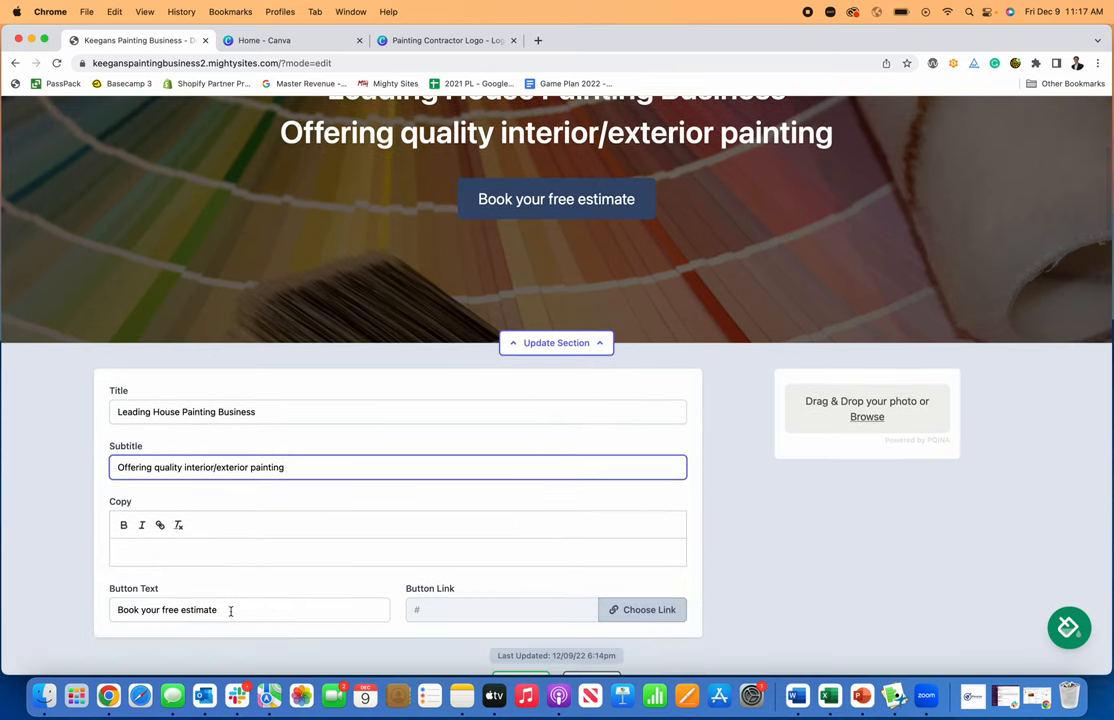
pyautogui.write('Call For A Quote')
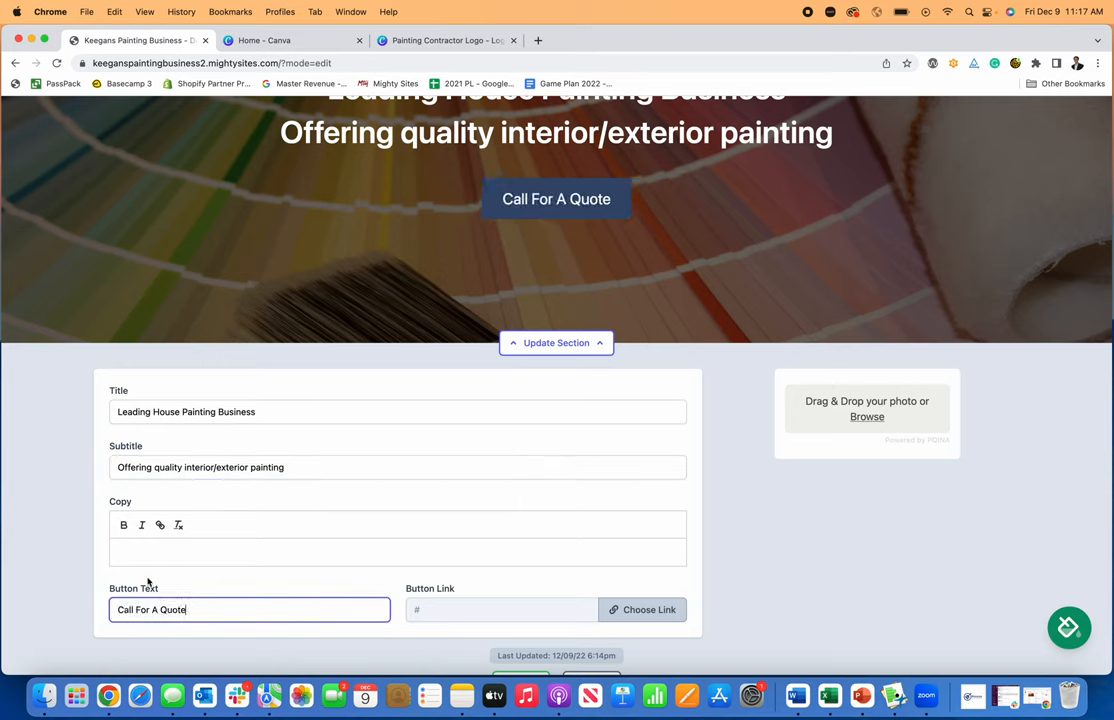
# Make the hero button a Click to Call link and save the section
pyautogui.click(642, 609)
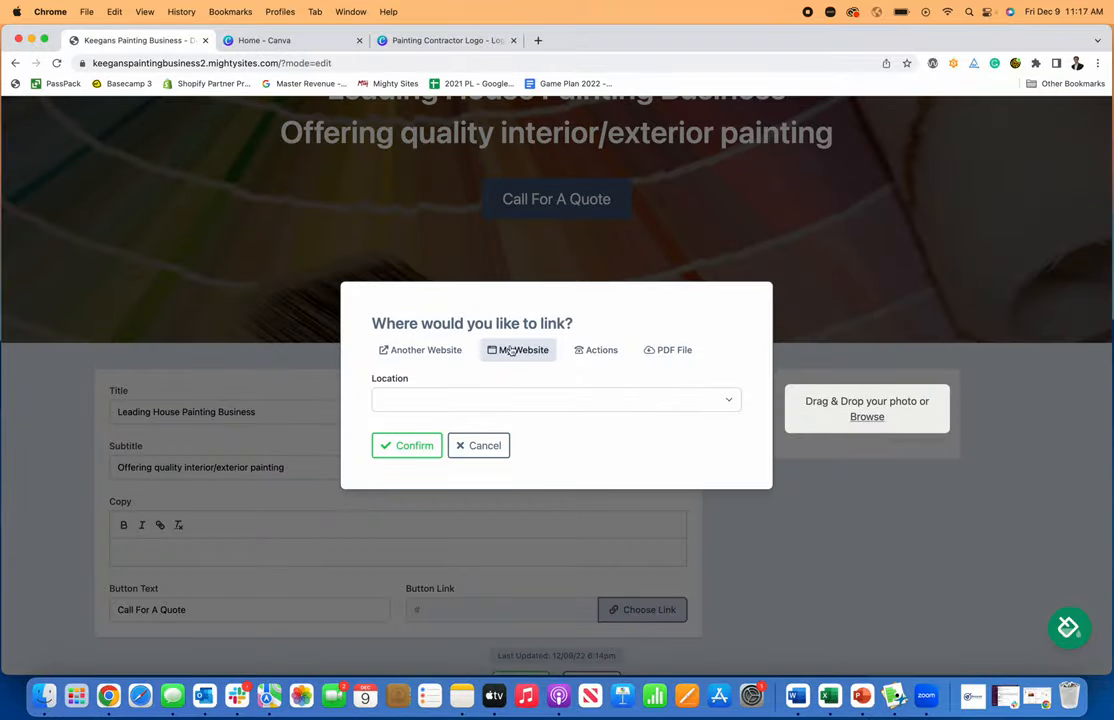
pyautogui.click(596, 349)
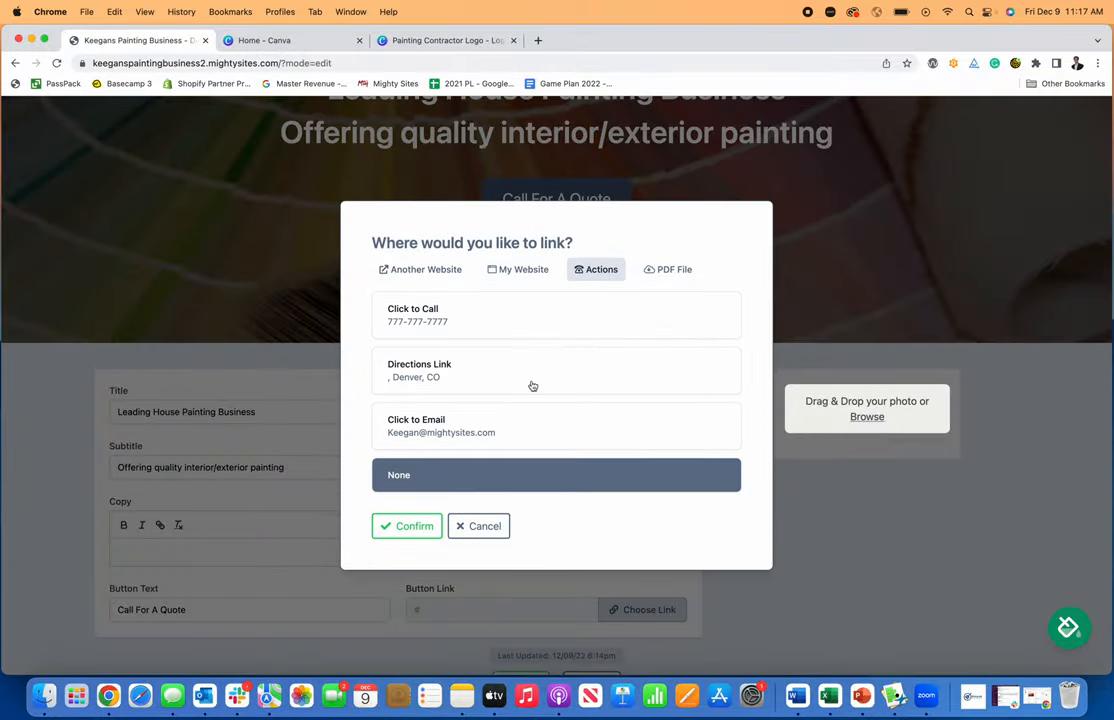
pyautogui.click(407, 526)
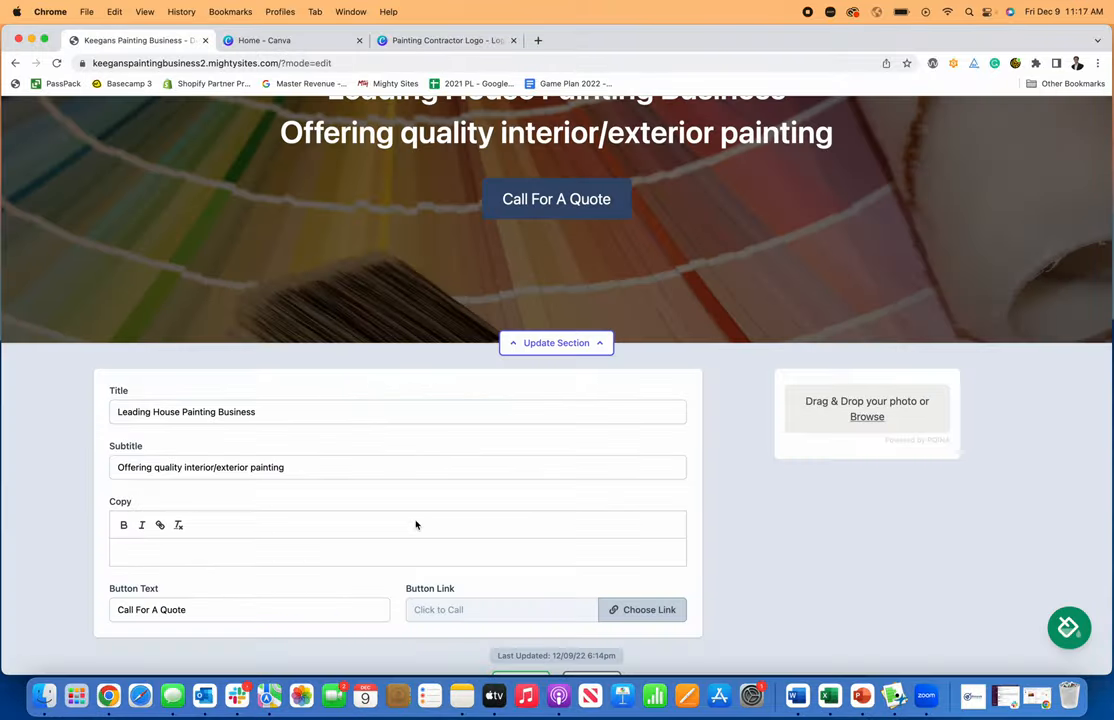
pyautogui.click(520, 624)
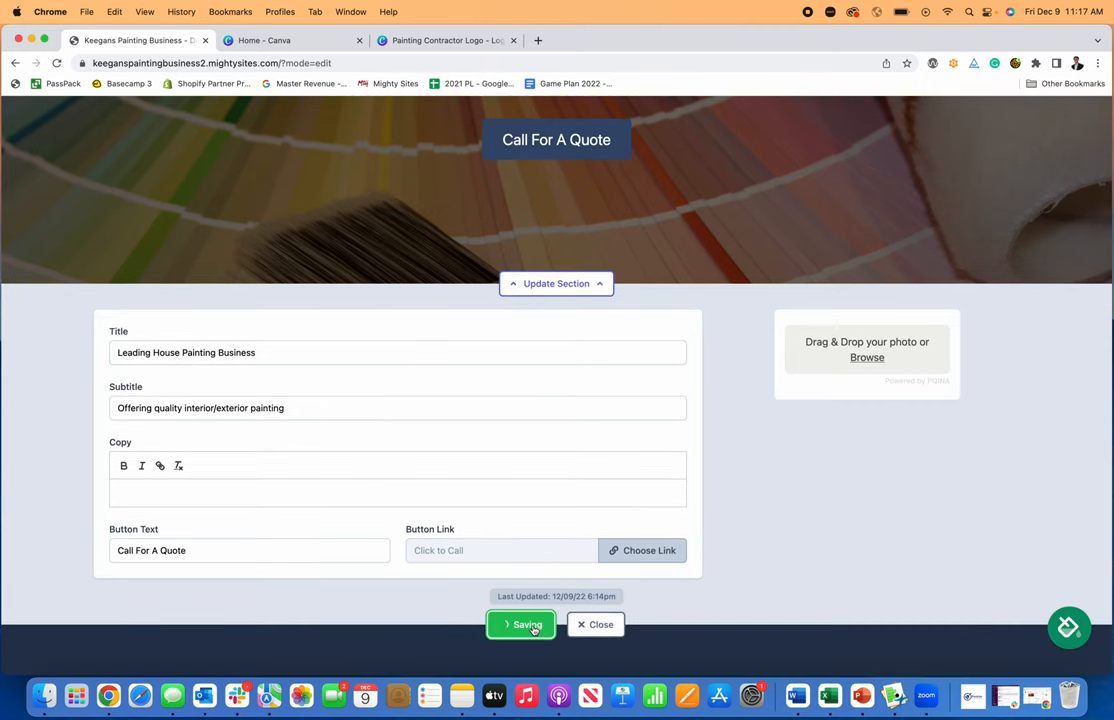
pyautogui.click(520, 624)
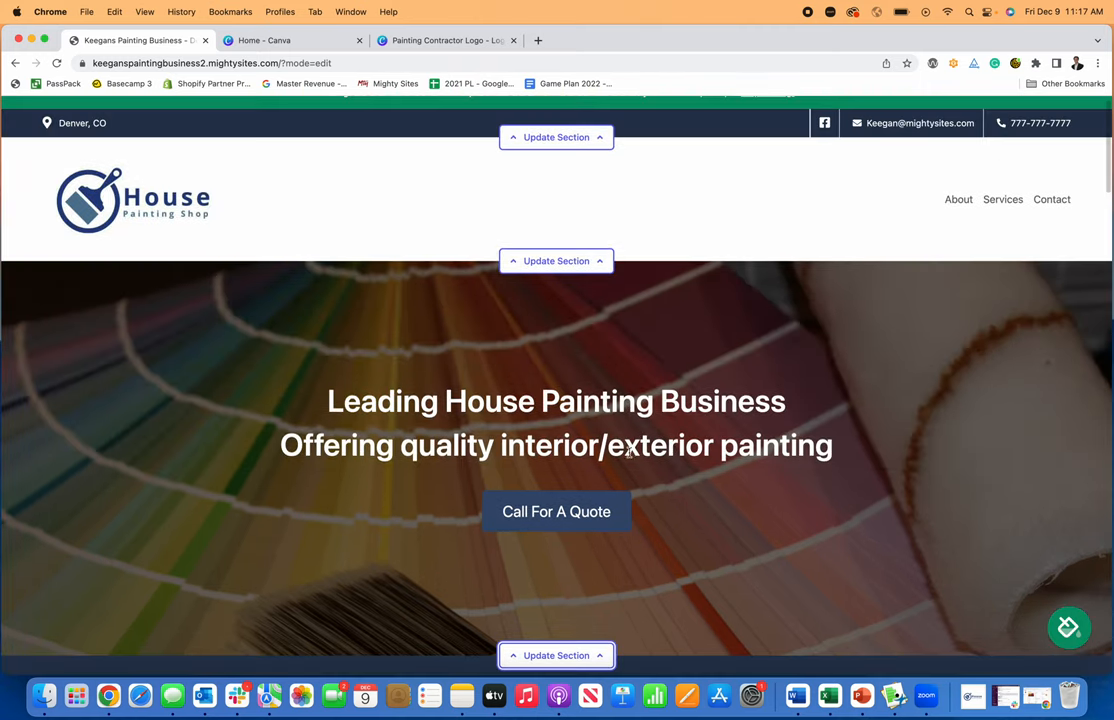
pyautogui.moveTo(609, 543)
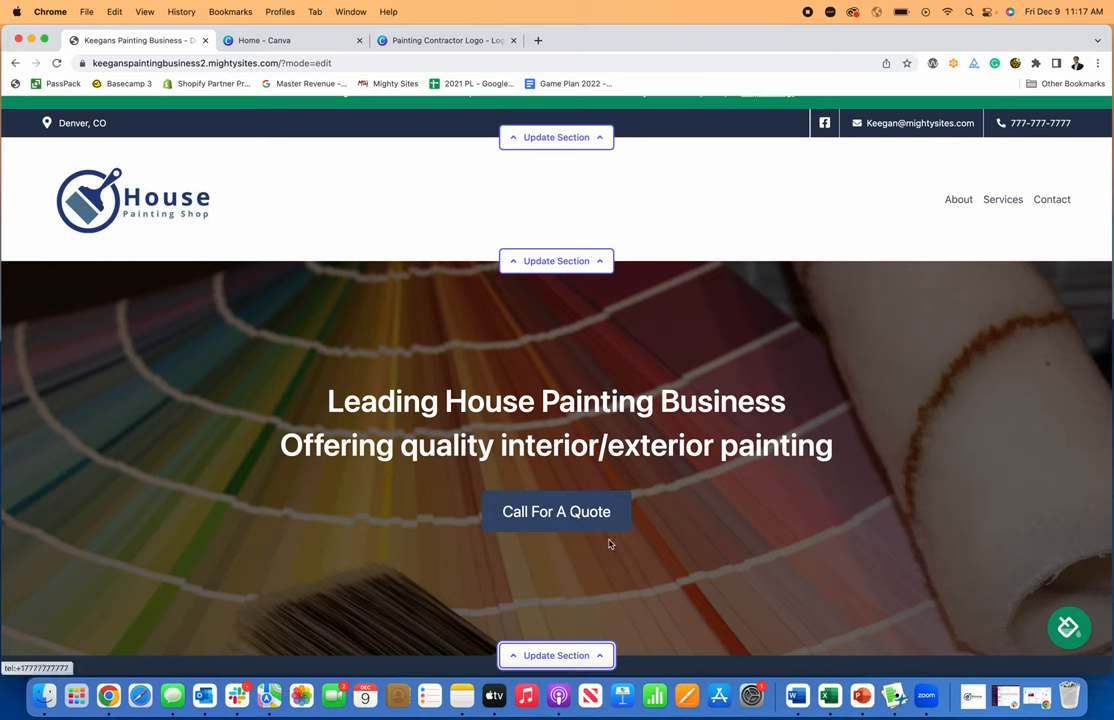
pyautogui.moveTo(743, 444)
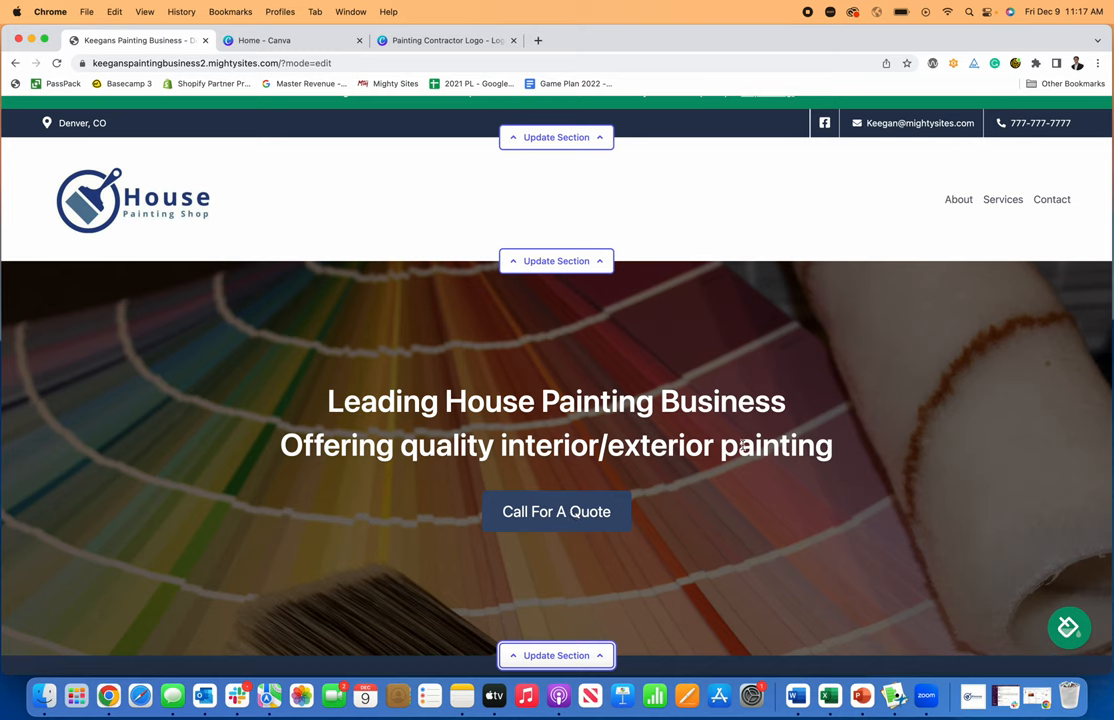
pyautogui.scroll(-3)
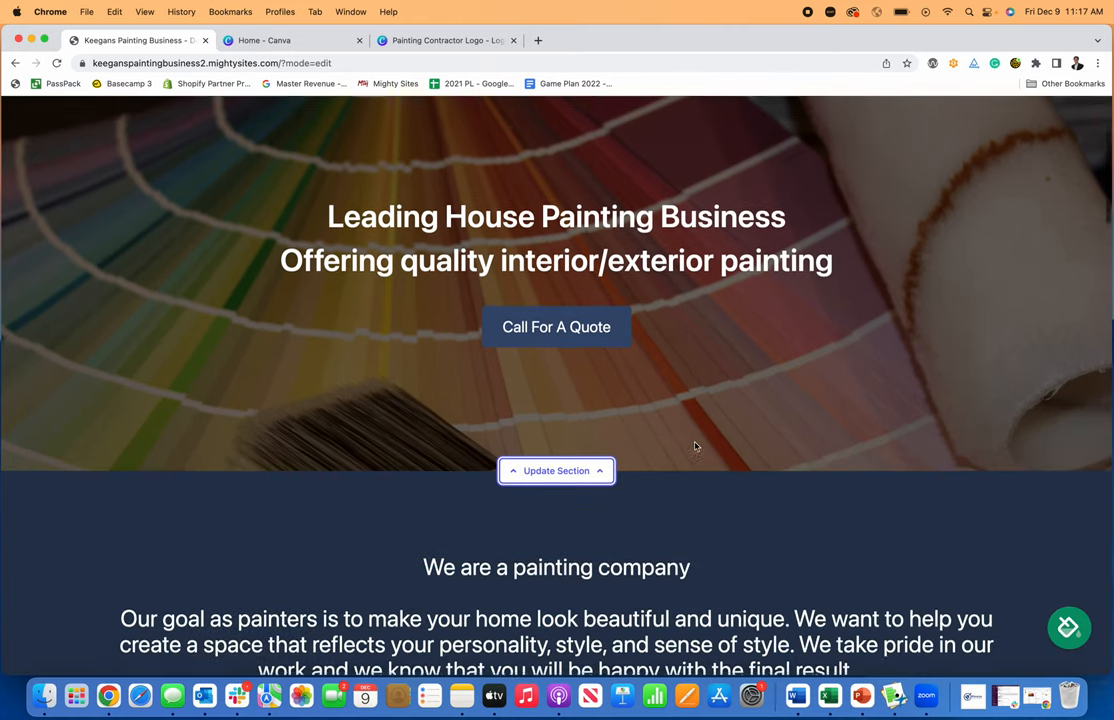
# Point the painting section's Contact Us button at the Home: Lead Form section and save
pyautogui.scroll(-3)
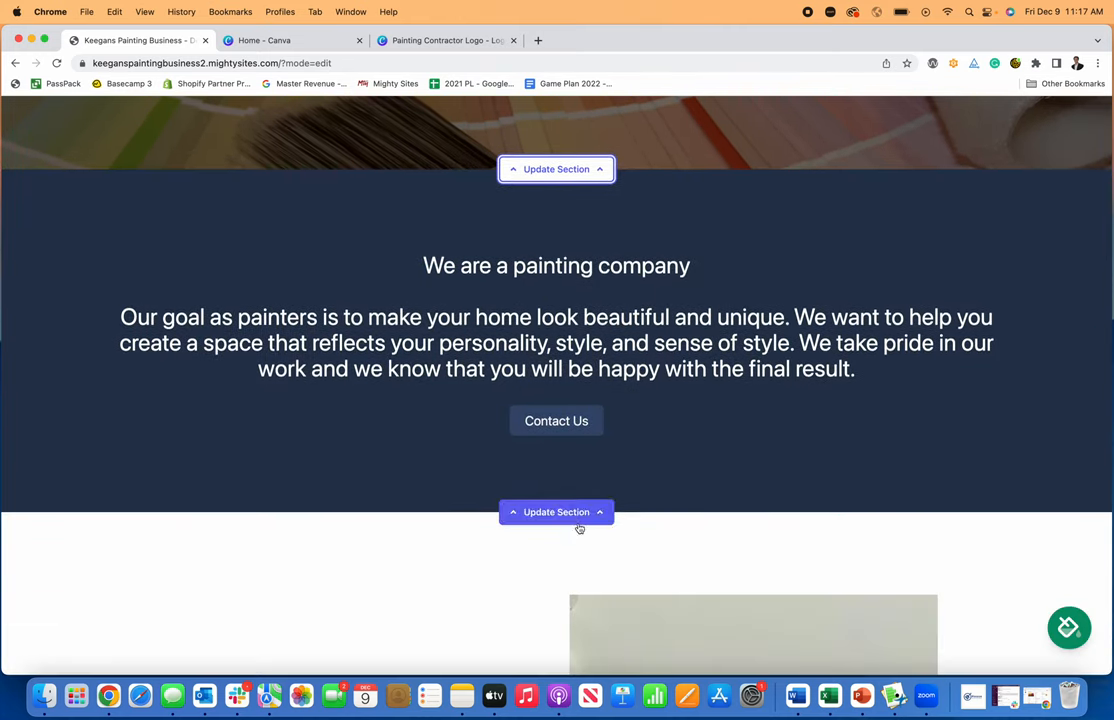
pyautogui.click(556, 512)
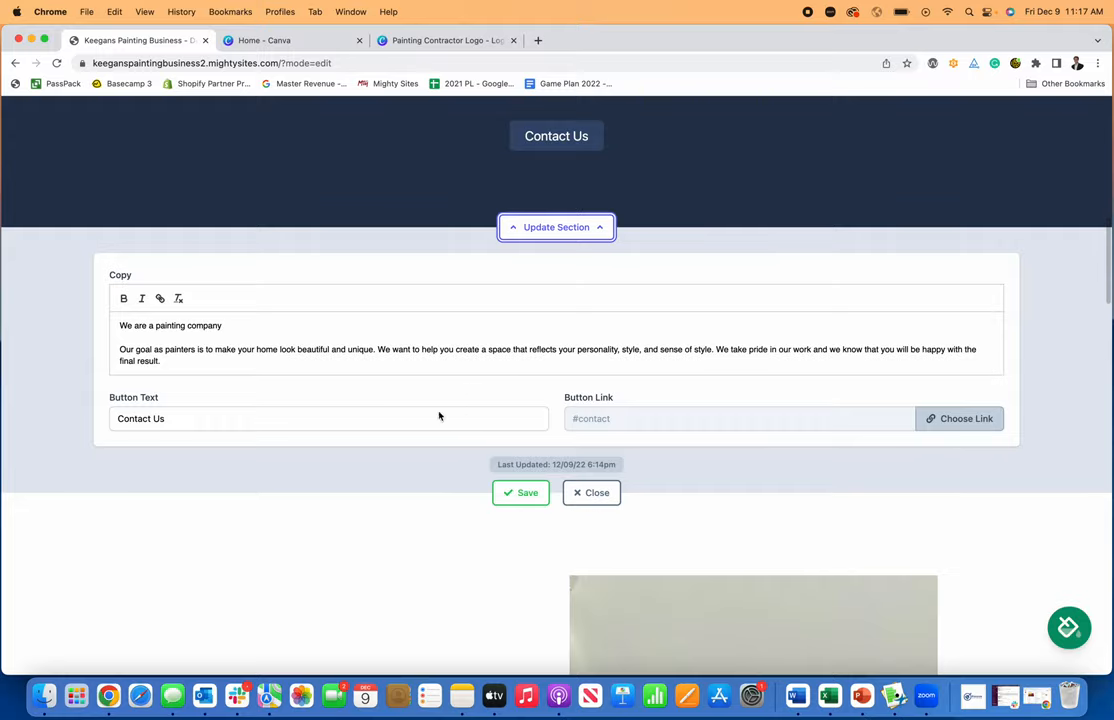
pyautogui.click(959, 418)
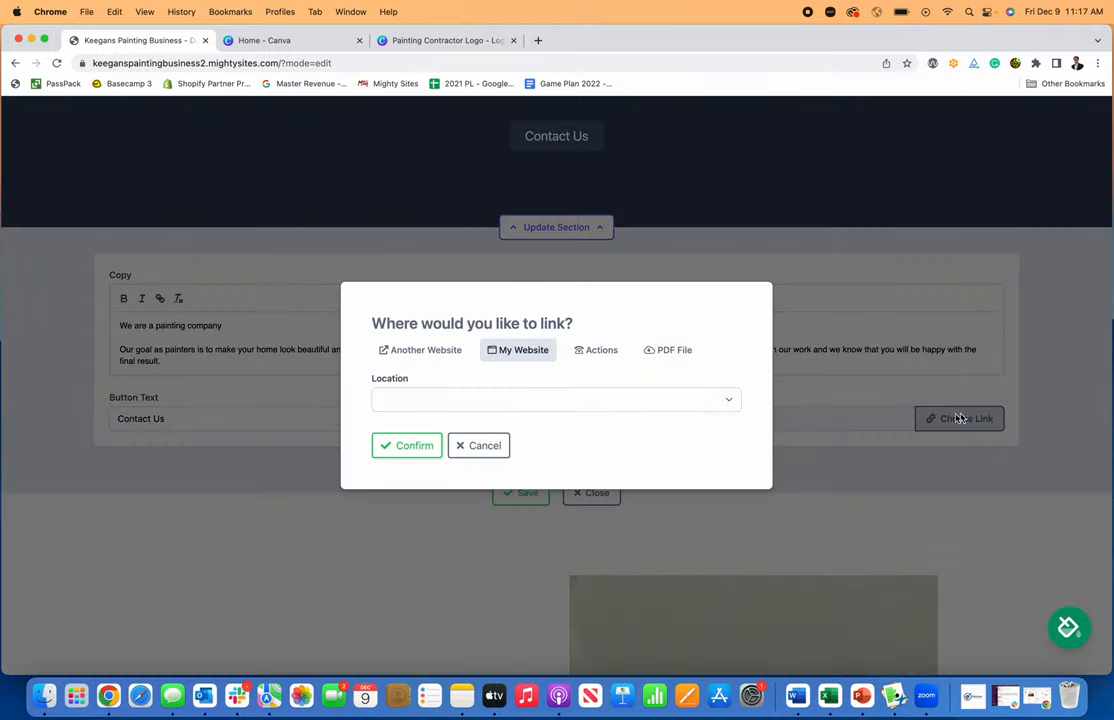
pyautogui.click(555, 399)
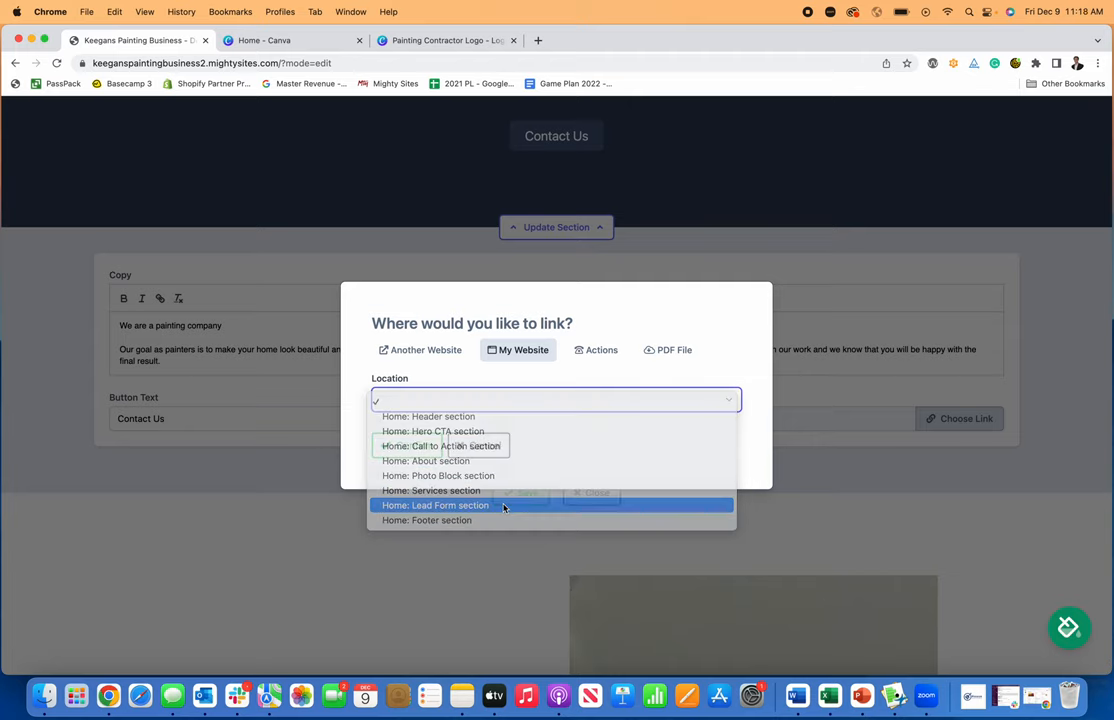
pyautogui.click(434, 505)
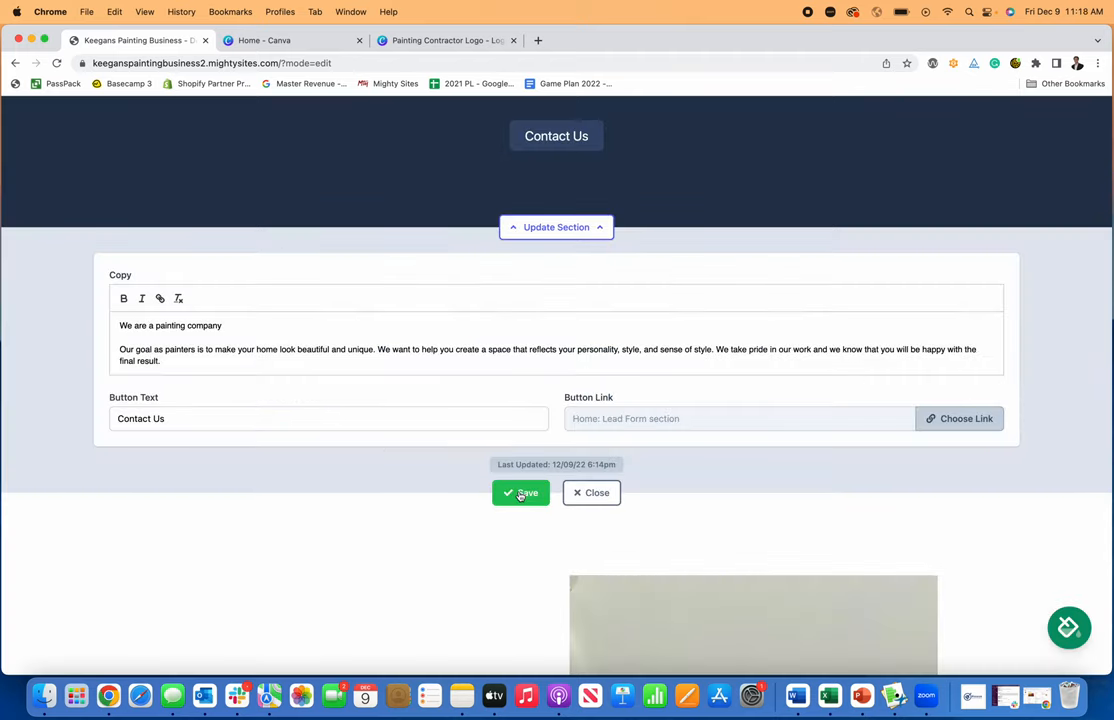
pyautogui.click(520, 492)
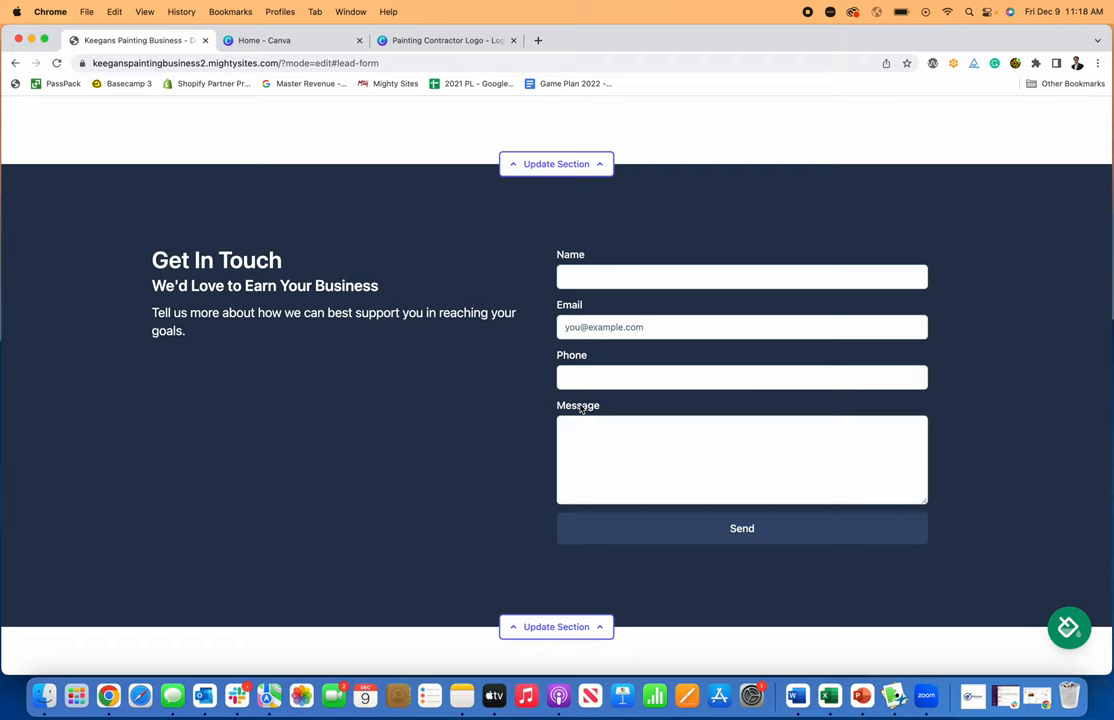
pyautogui.scroll(-3)
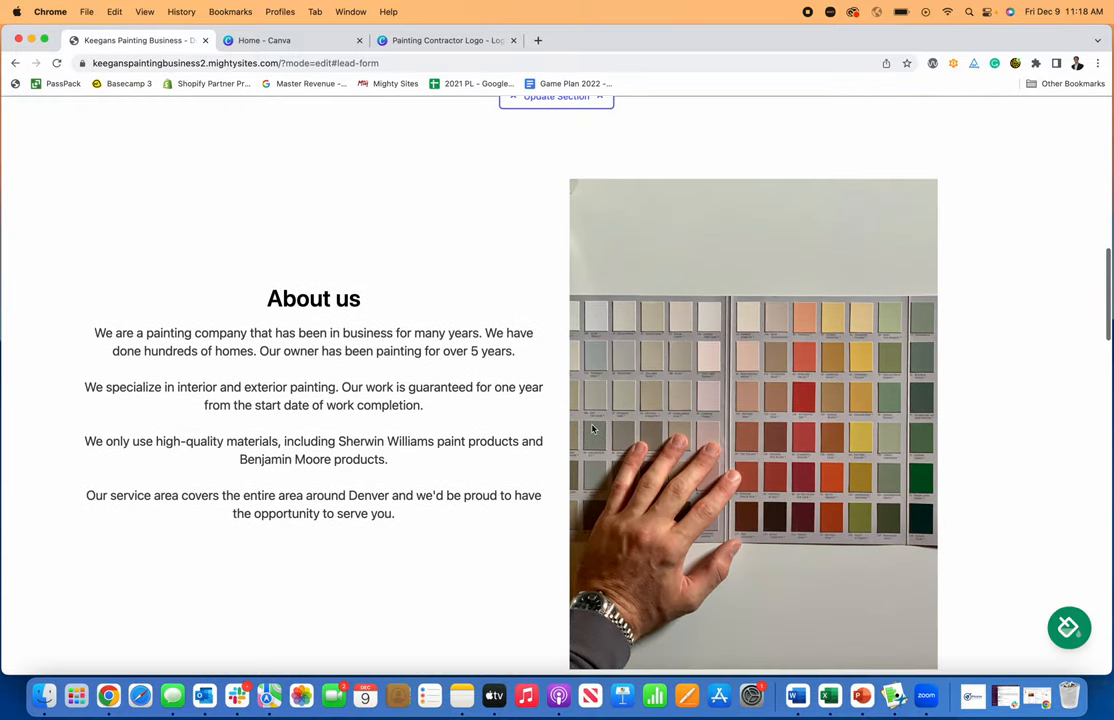
# Add 'This is how you make a website for a painting contractor.' to the About us copy and save
pyautogui.scroll(-3)
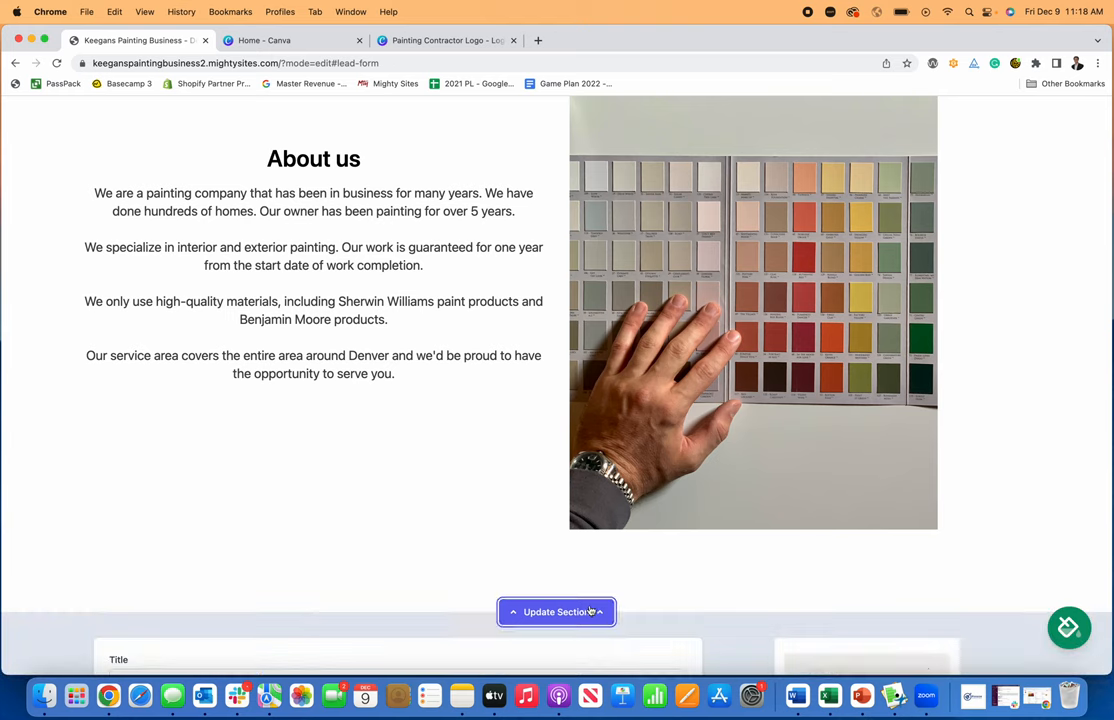
pyautogui.click(556, 611)
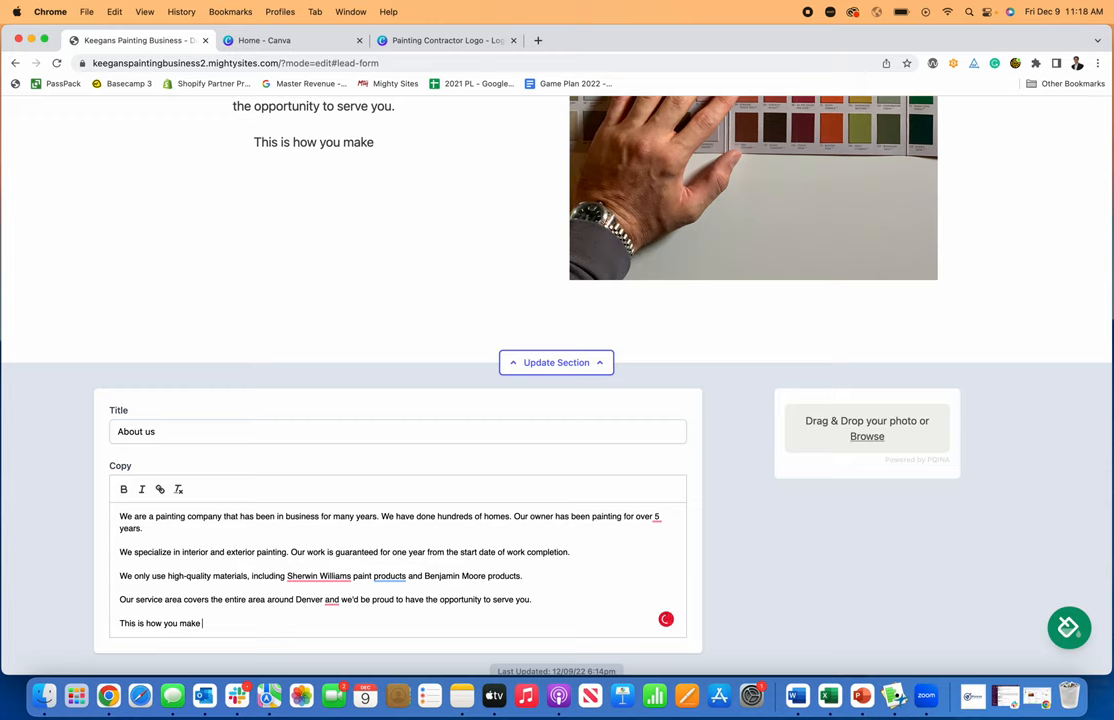
pyautogui.write('a website for a painting contractor.')
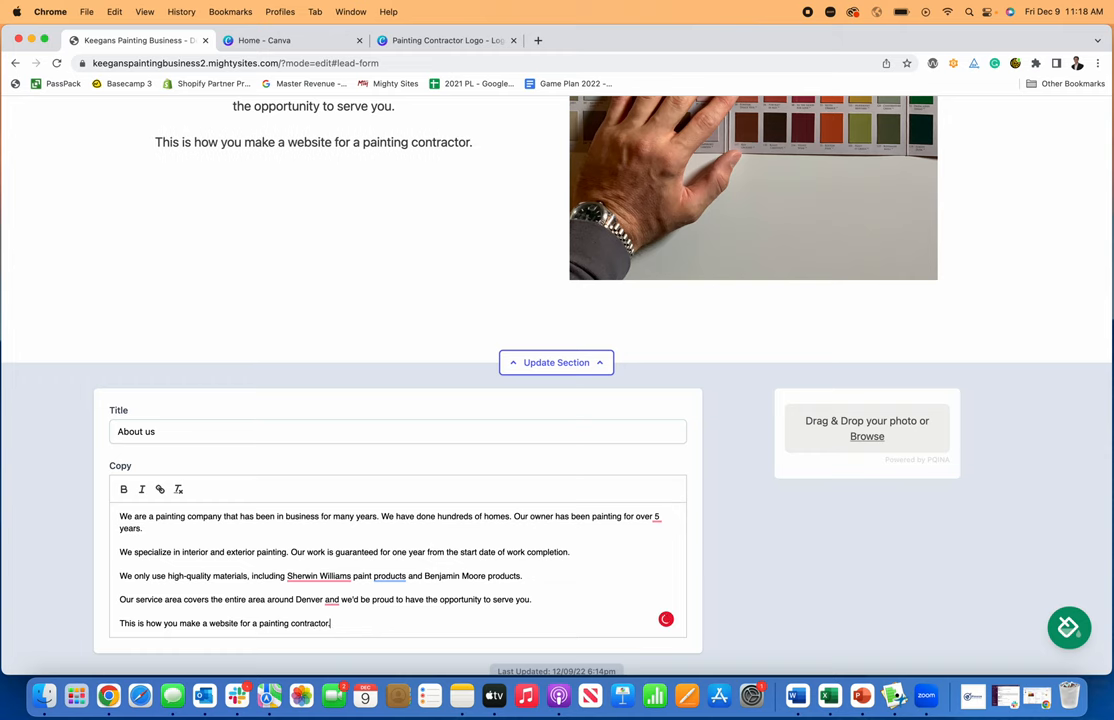
pyautogui.scroll(-3)
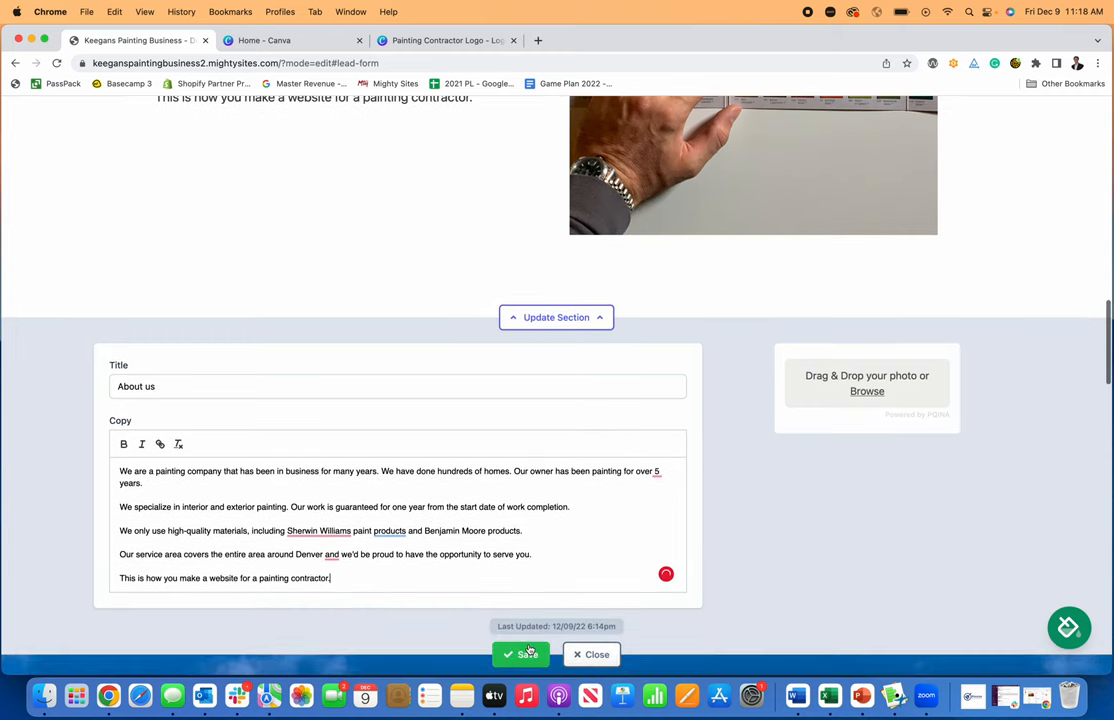
pyautogui.click(520, 654)
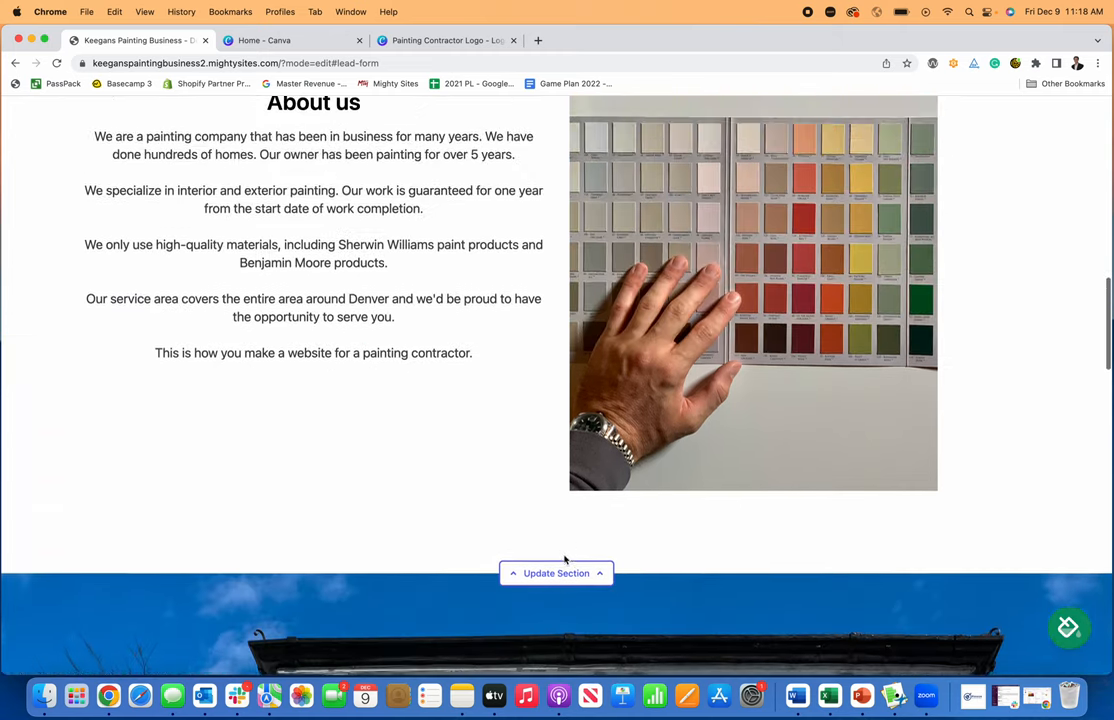
pyautogui.scroll(3)
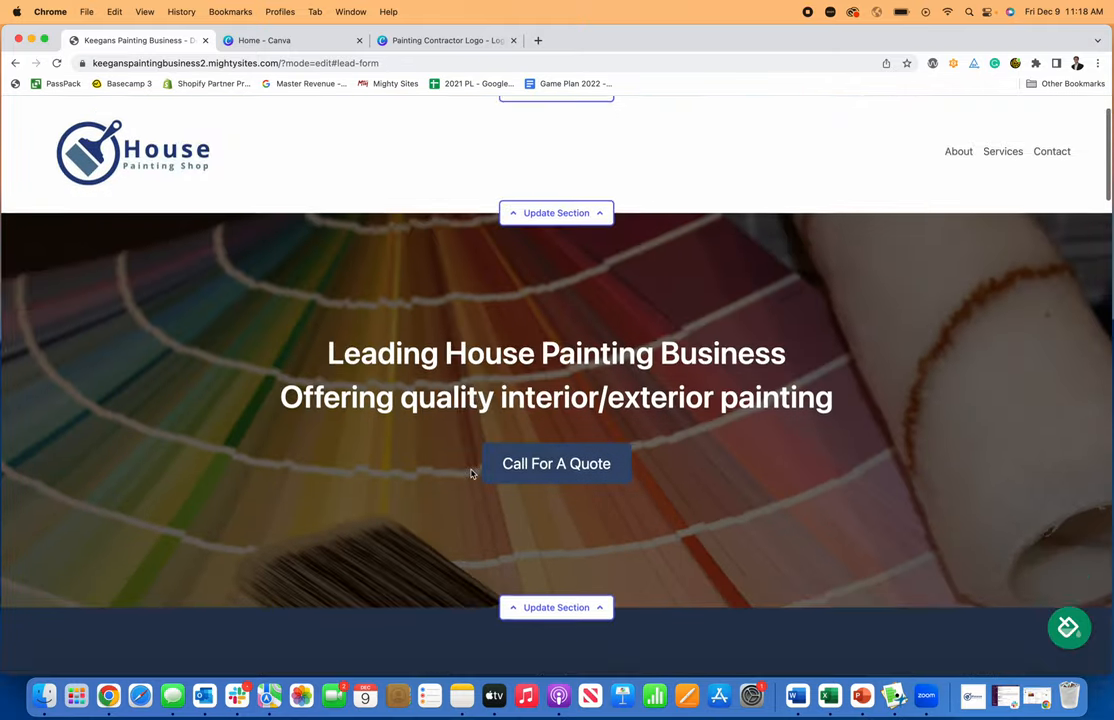
pyautogui.scroll(-3)
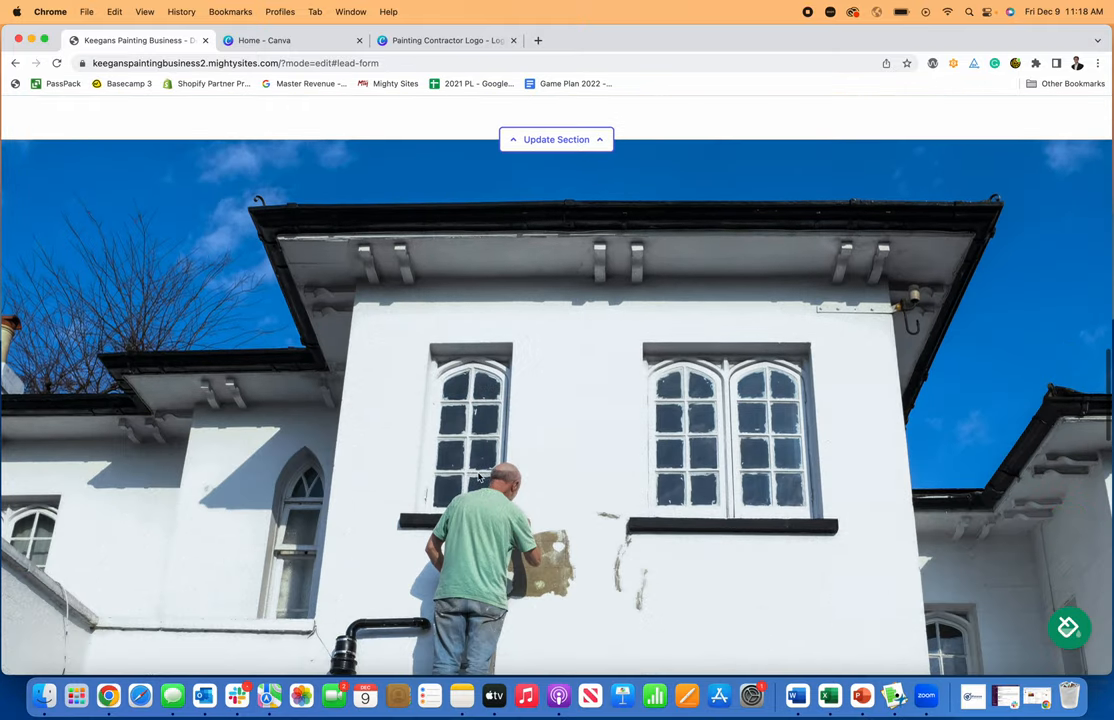
pyautogui.scroll(-3)
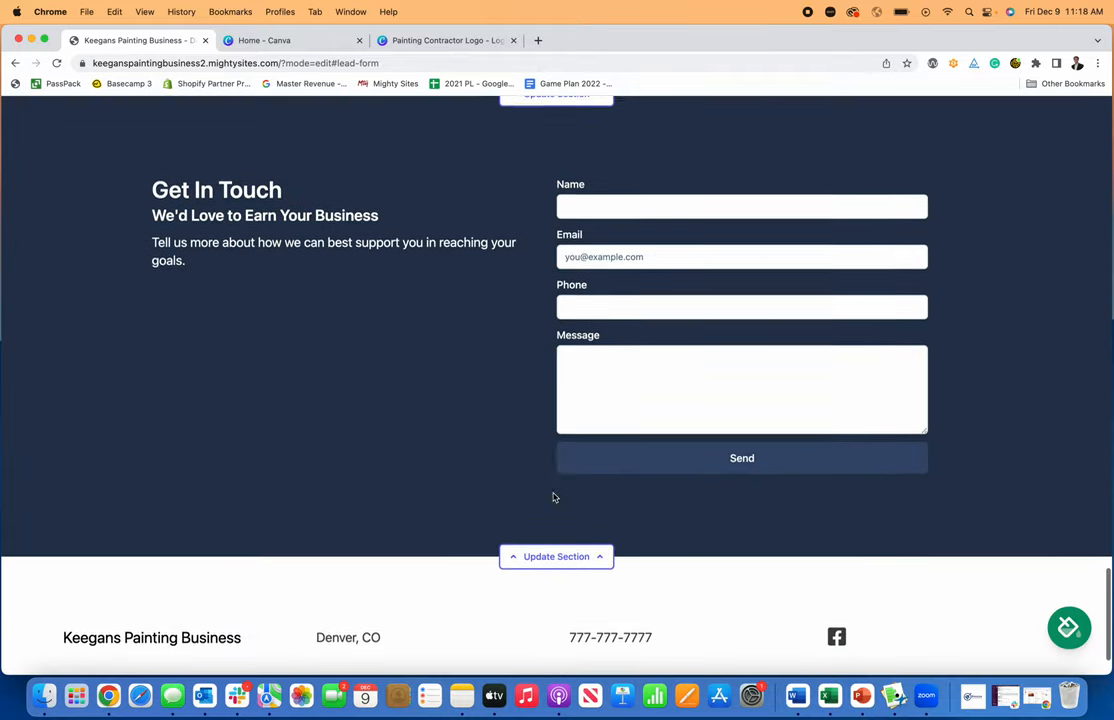
pyautogui.scroll(3)
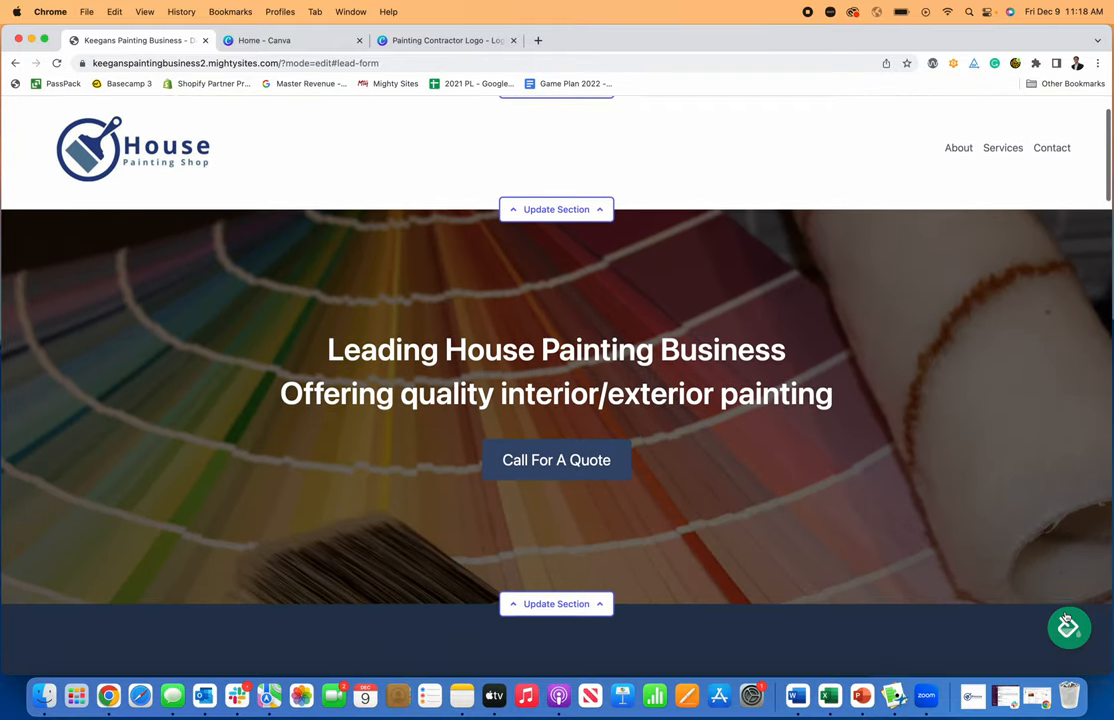
# Preview the green-and-orange colour theme, then browse the next set of theme options
pyautogui.click(1069, 627)
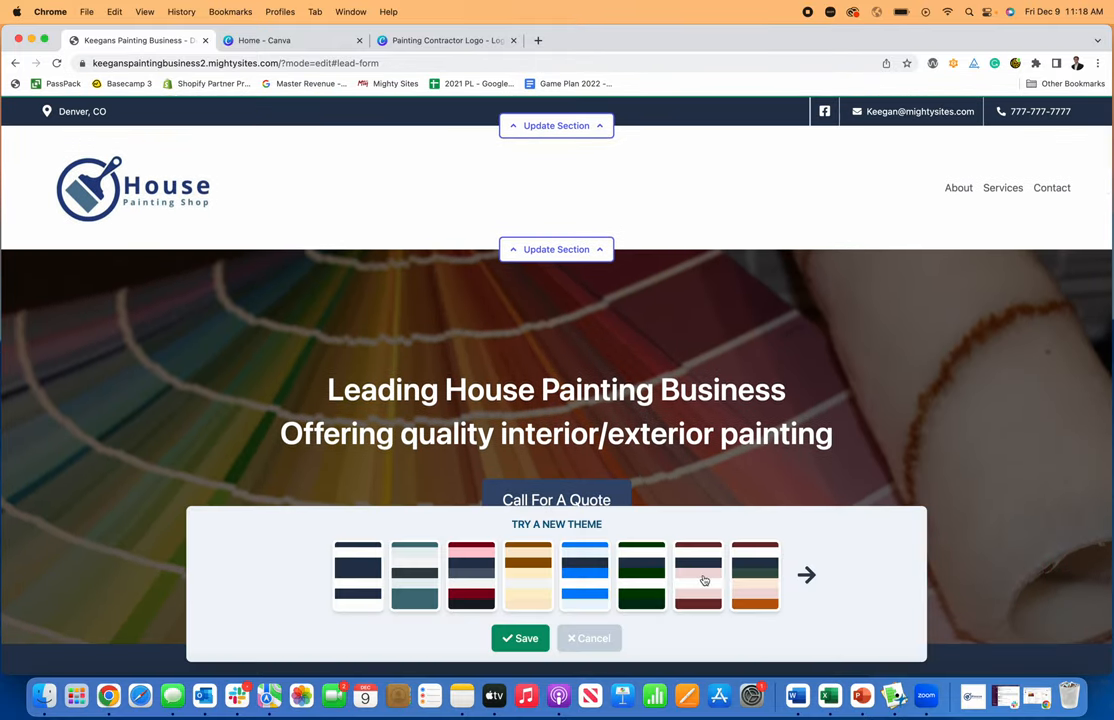
pyautogui.click(755, 575)
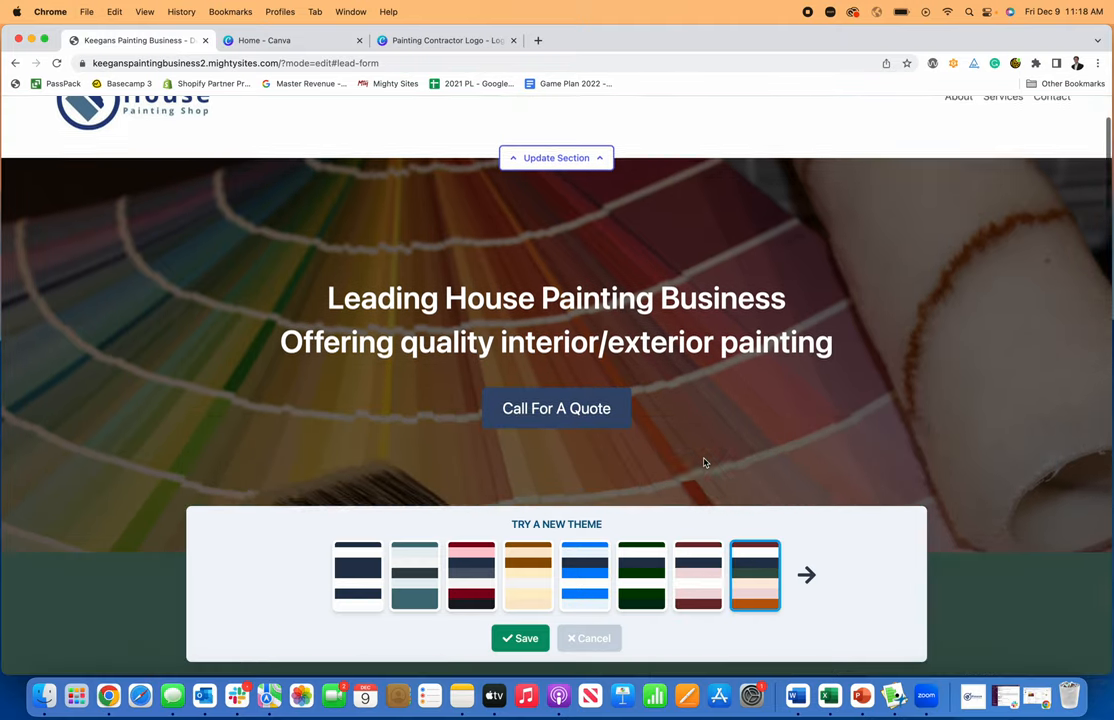
pyautogui.scroll(-3)
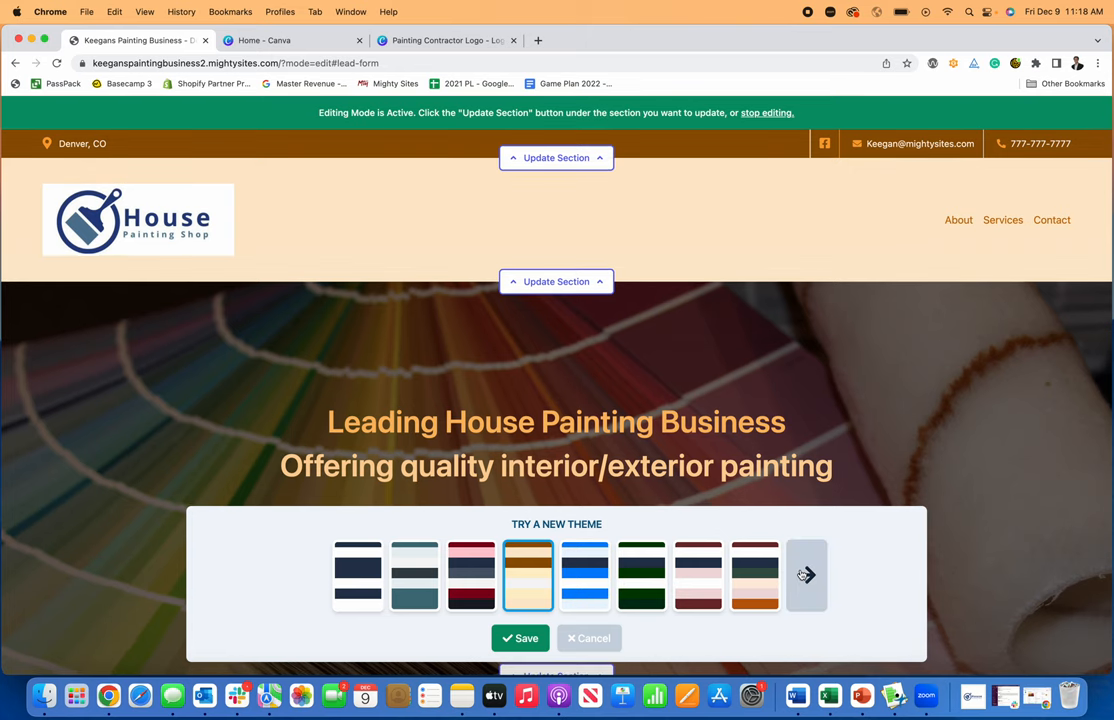
pyautogui.click(806, 575)
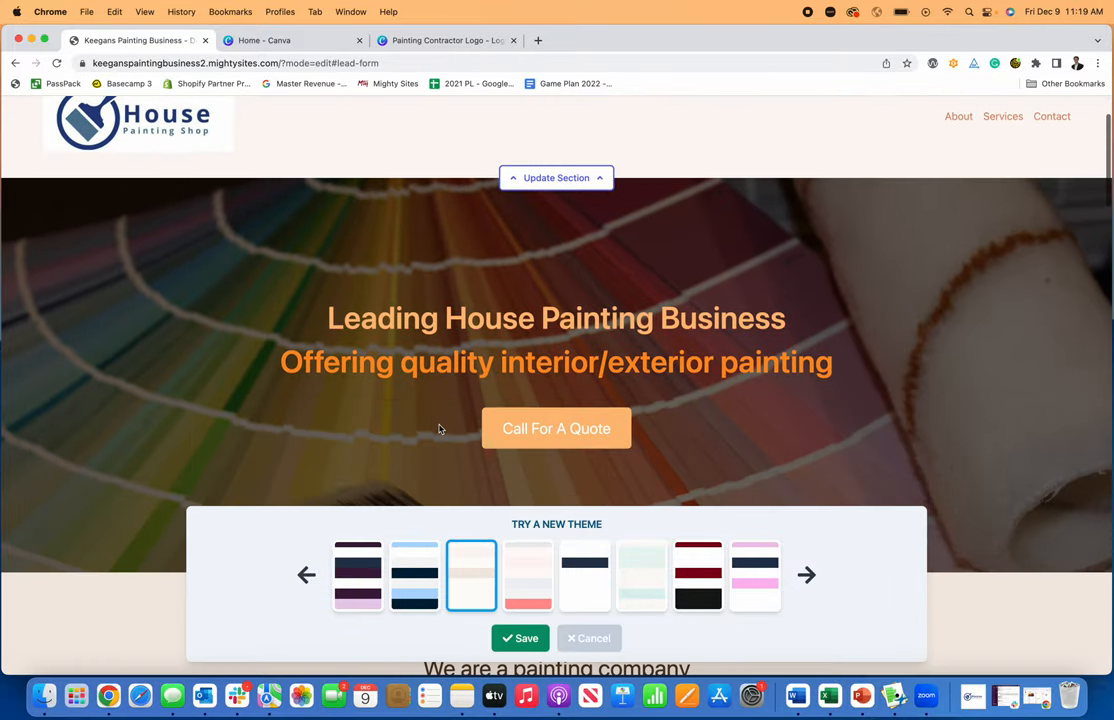
pyautogui.scroll(-3)
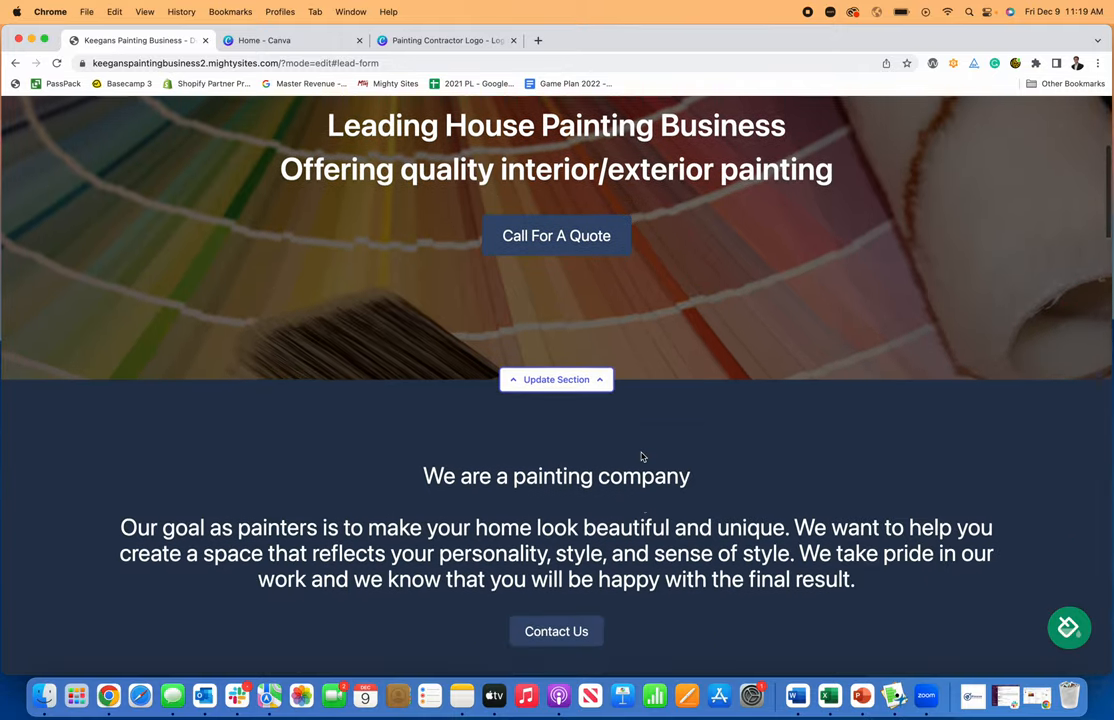
# Scroll down through the live navy-themed site, section by section
pyautogui.scroll(-3)
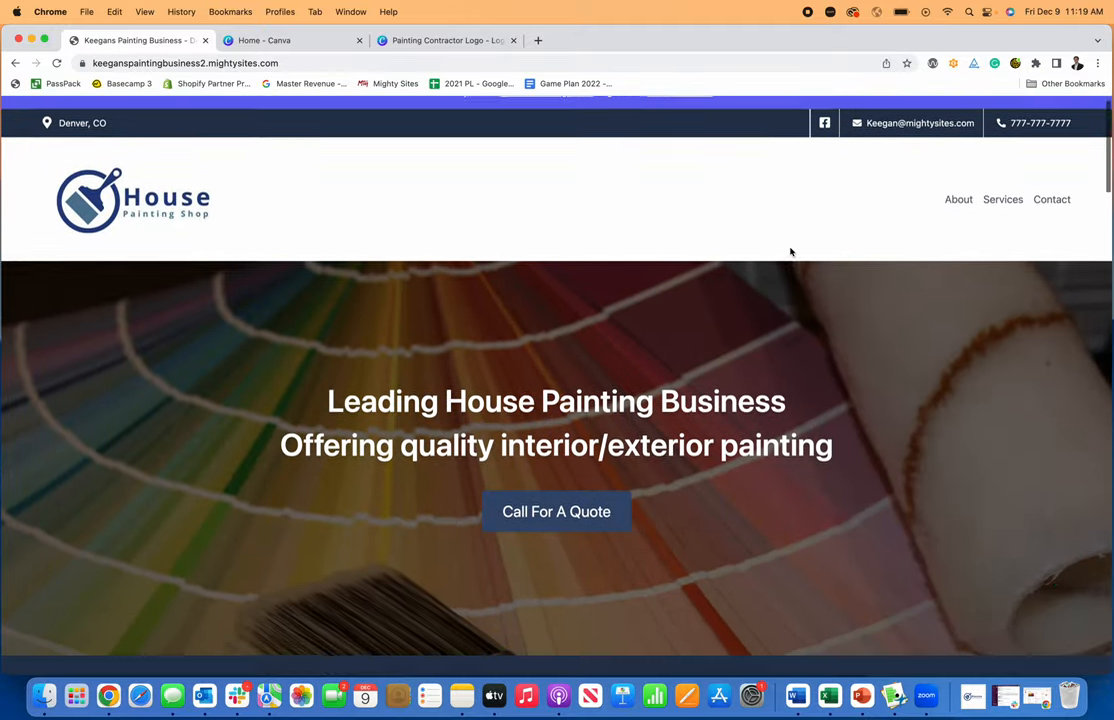
pyautogui.scroll(-3)
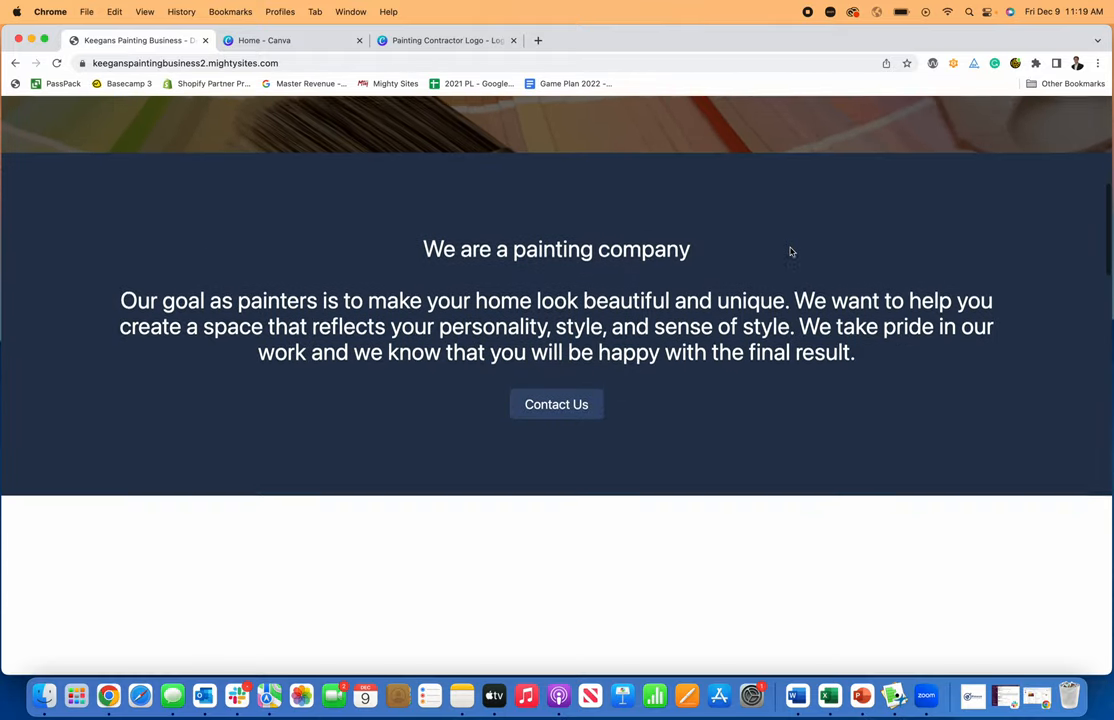
pyautogui.scroll(-3)
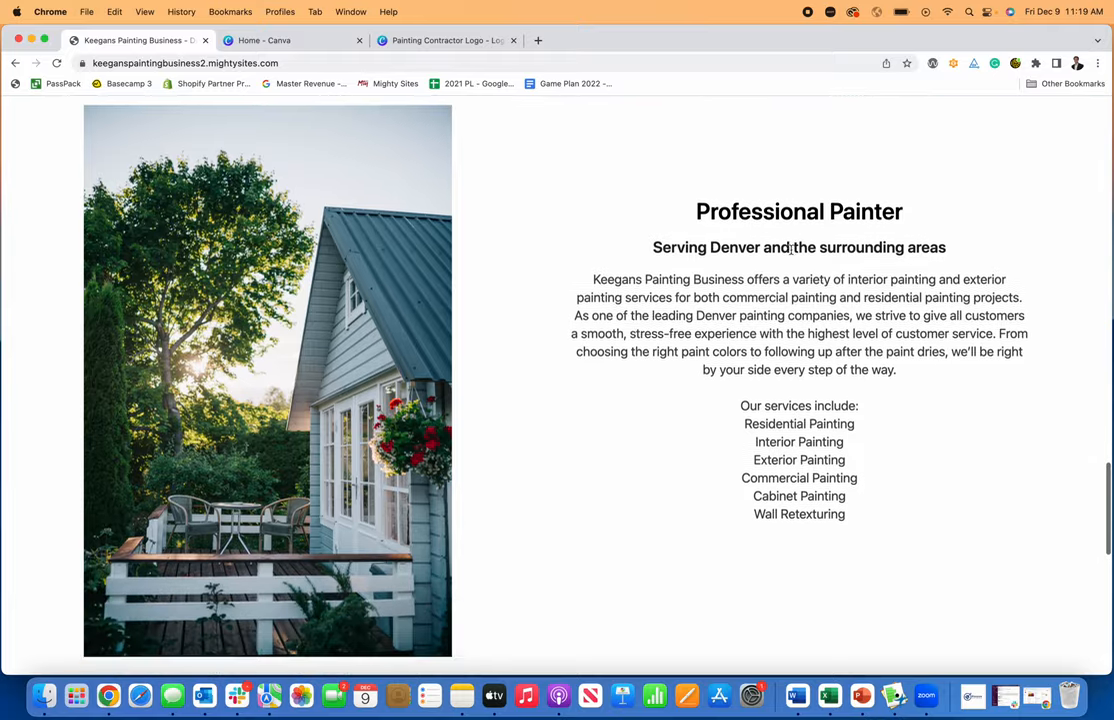
pyautogui.scroll(-3)
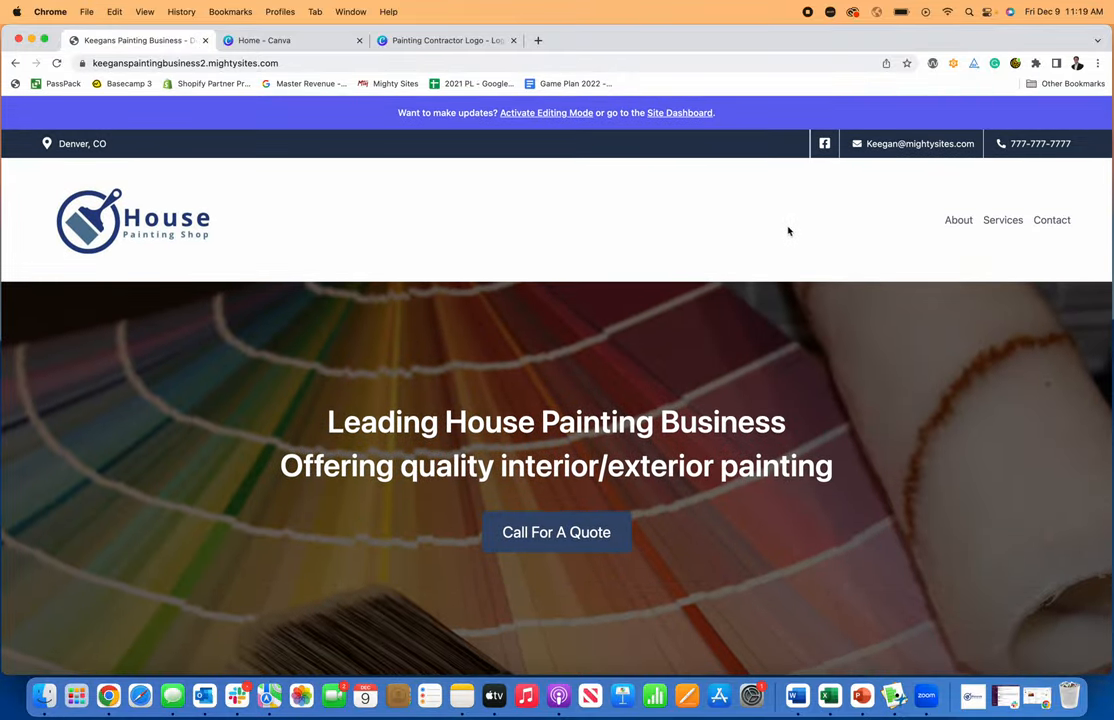
pyautogui.scroll(-3)
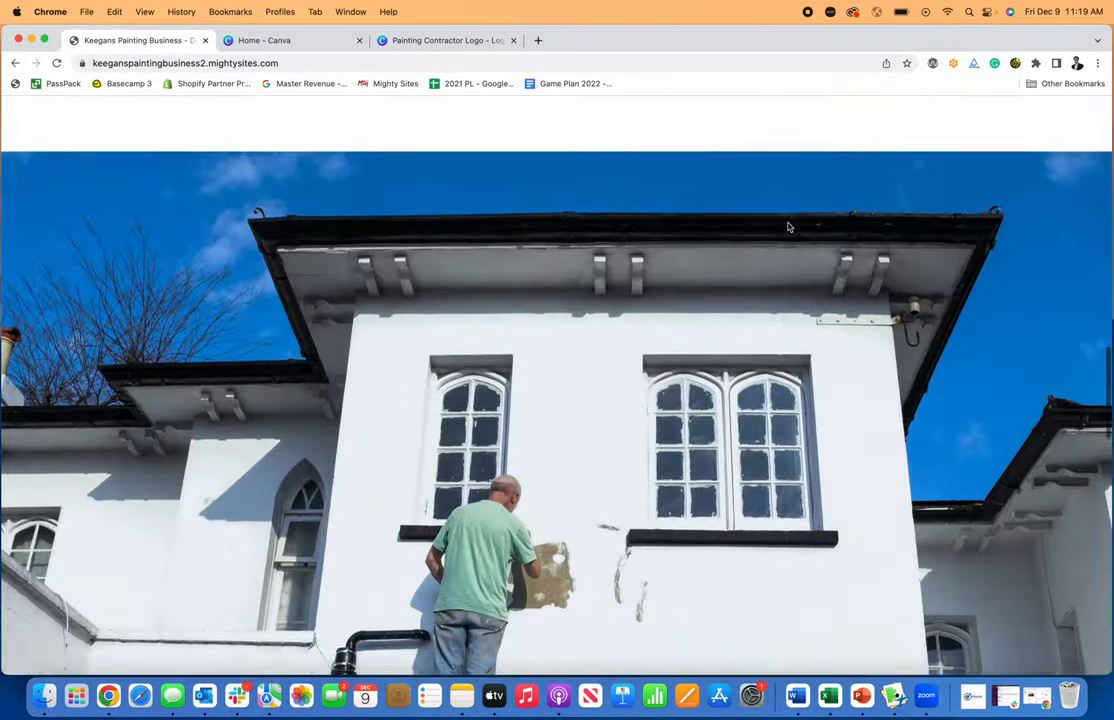
pyautogui.scroll(-3)
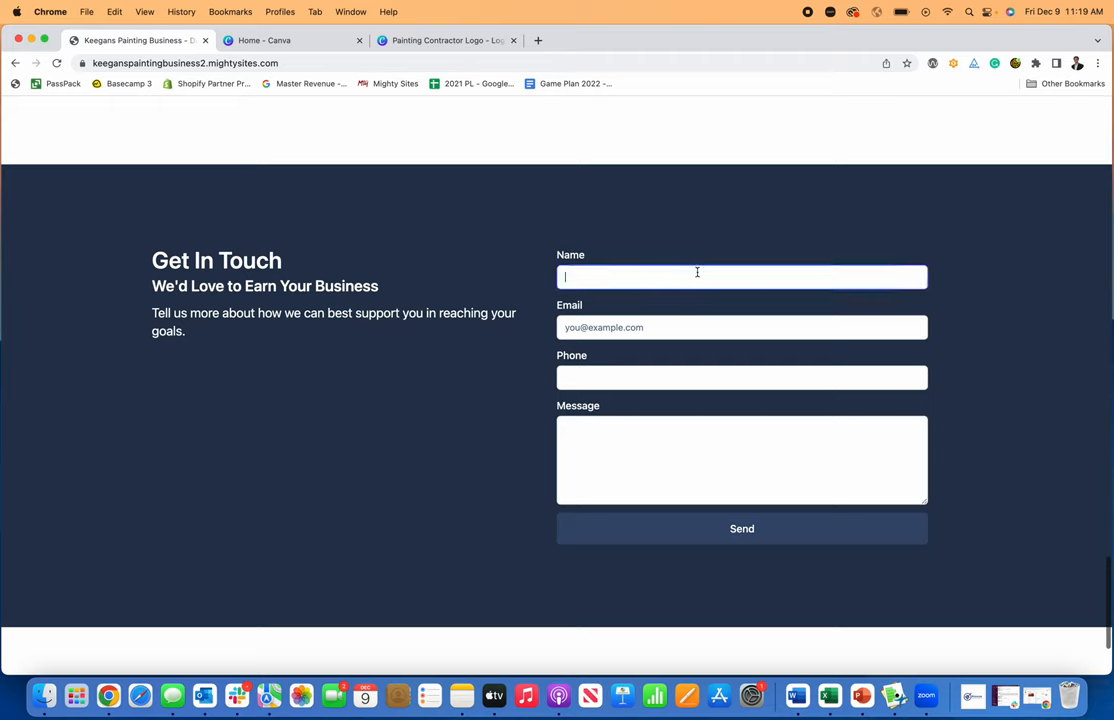
pyautogui.write('Keegan')
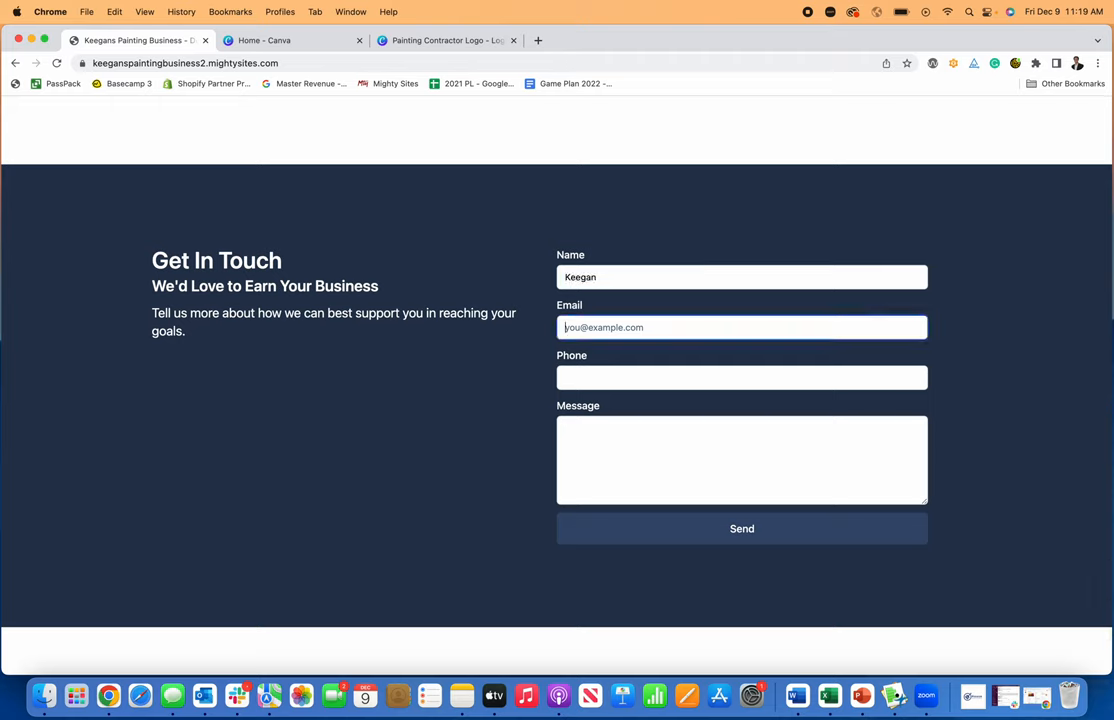
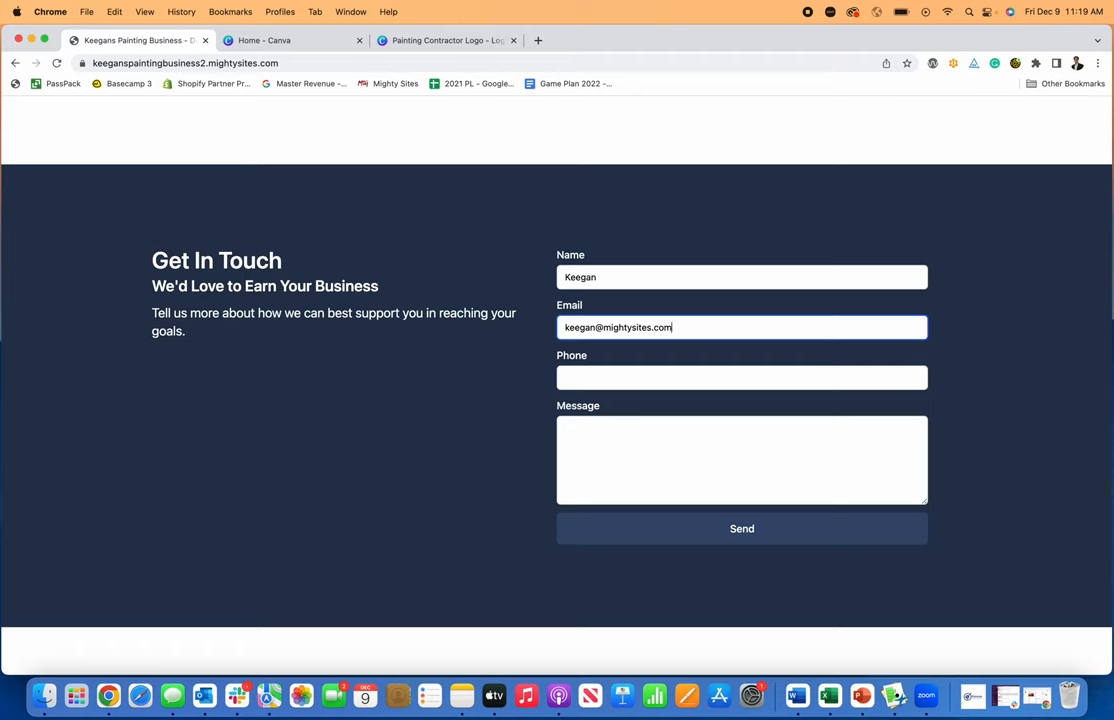
pyautogui.write('77-777-7777')
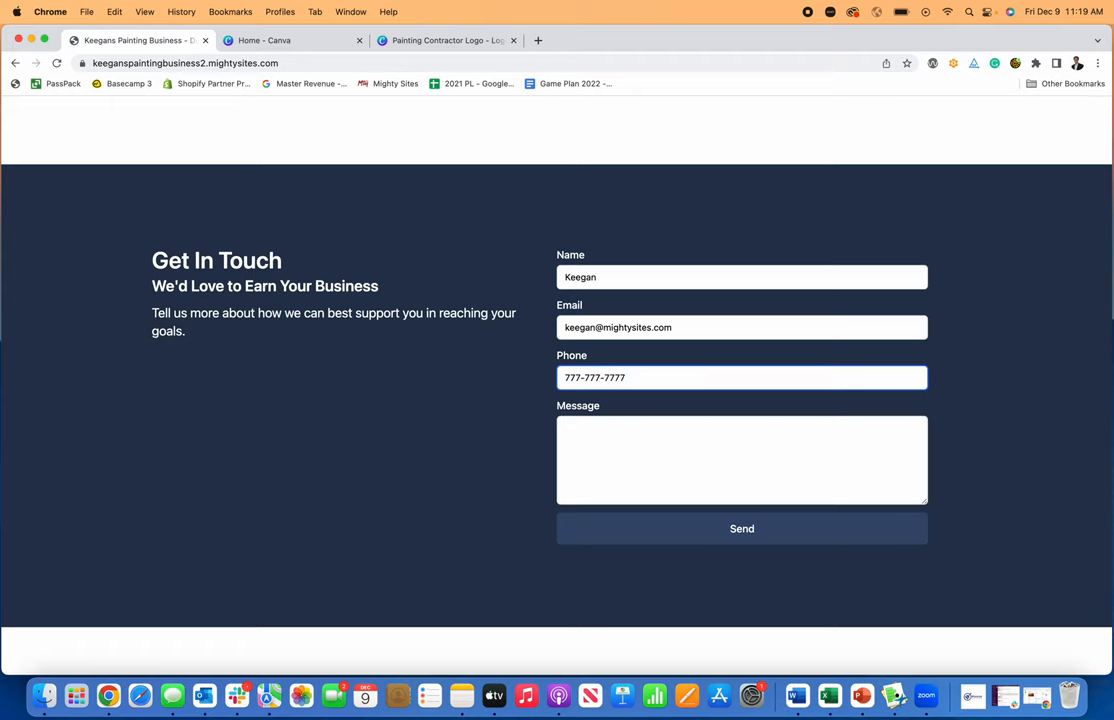
pyautogui.write('I am looking to have my')
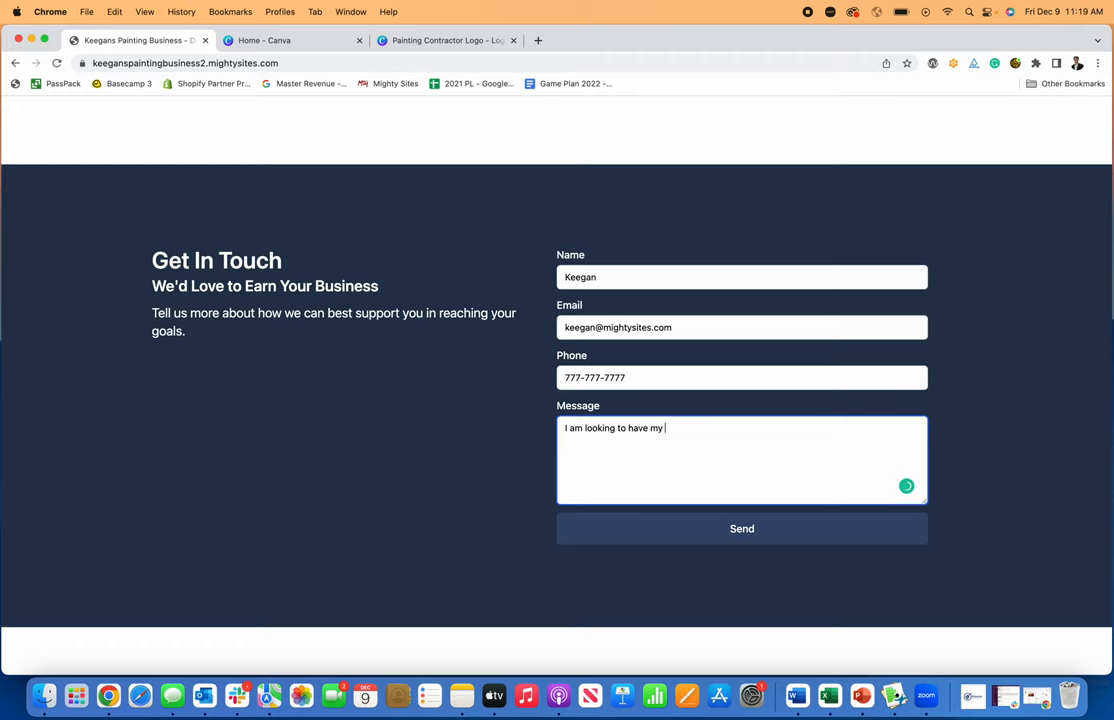
pyautogui.write('house painted')
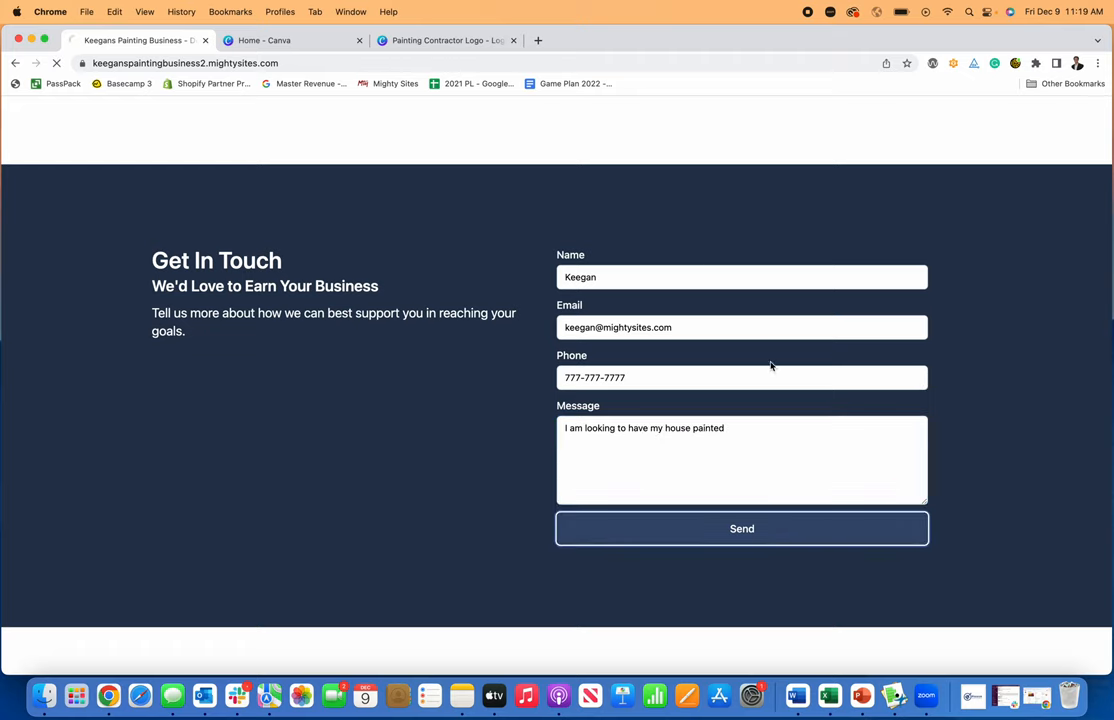
pyautogui.click(741, 528)
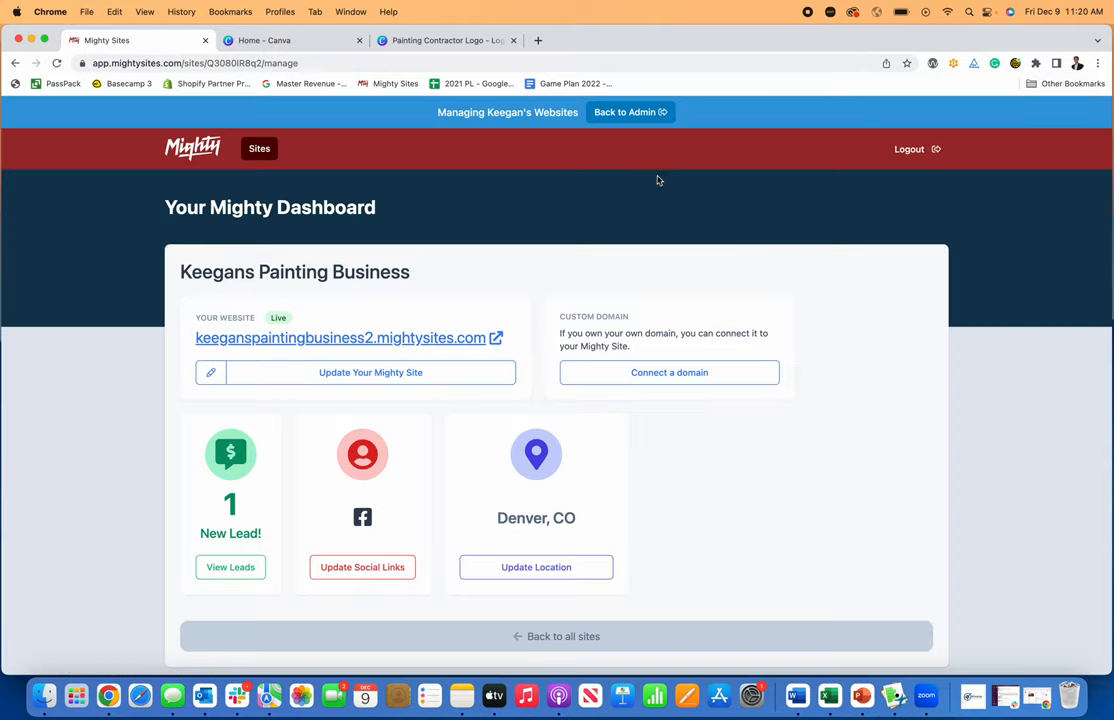
pyautogui.moveTo(214, 408)
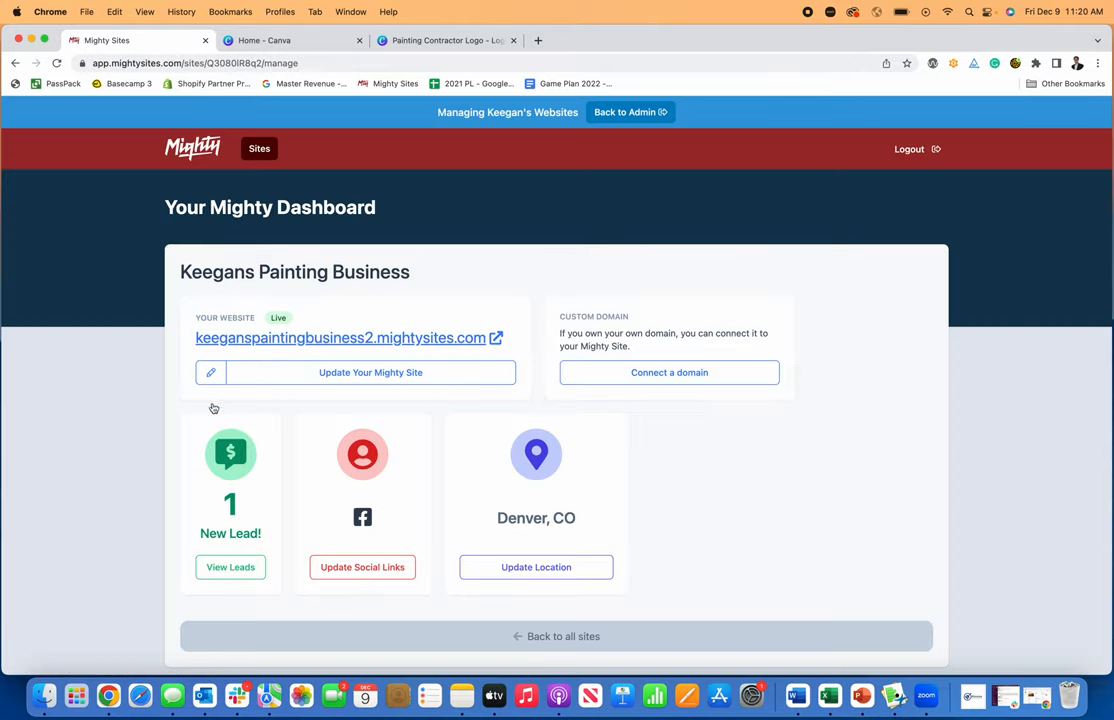
# View the test lead's full details in the leads list, then return to the website dashboard
pyautogui.click(230, 567)
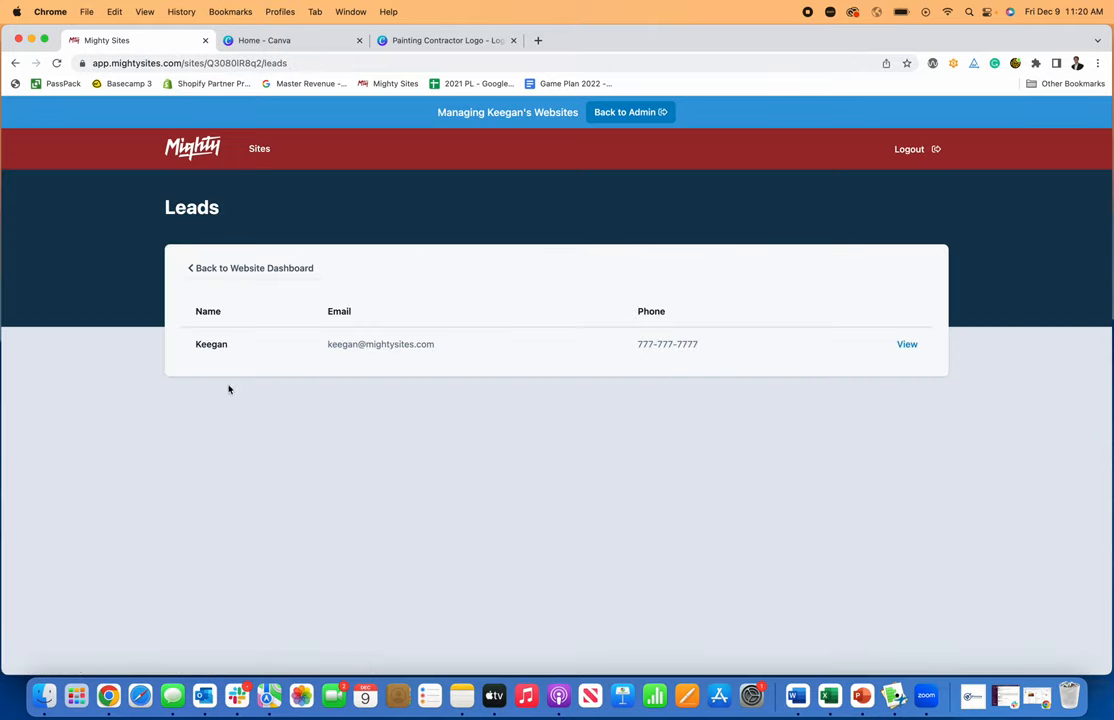
pyautogui.click(906, 344)
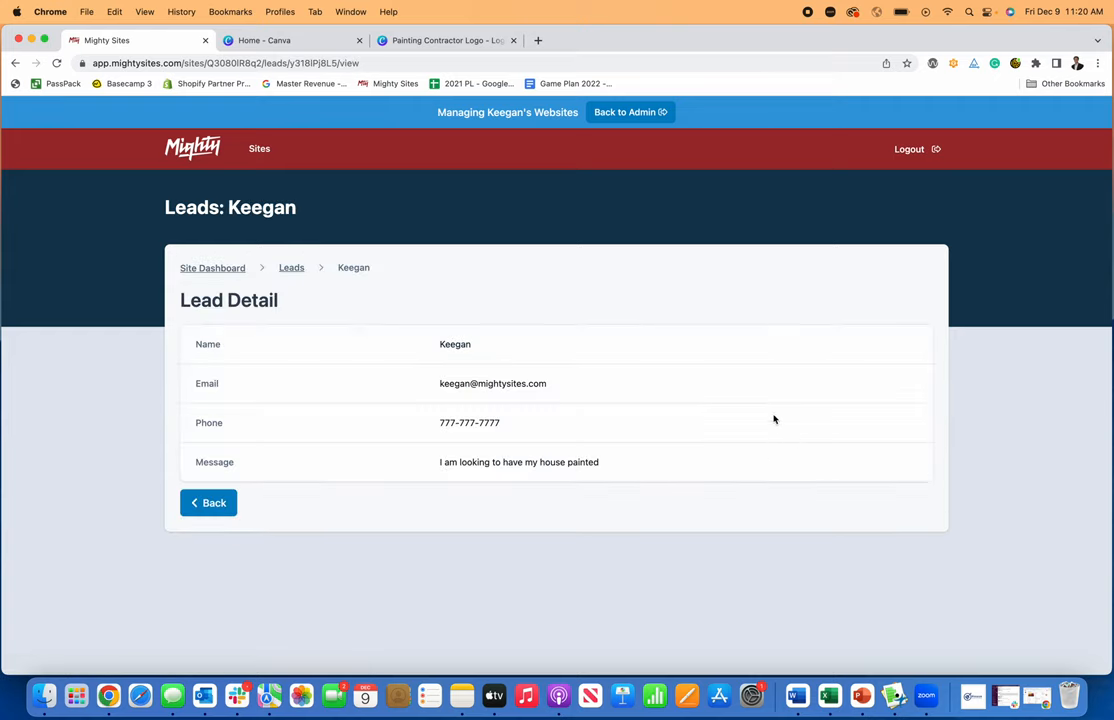
pyautogui.moveTo(293, 269)
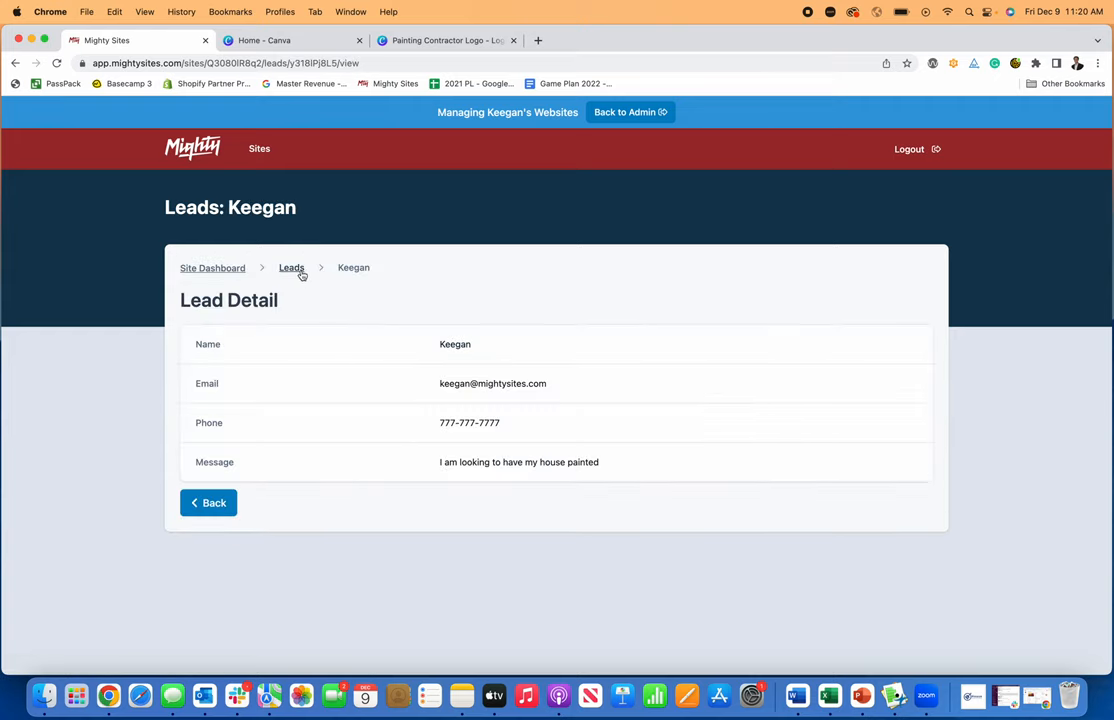
pyautogui.click(291, 267)
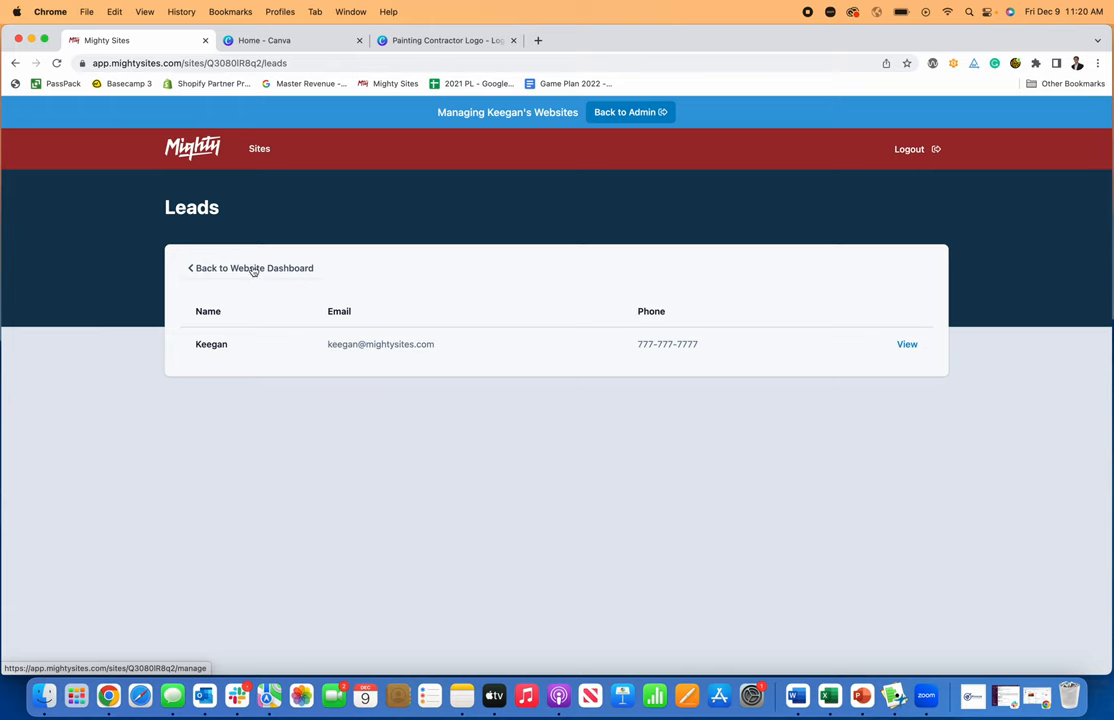
pyautogui.click(254, 268)
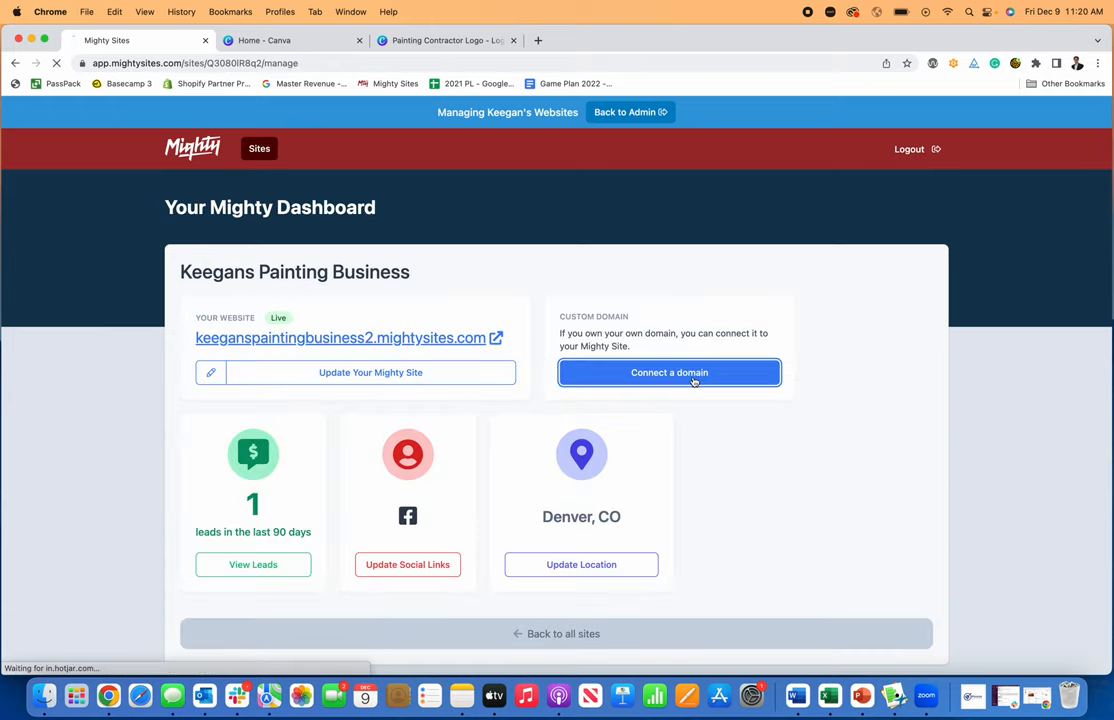
pyautogui.click(669, 372)
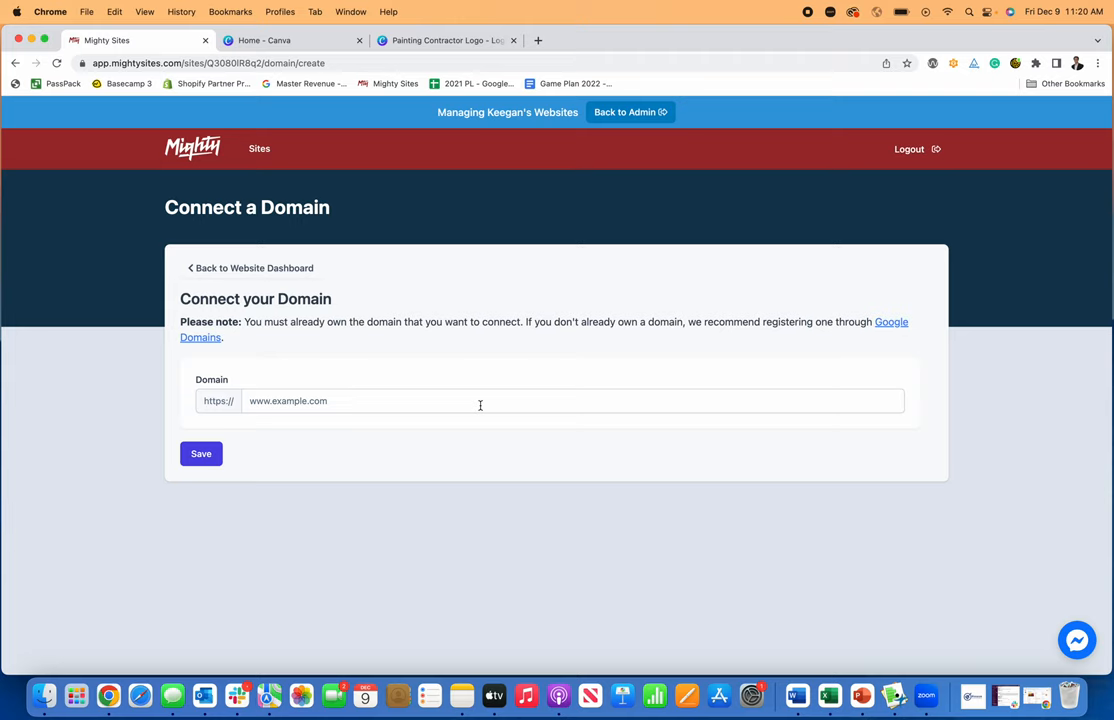
pyautogui.click(251, 268)
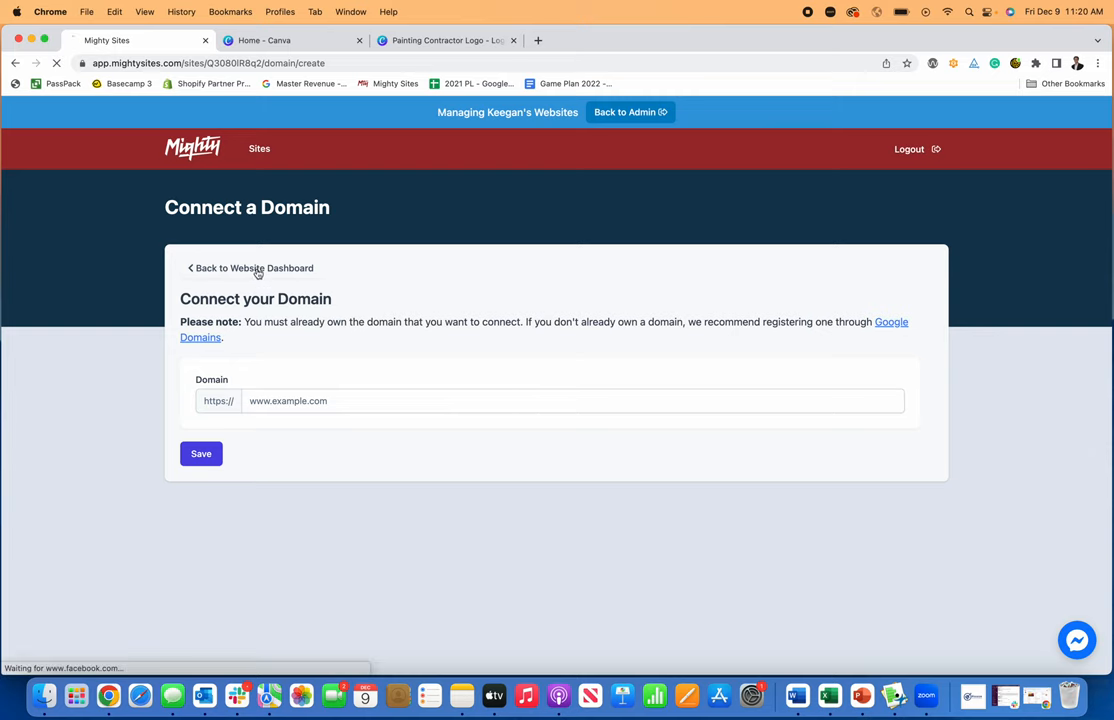
pyautogui.click(255, 268)
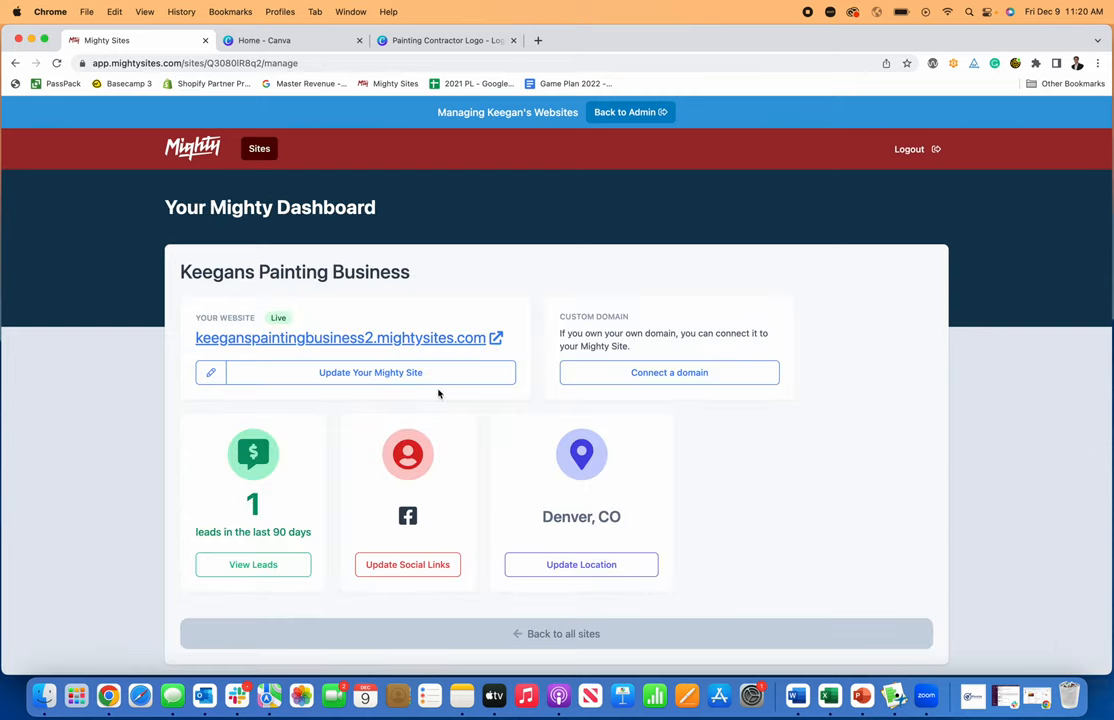
# Open the painting site in editing mode via Update Your Mighty Site
pyautogui.click(371, 372)
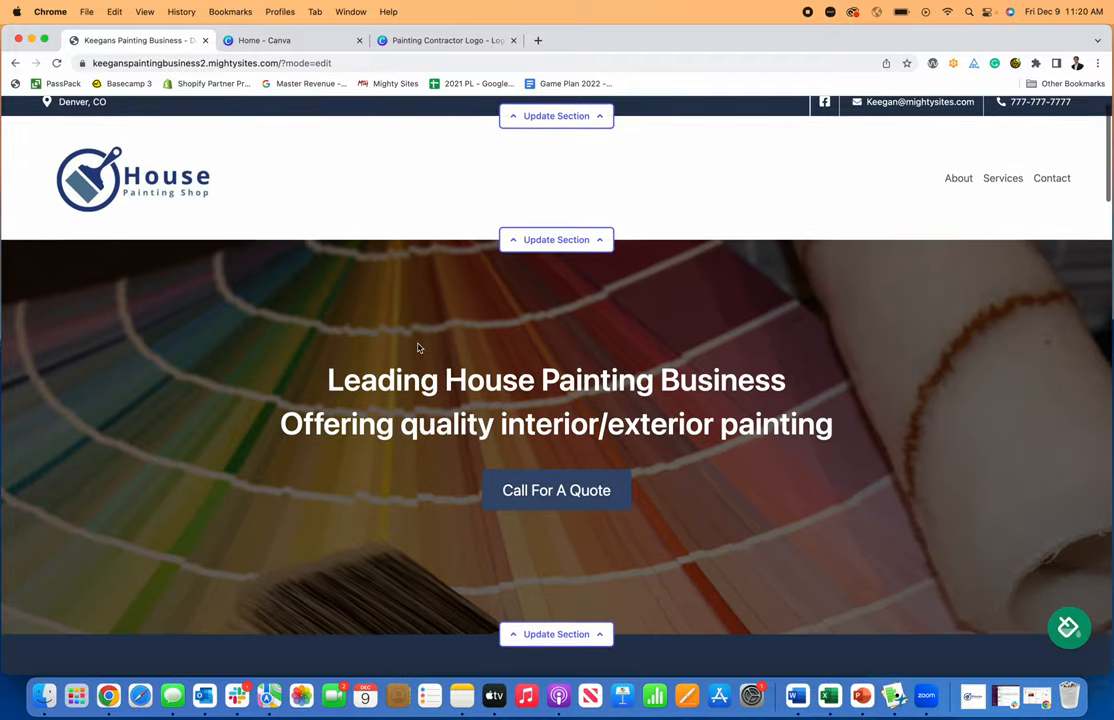
pyautogui.scroll(-3)
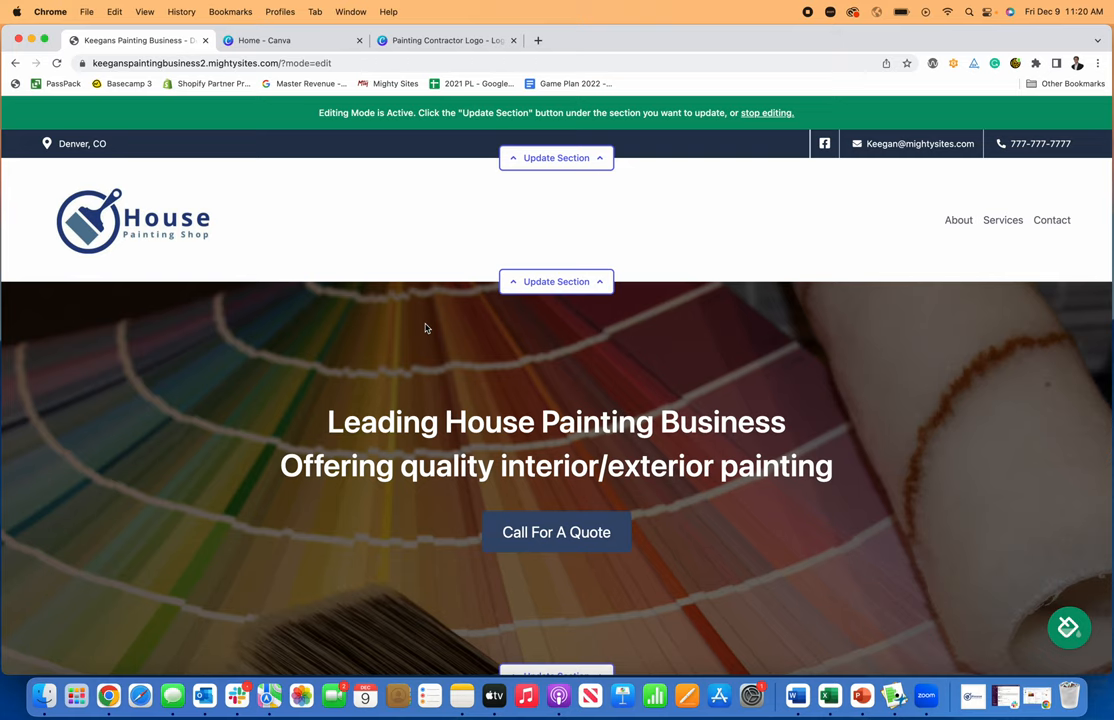
pyautogui.moveTo(553, 318)
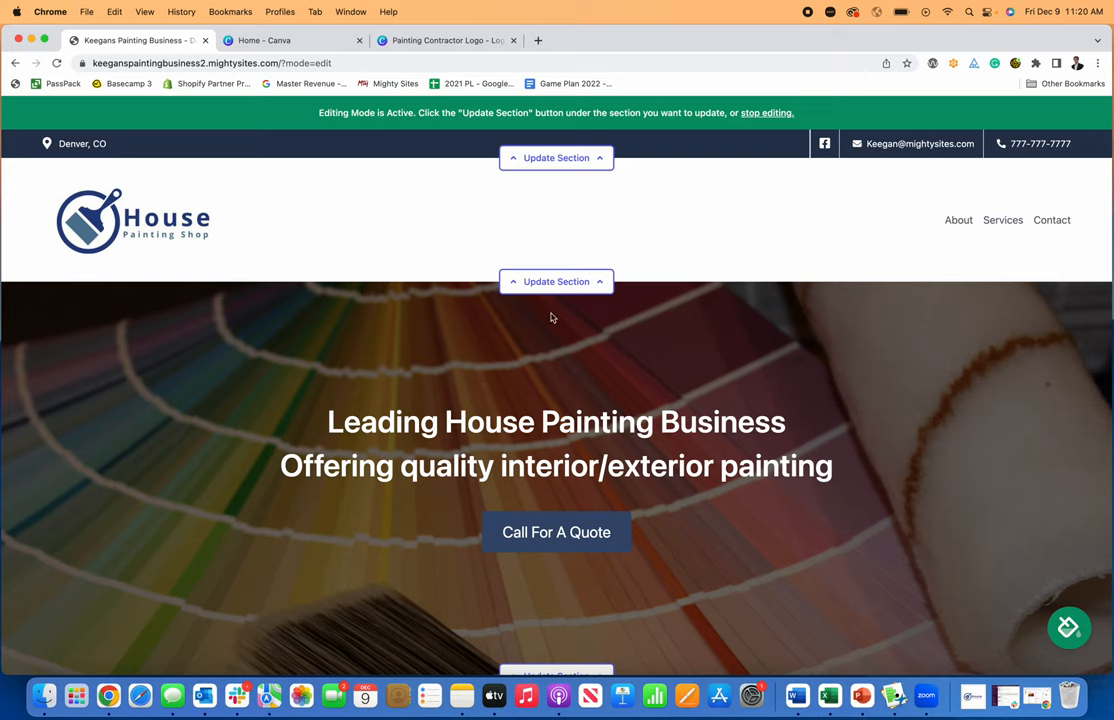